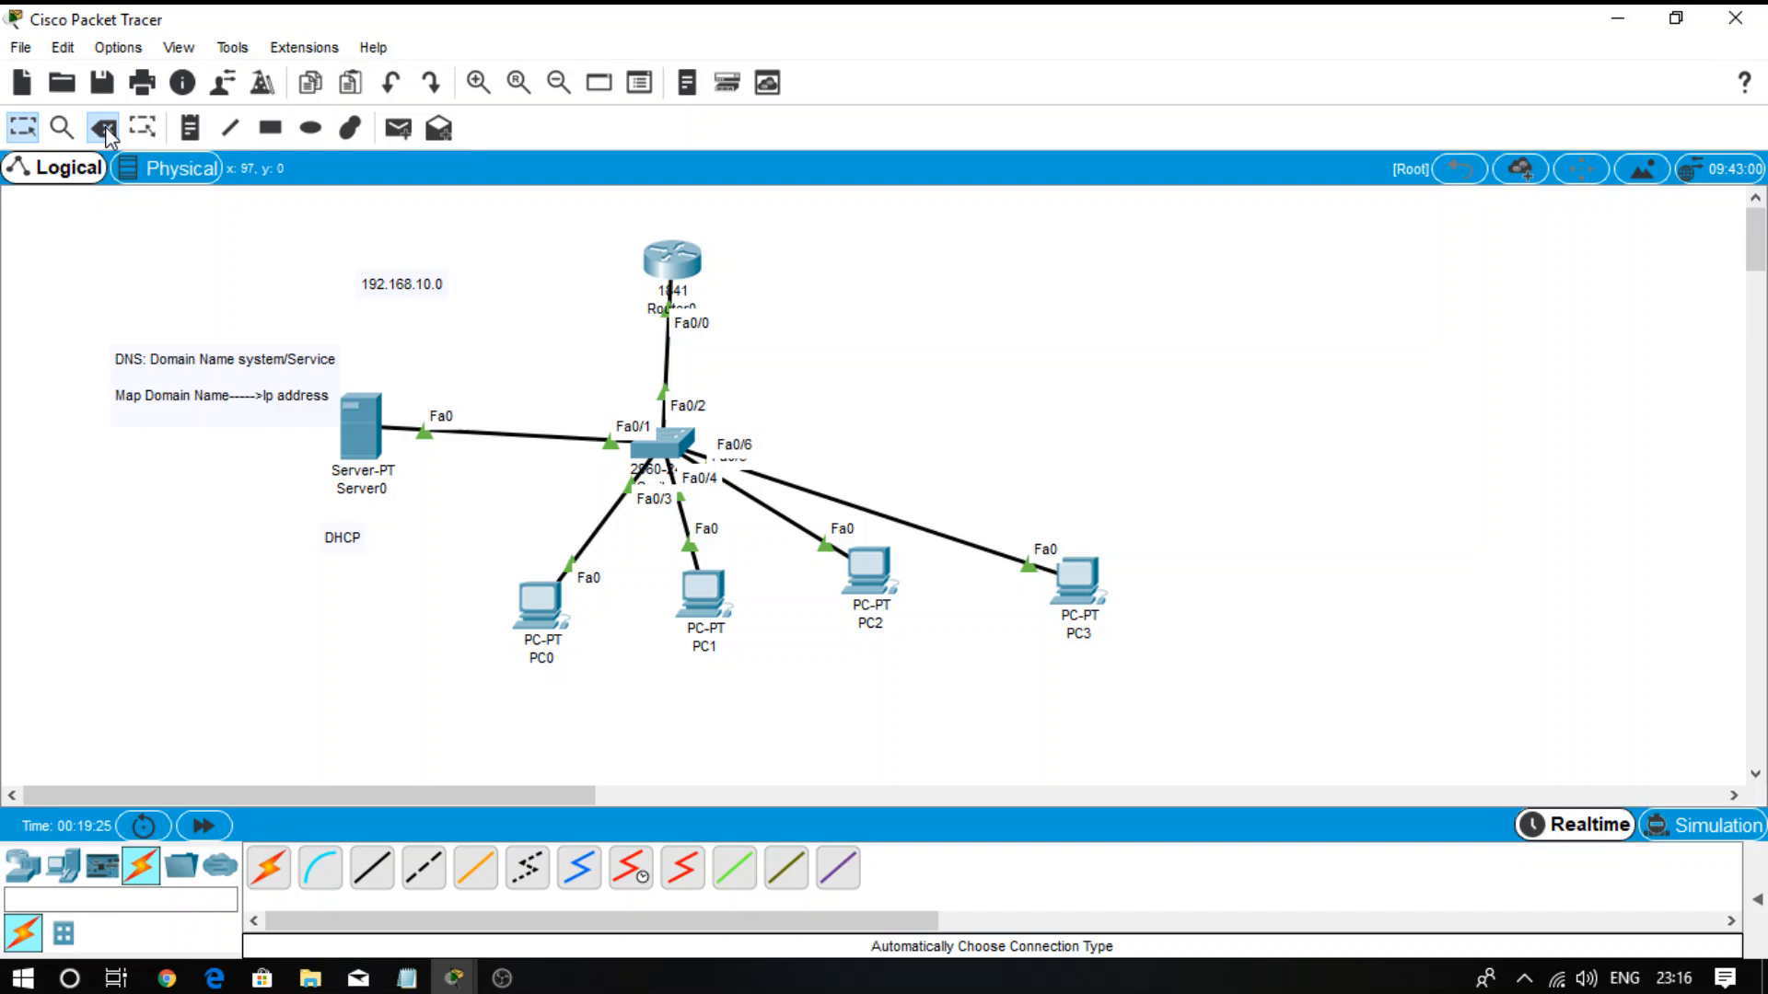
Select Server0 in the topology to reach its configuration
{"action": "left_click", "coordinate": [103, 127]}
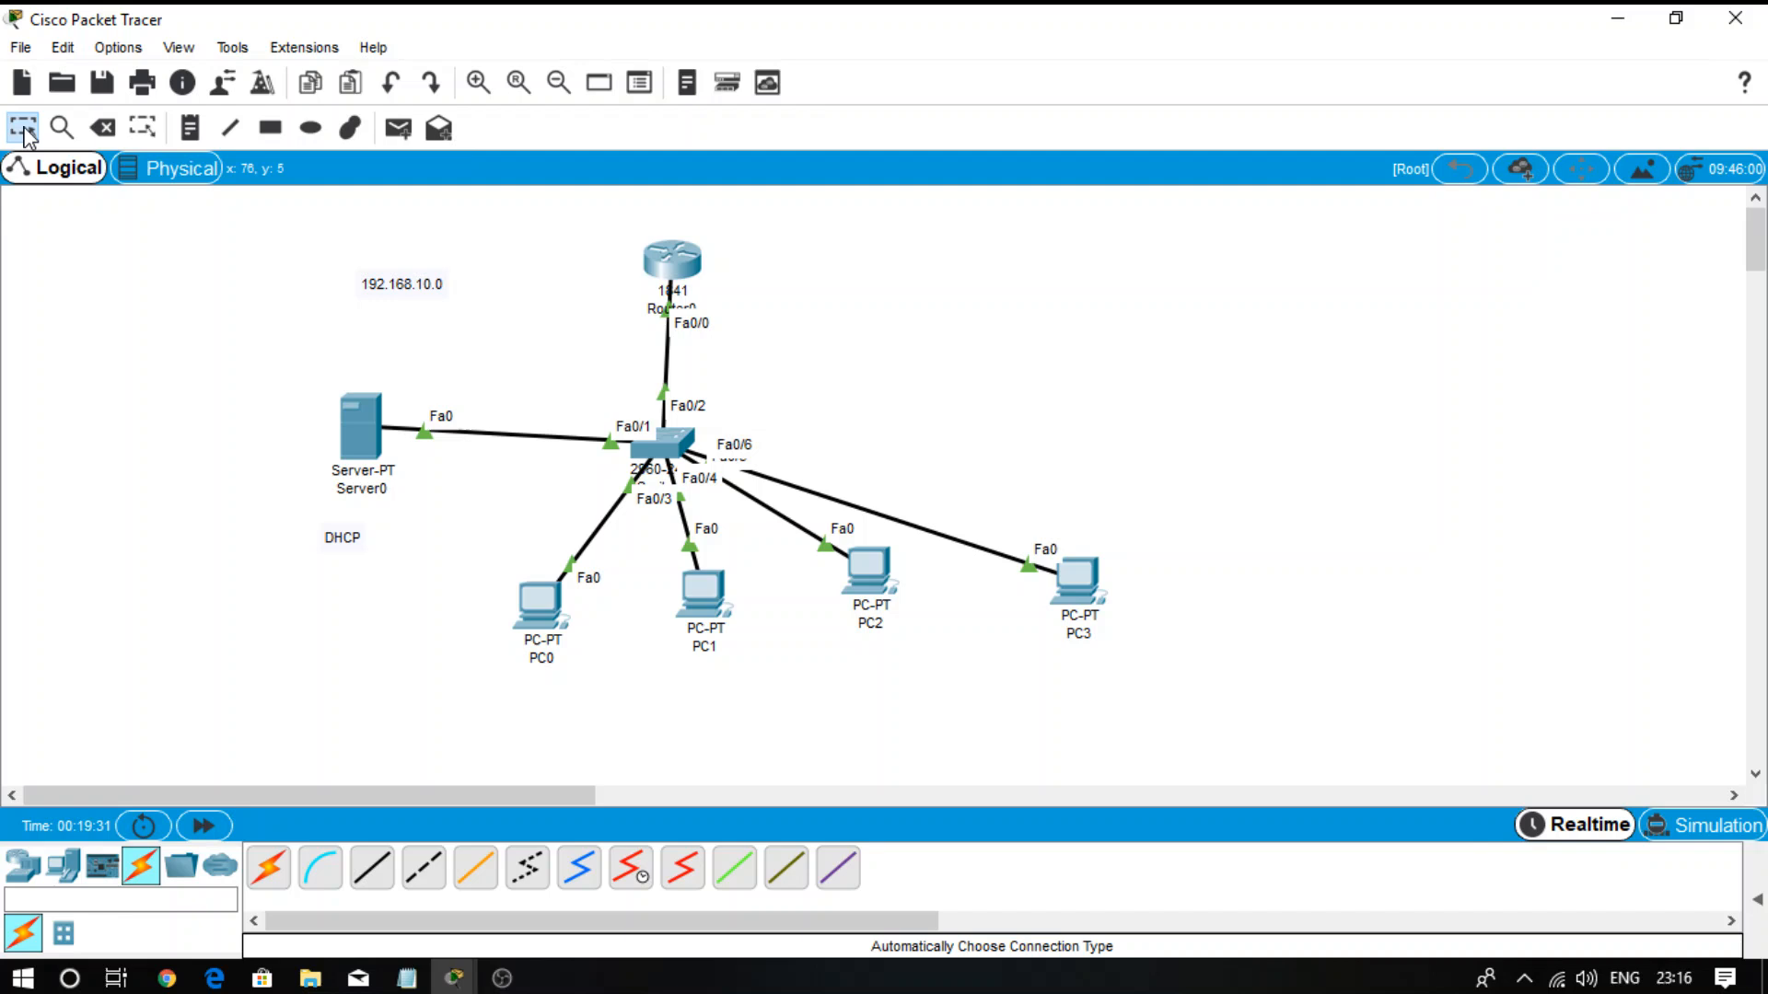
{"action": "mouse_move", "coordinate": [140, 158]}
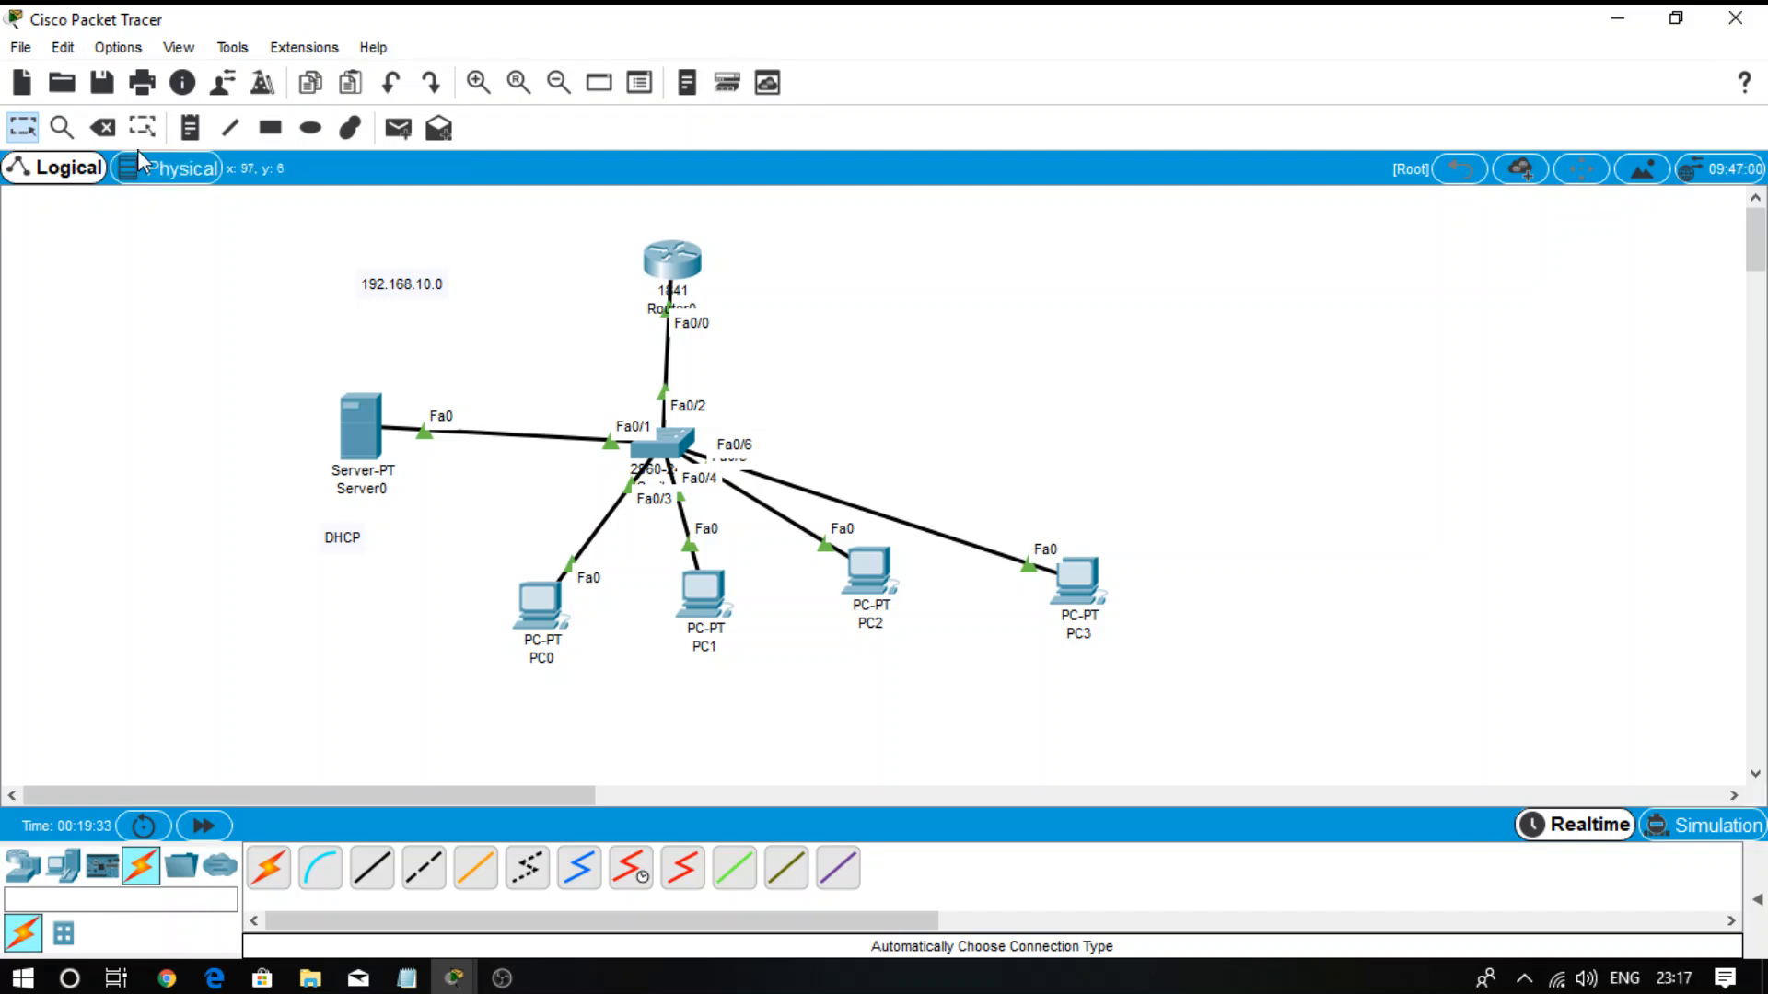
{"action": "mouse_move", "coordinate": [425, 224]}
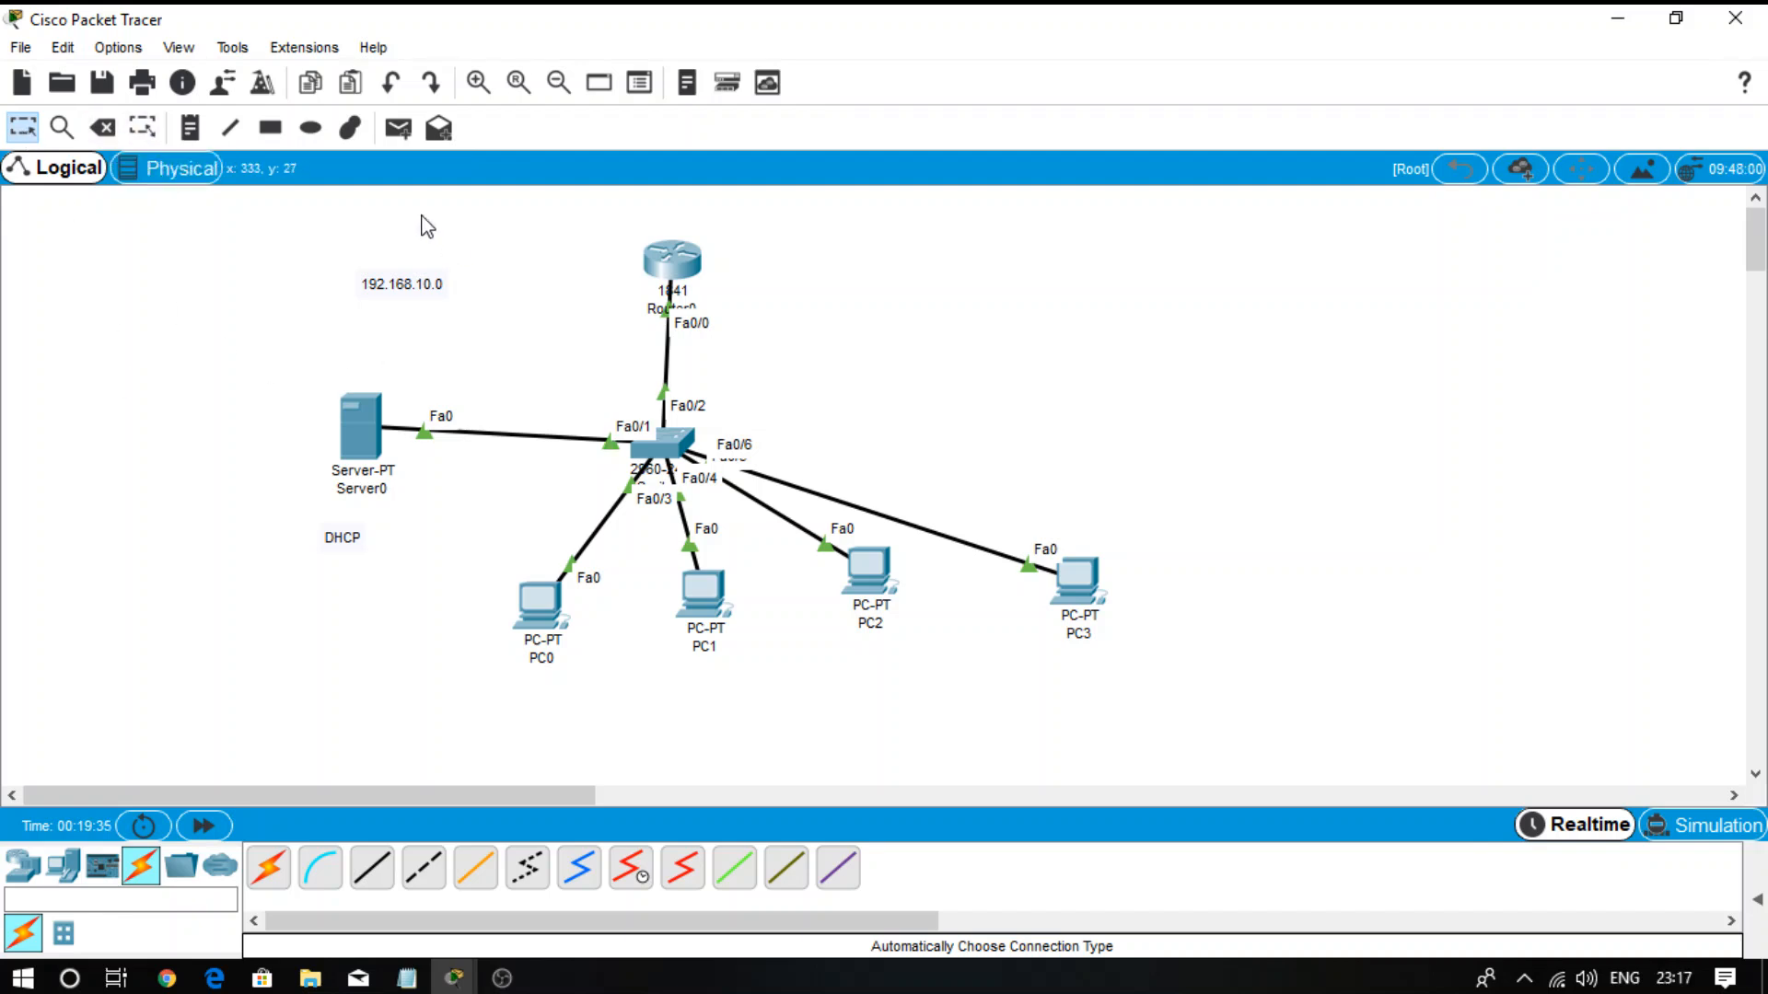
{"action": "mouse_move", "coordinate": [386, 388]}
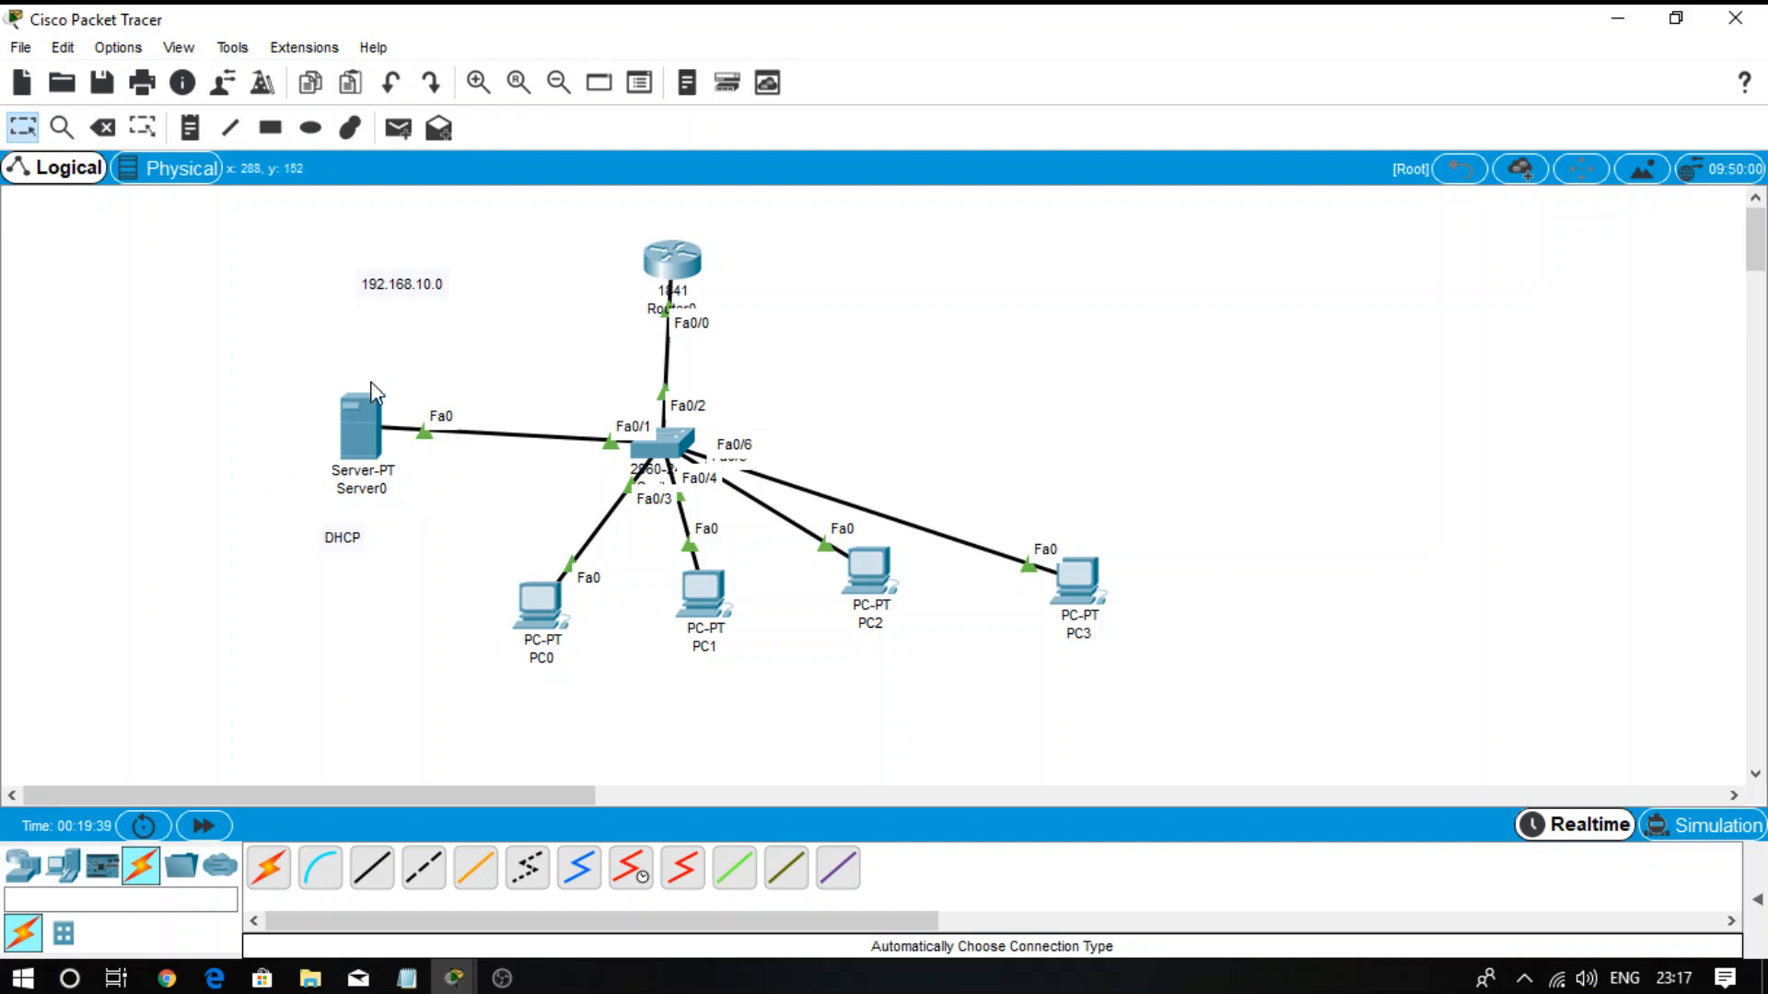
{"action": "mouse_move", "coordinate": [363, 424]}
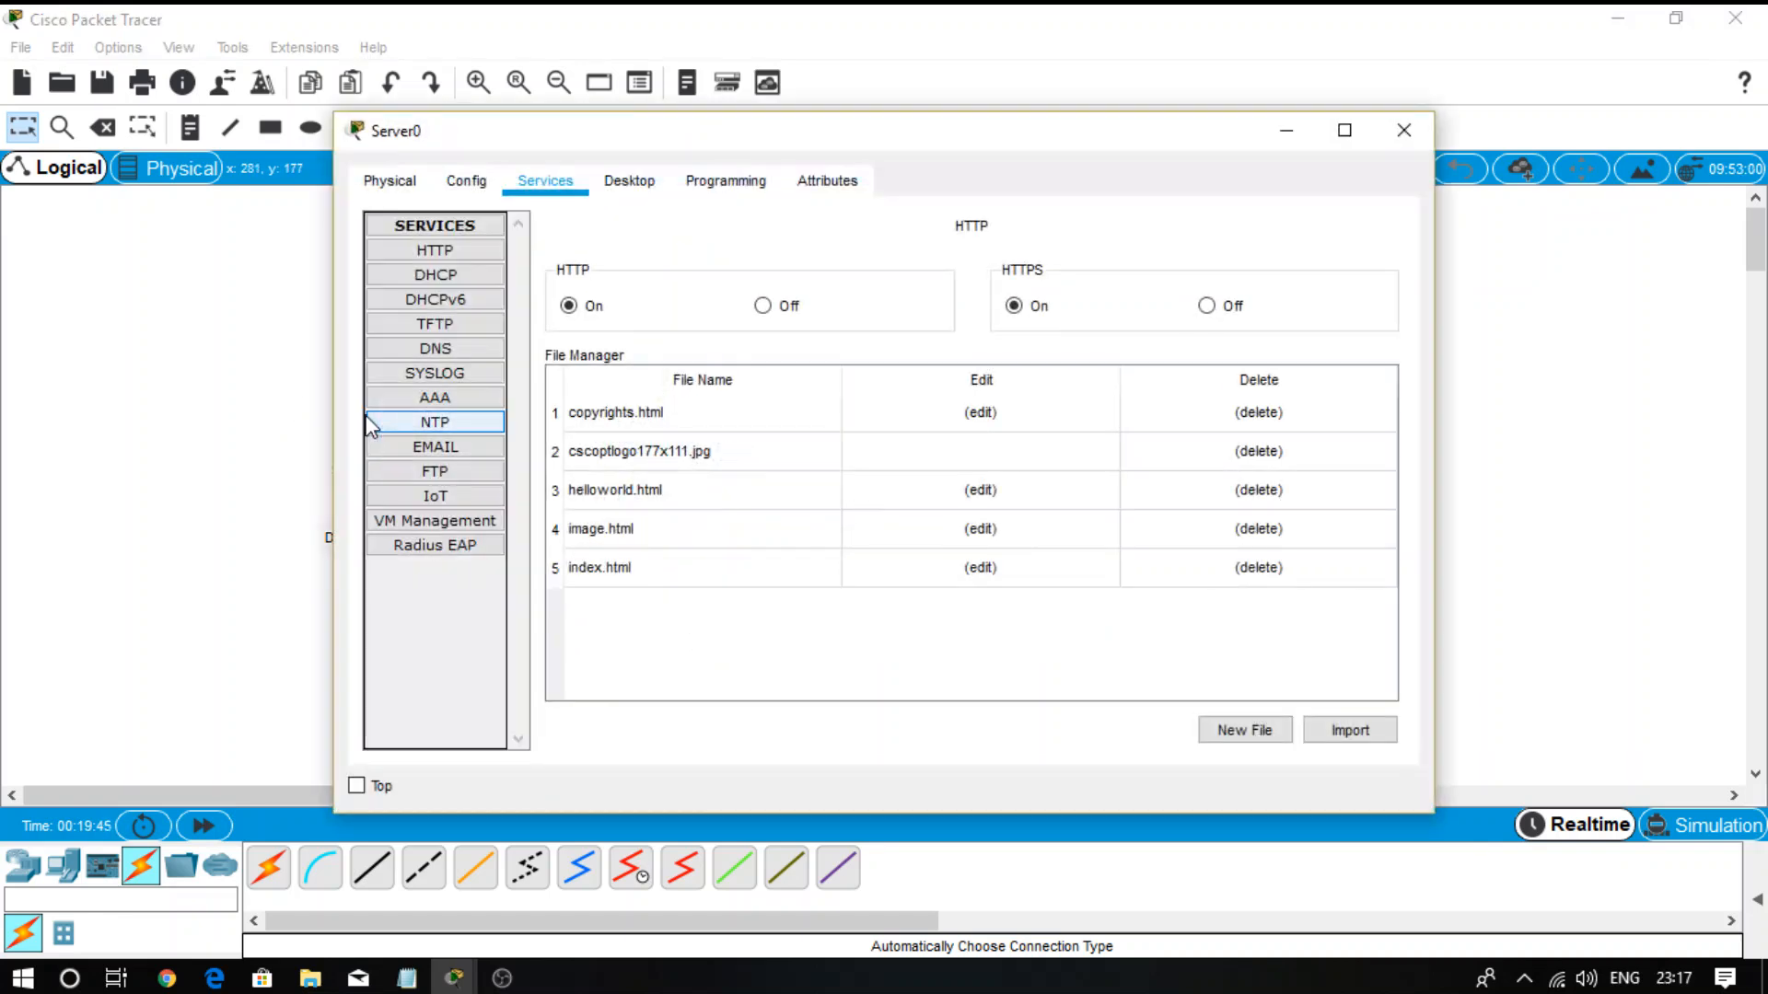
Show the EMAIL service on Server0, SMTP and POP3 on, domain name field ready
{"action": "left_click", "coordinate": [435, 445]}
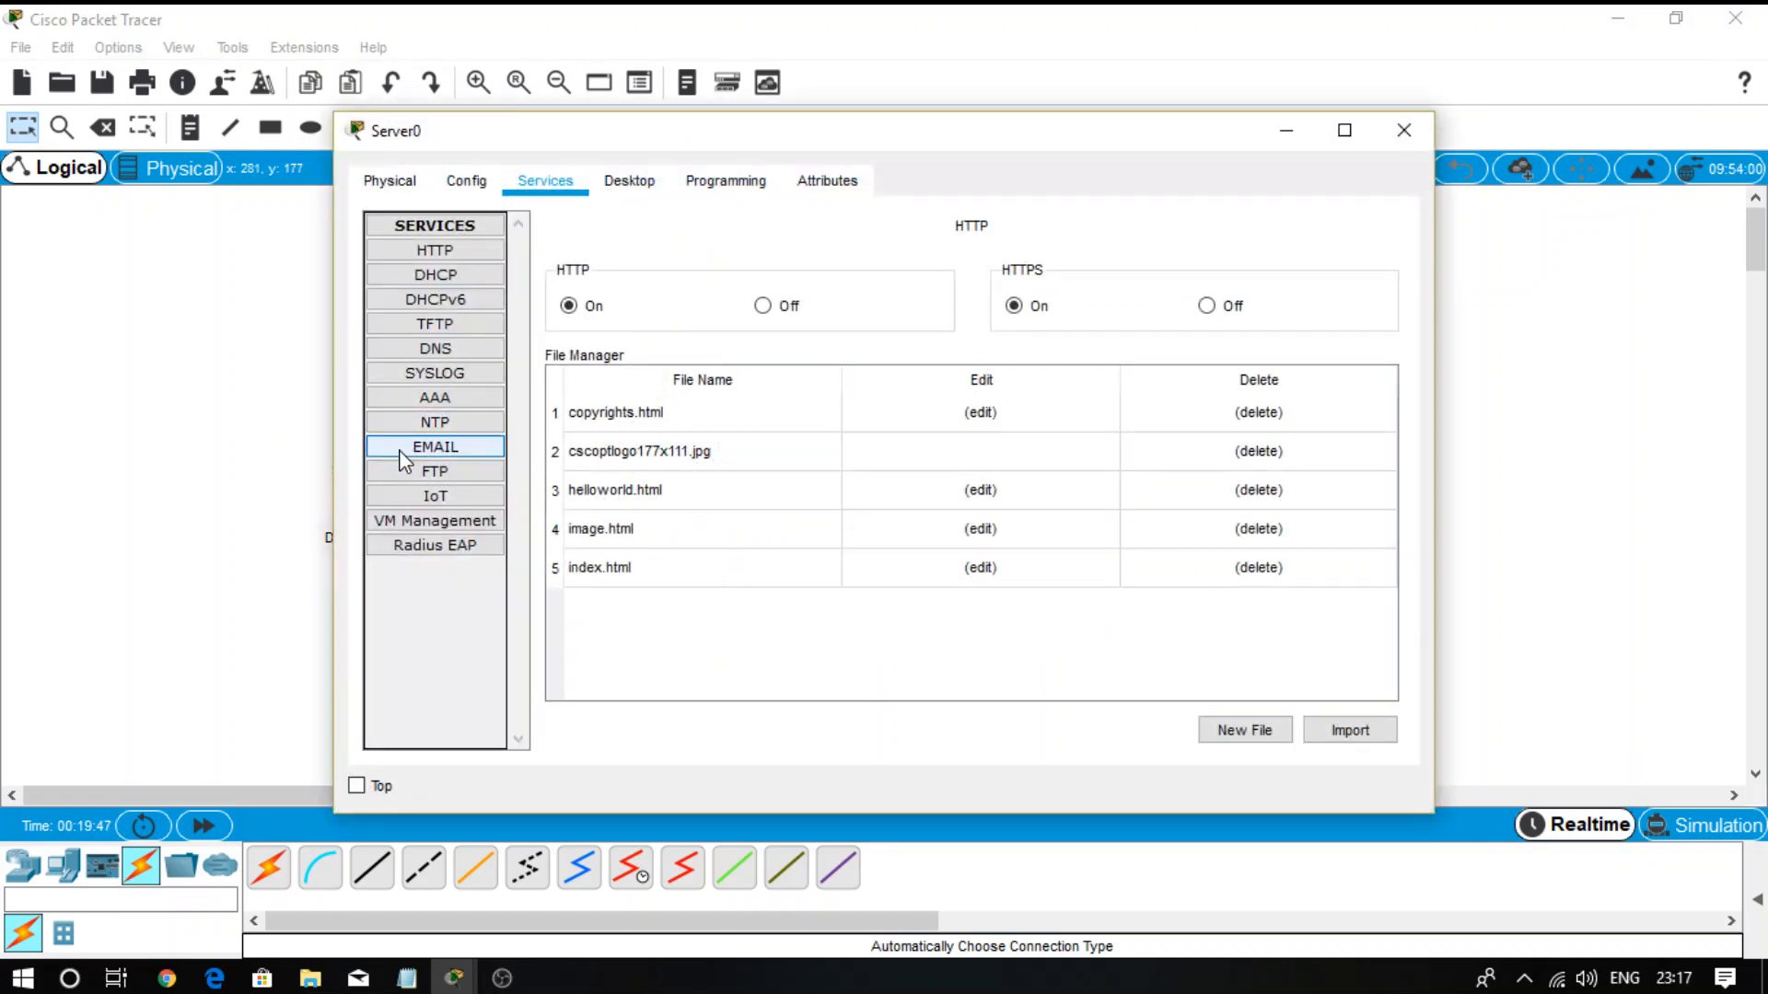
{"action": "left_click", "coordinate": [434, 446]}
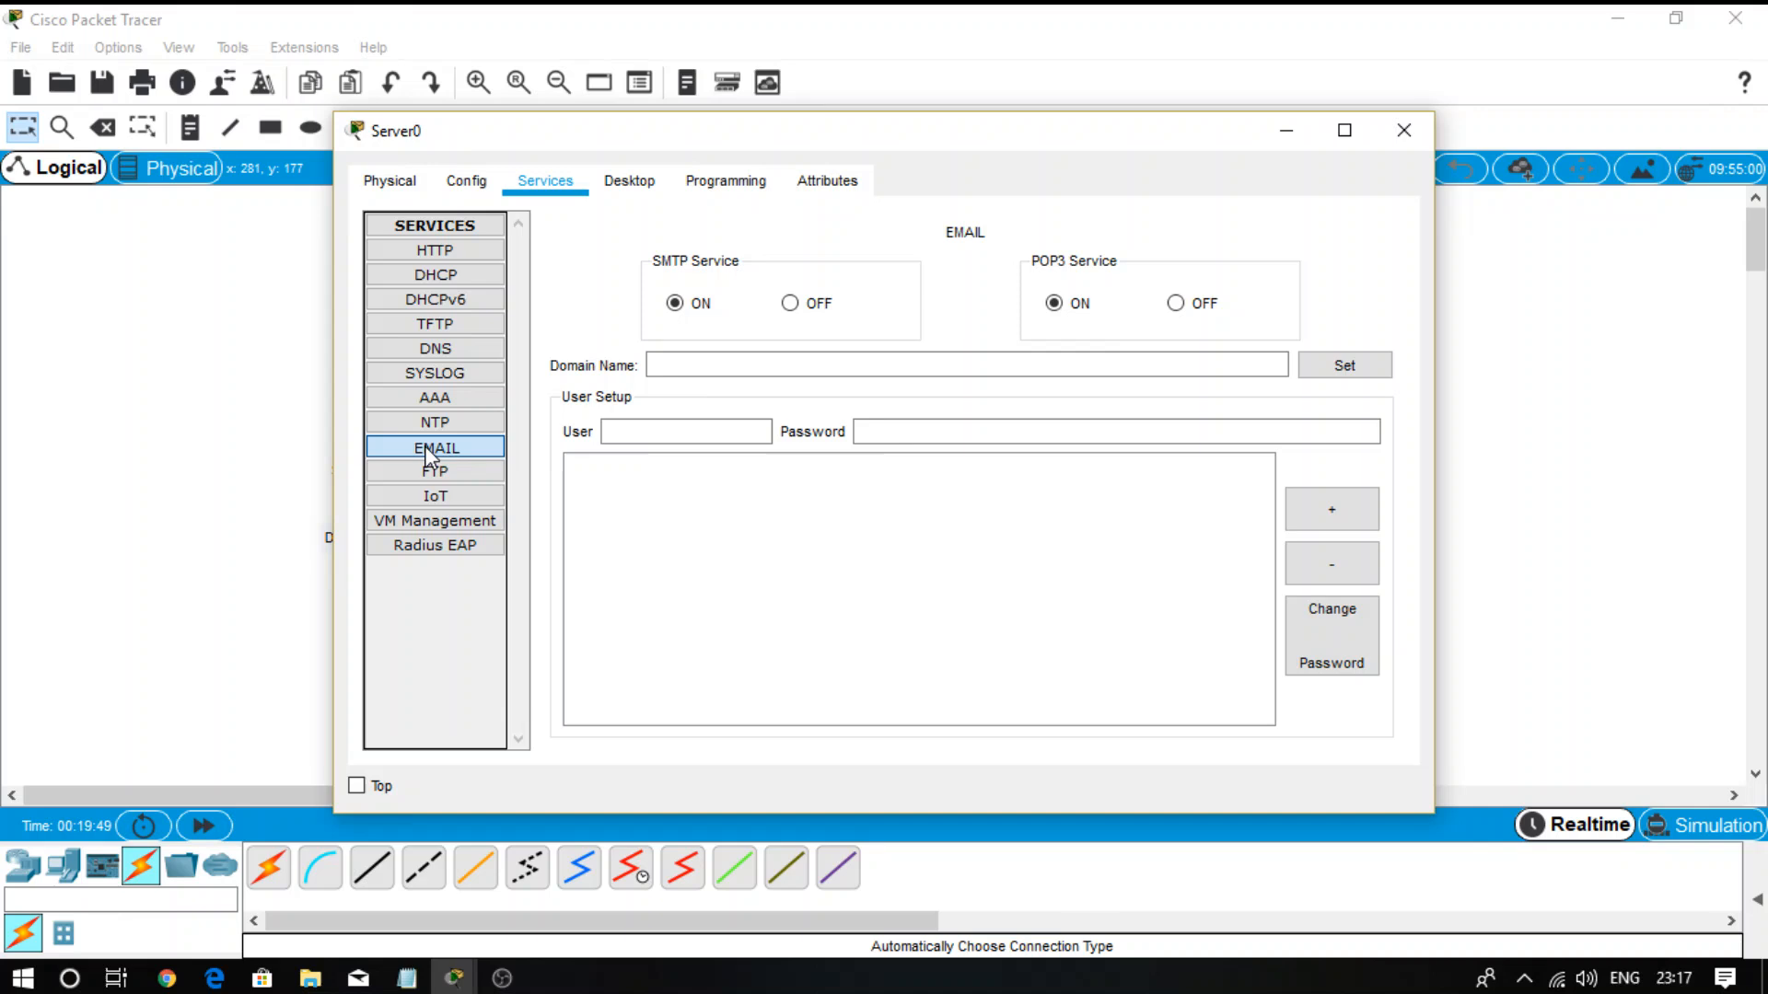
{"action": "left_click", "coordinate": [963, 365]}
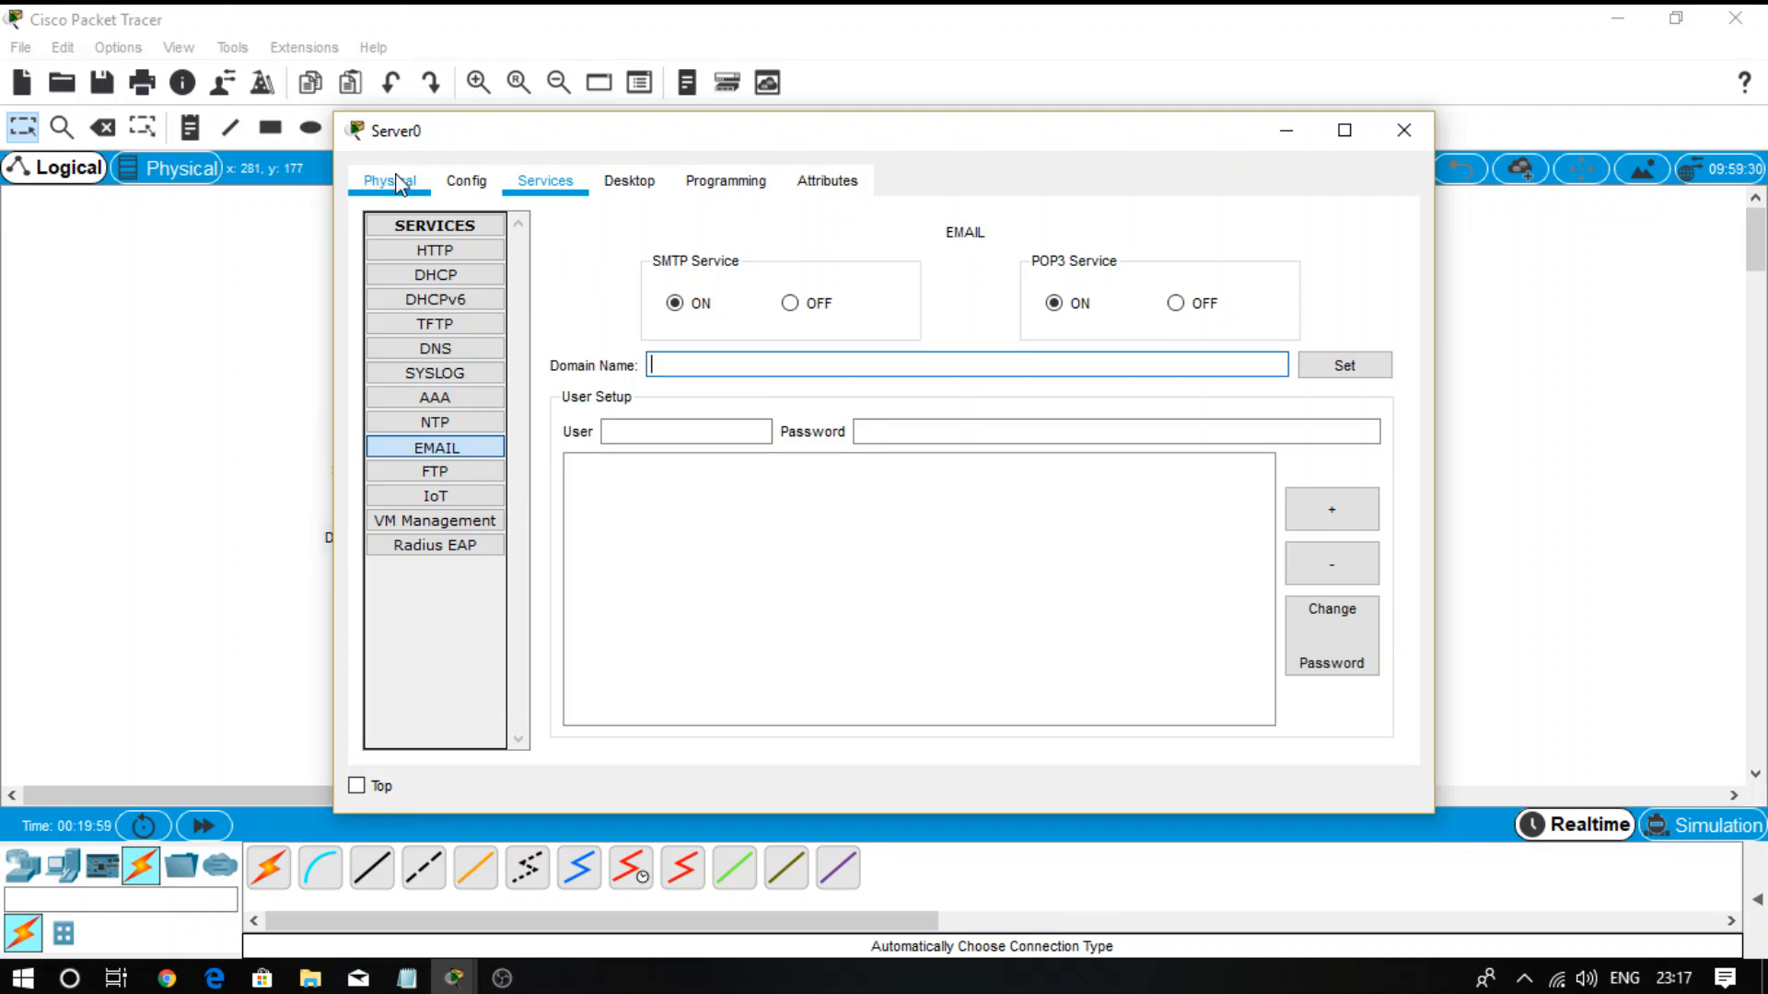
{"action": "left_click", "coordinate": [1403, 129]}
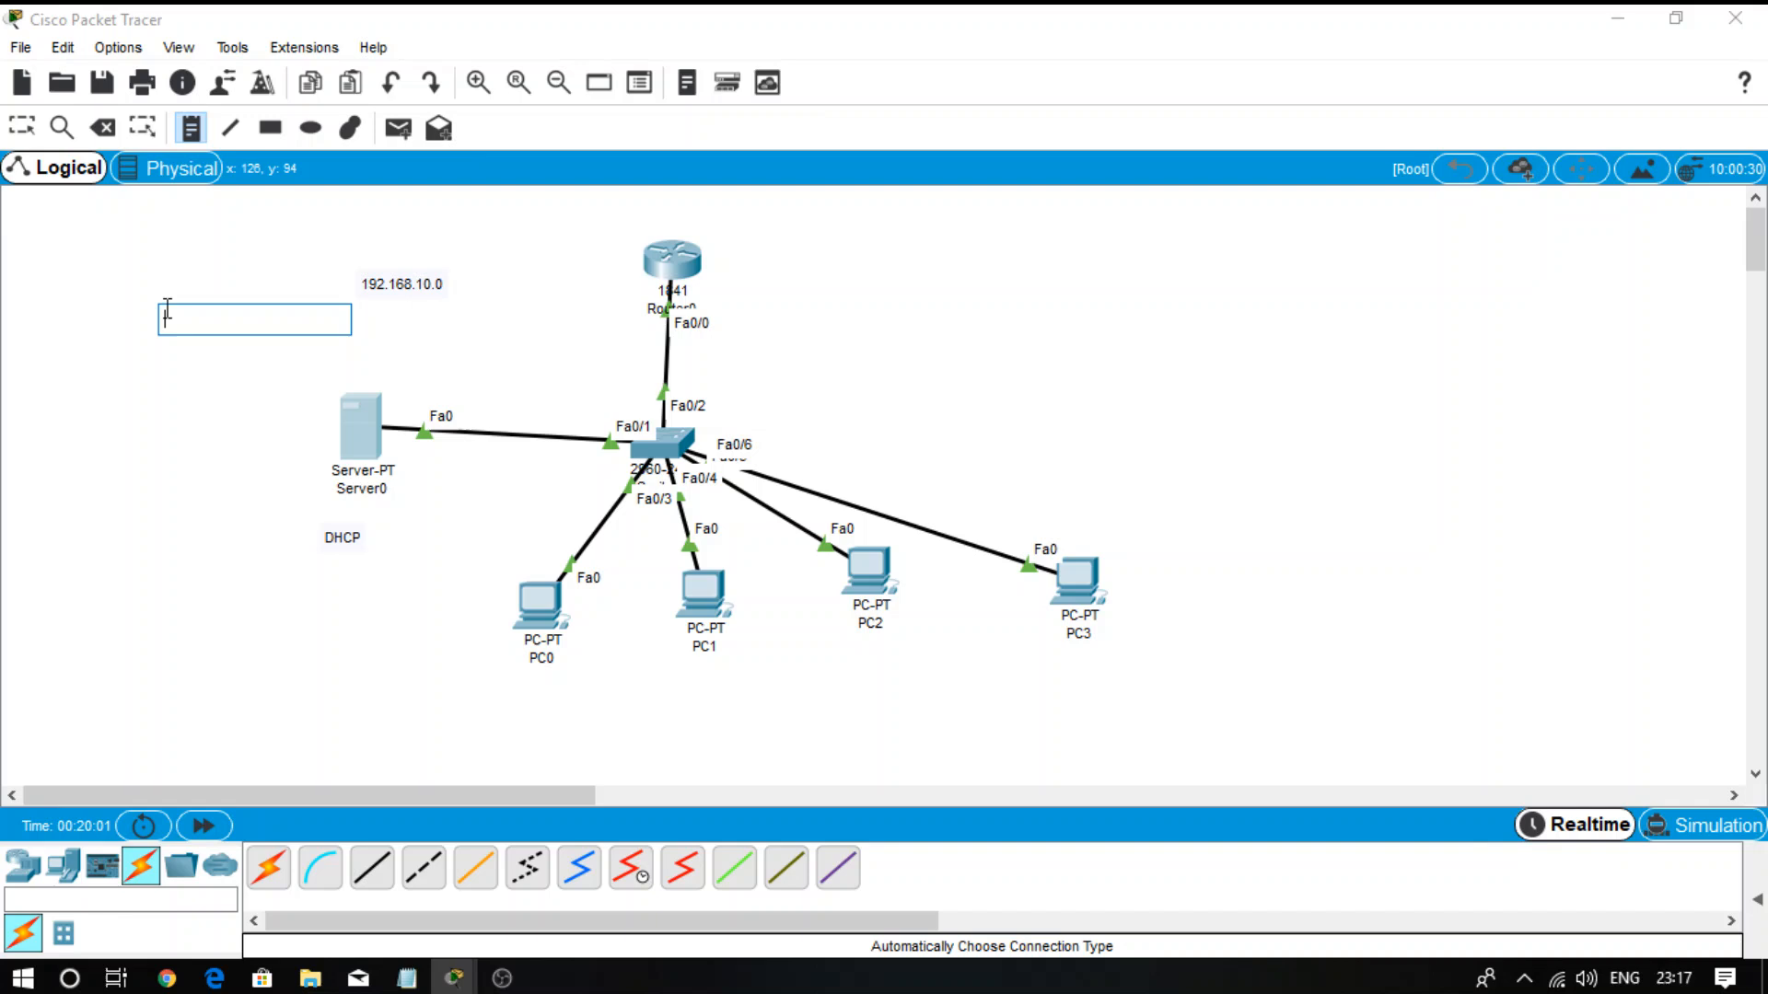
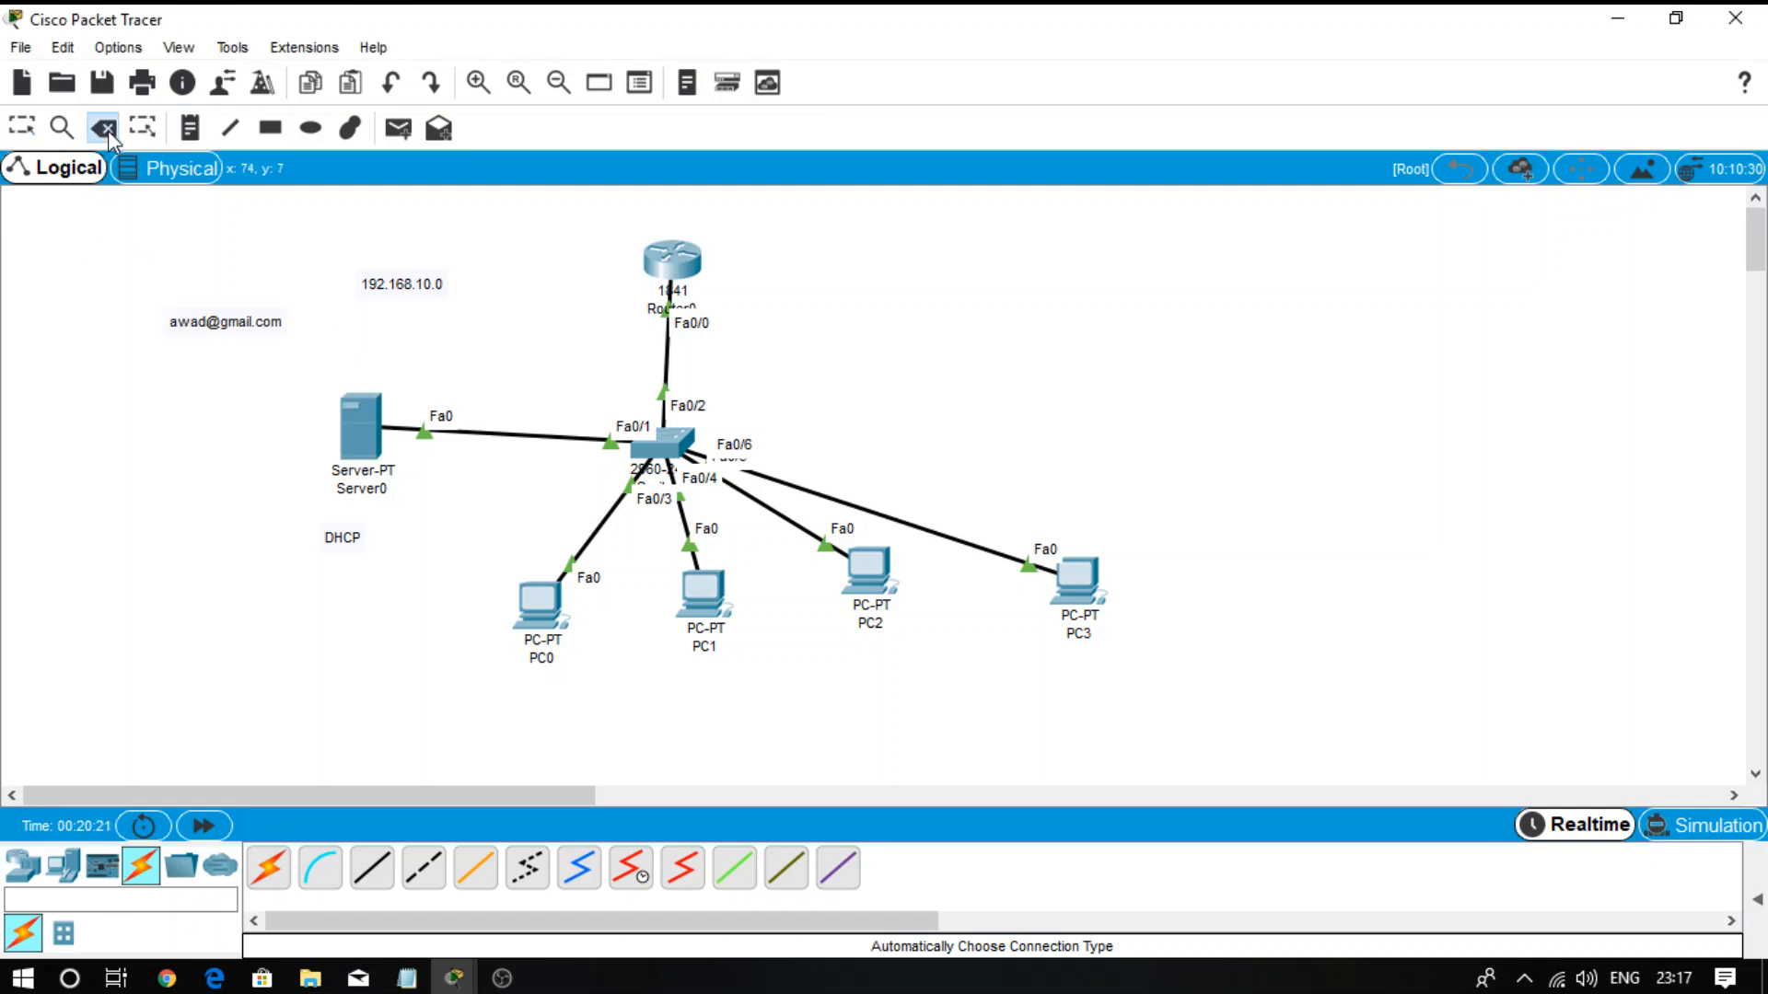
{"action": "left_click", "coordinate": [22, 127]}
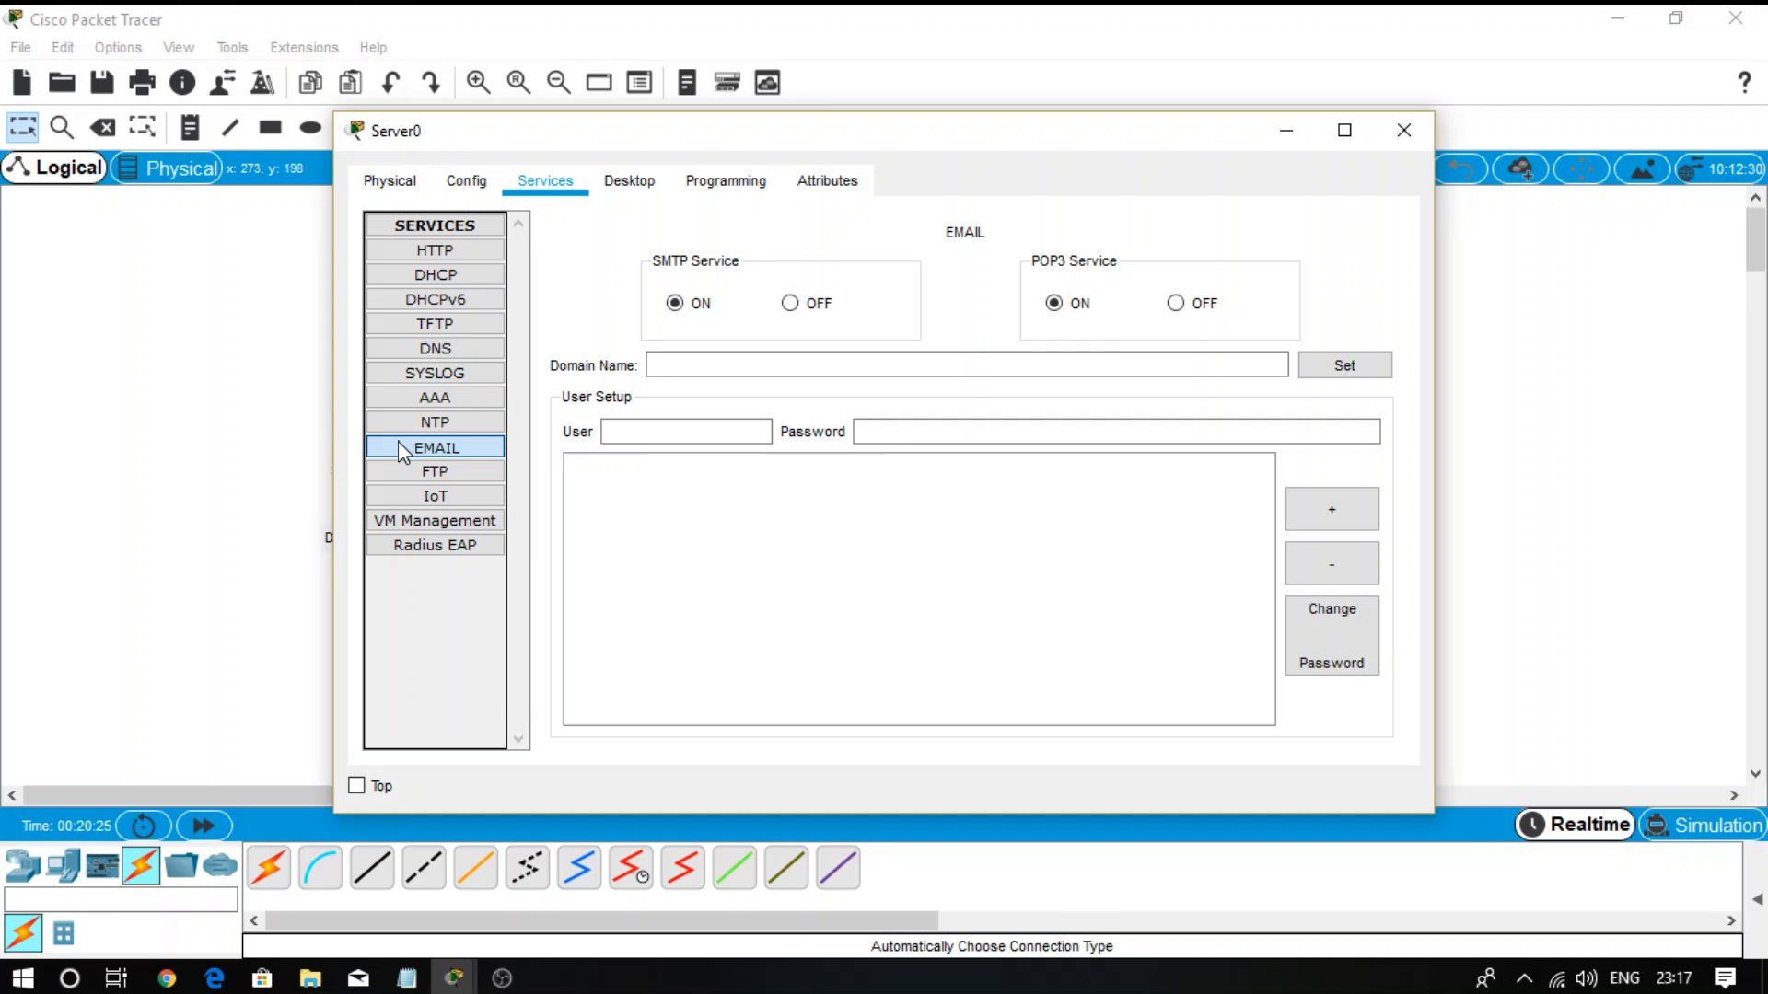
Set Server0's mail domain to gmail.com, leaving the user field ready
{"action": "left_click", "coordinate": [963, 364]}
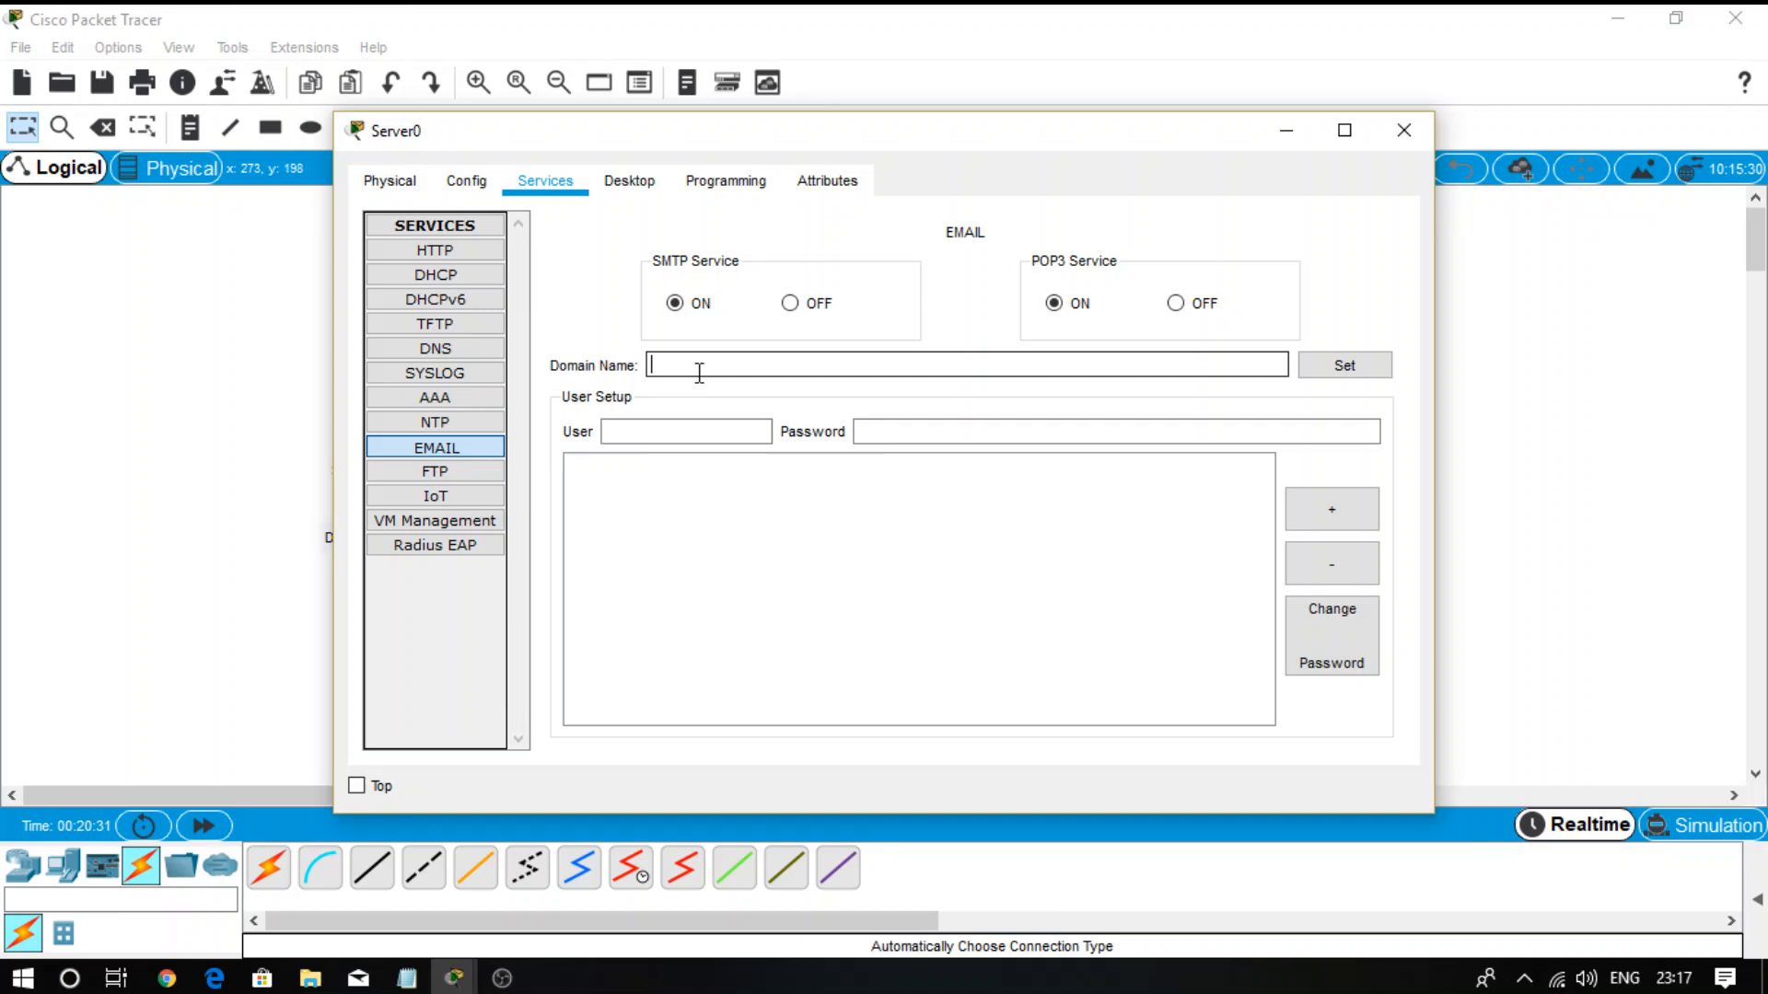
{"action": "type", "text": "gmai"}
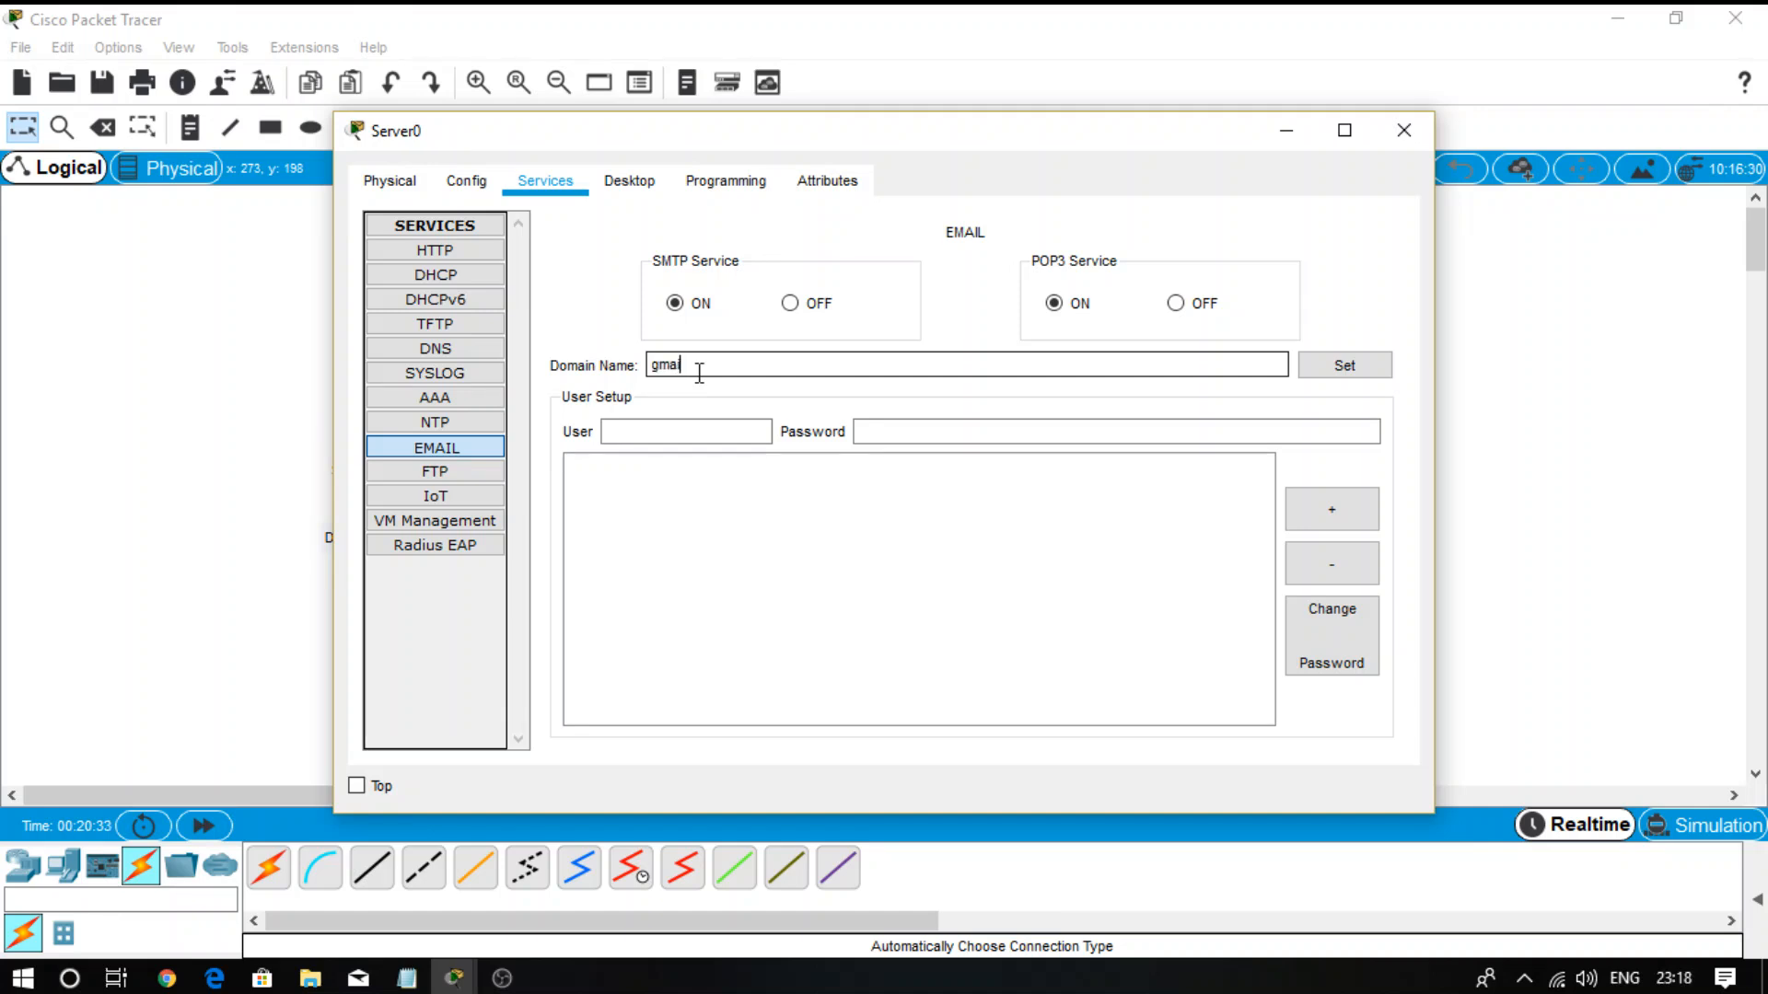
{"action": "type", "text": "l.com"}
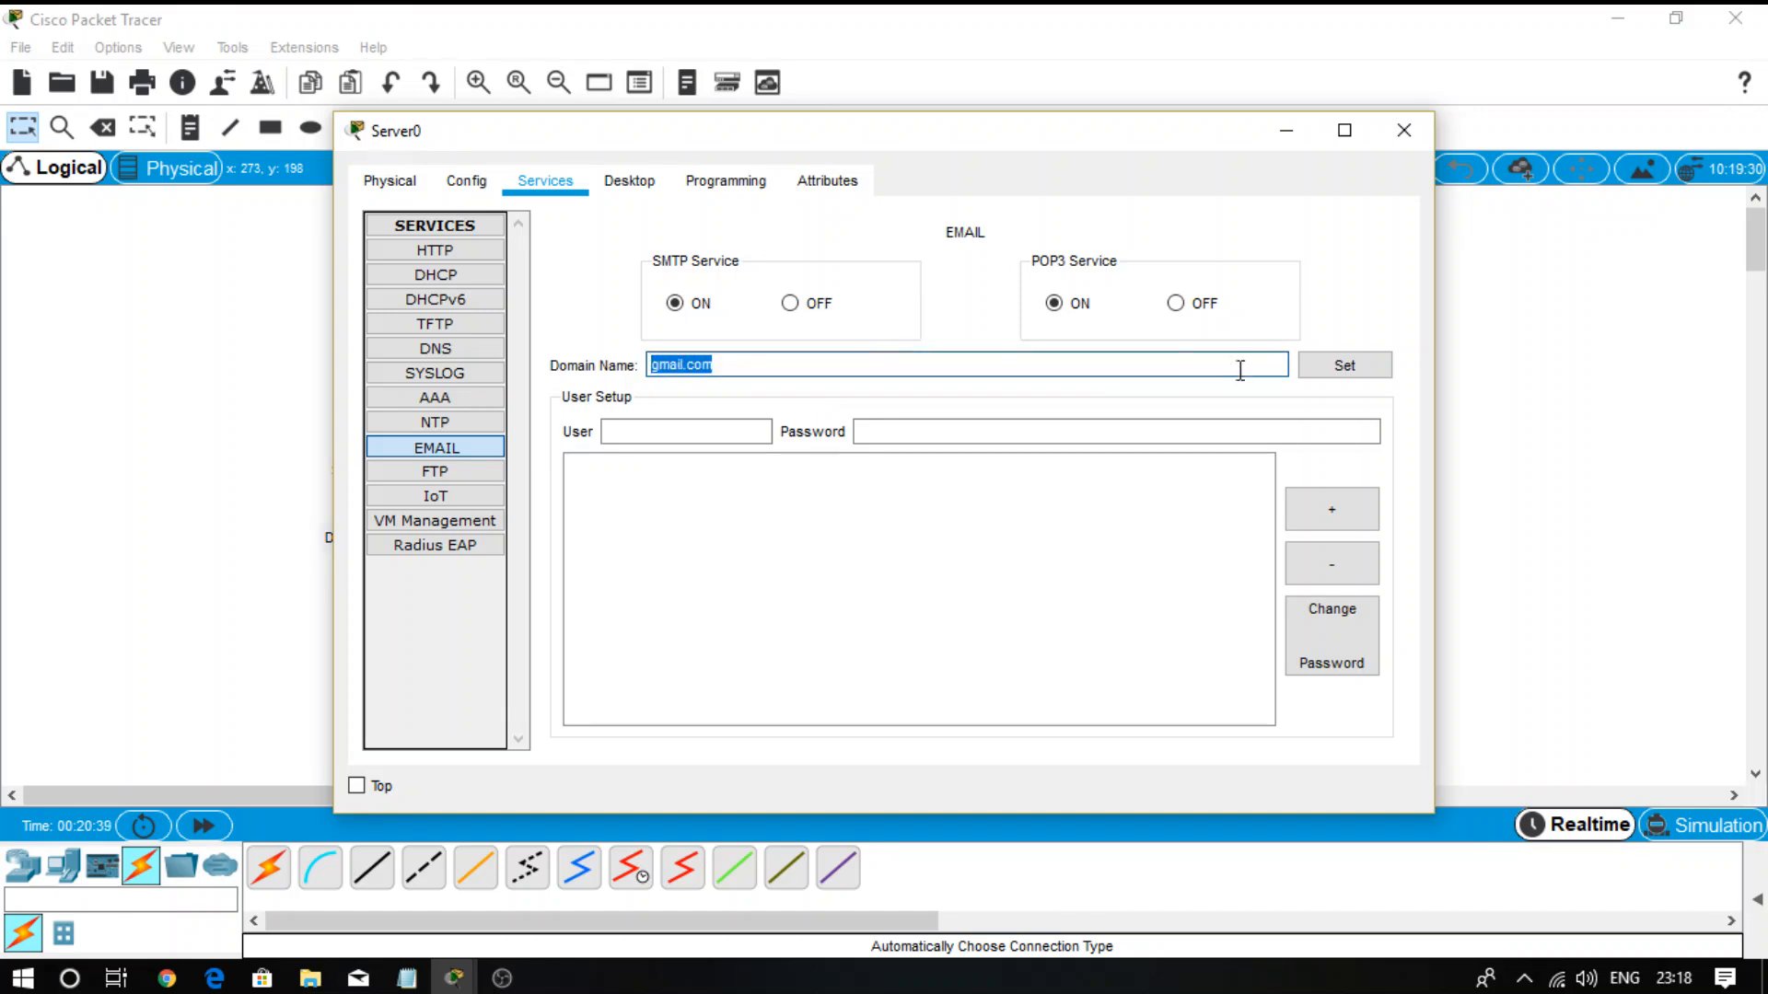
{"action": "left_click", "coordinate": [1342, 365]}
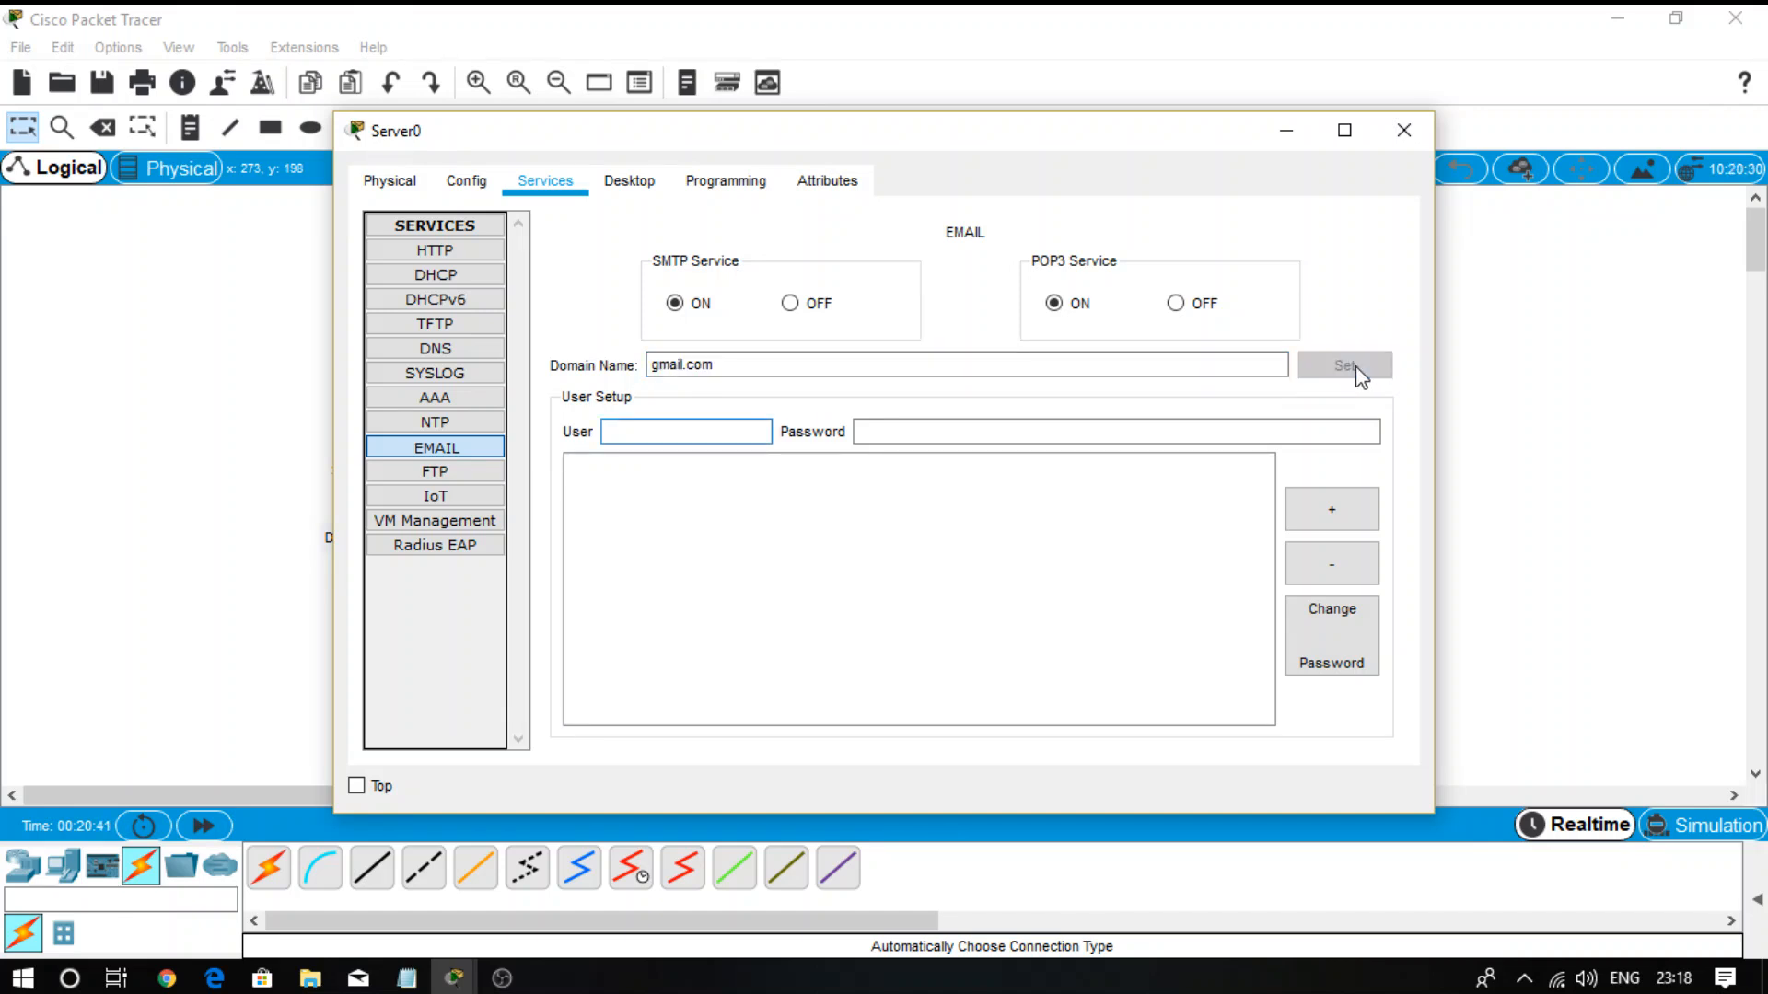
{"action": "left_click", "coordinate": [685, 431]}
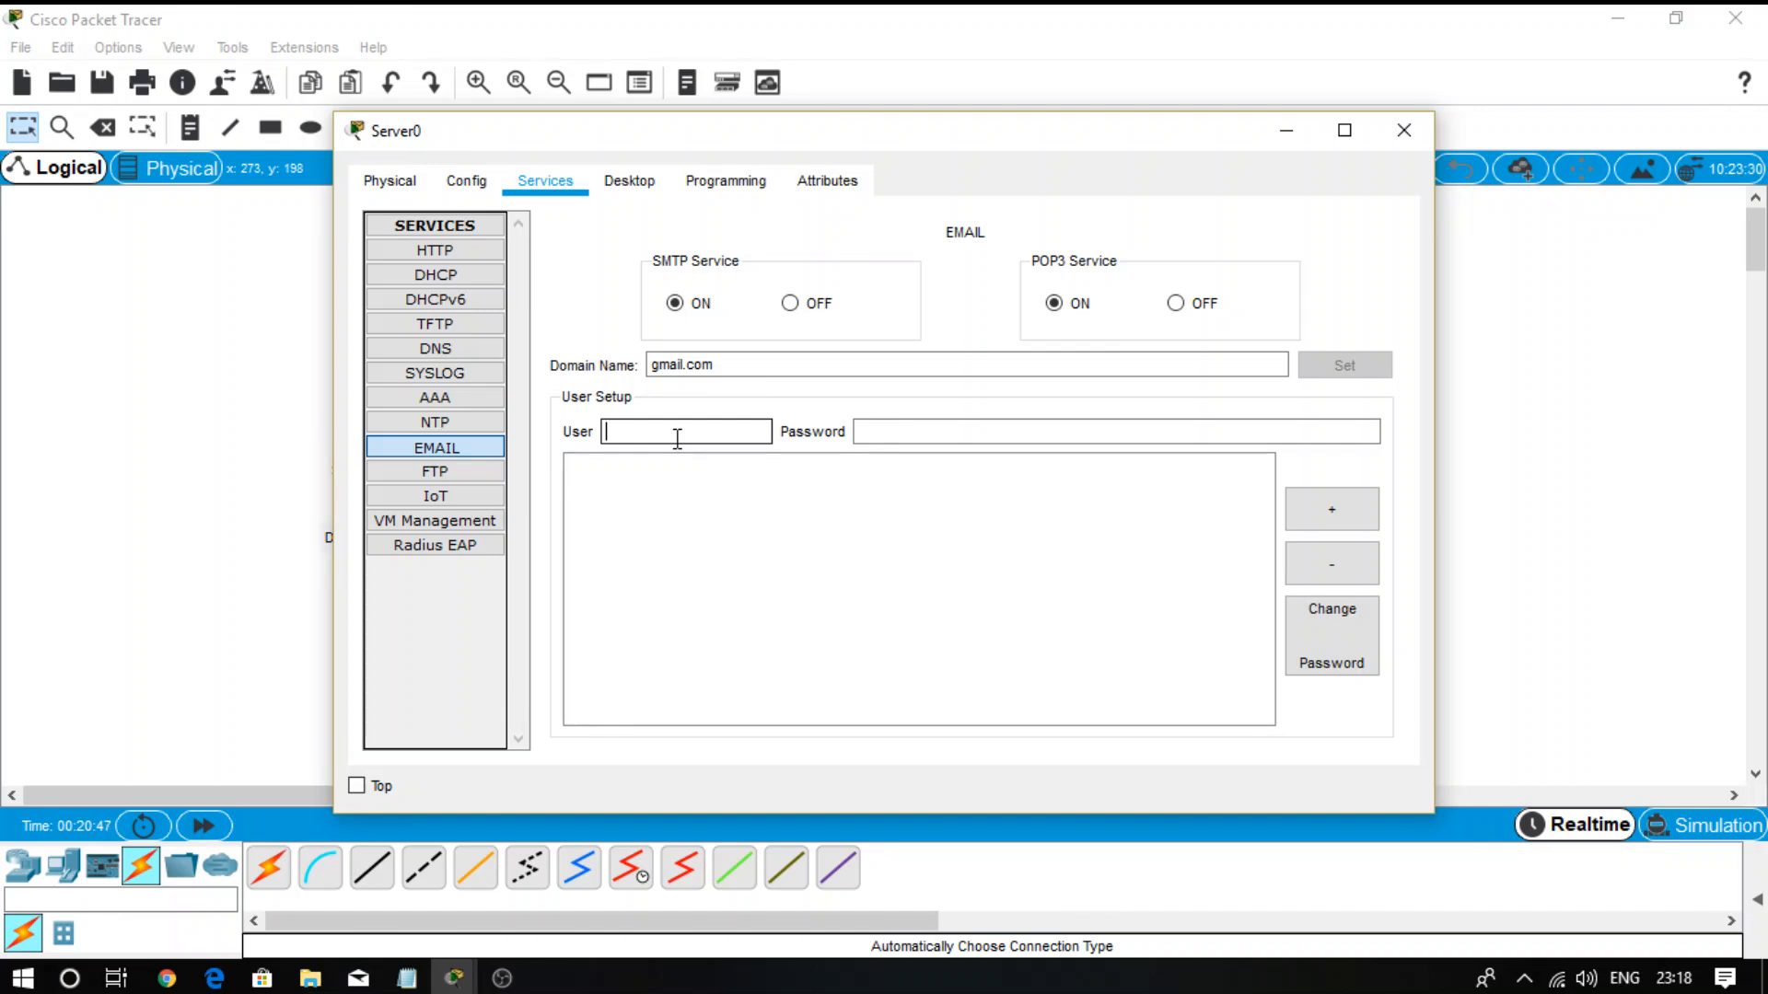
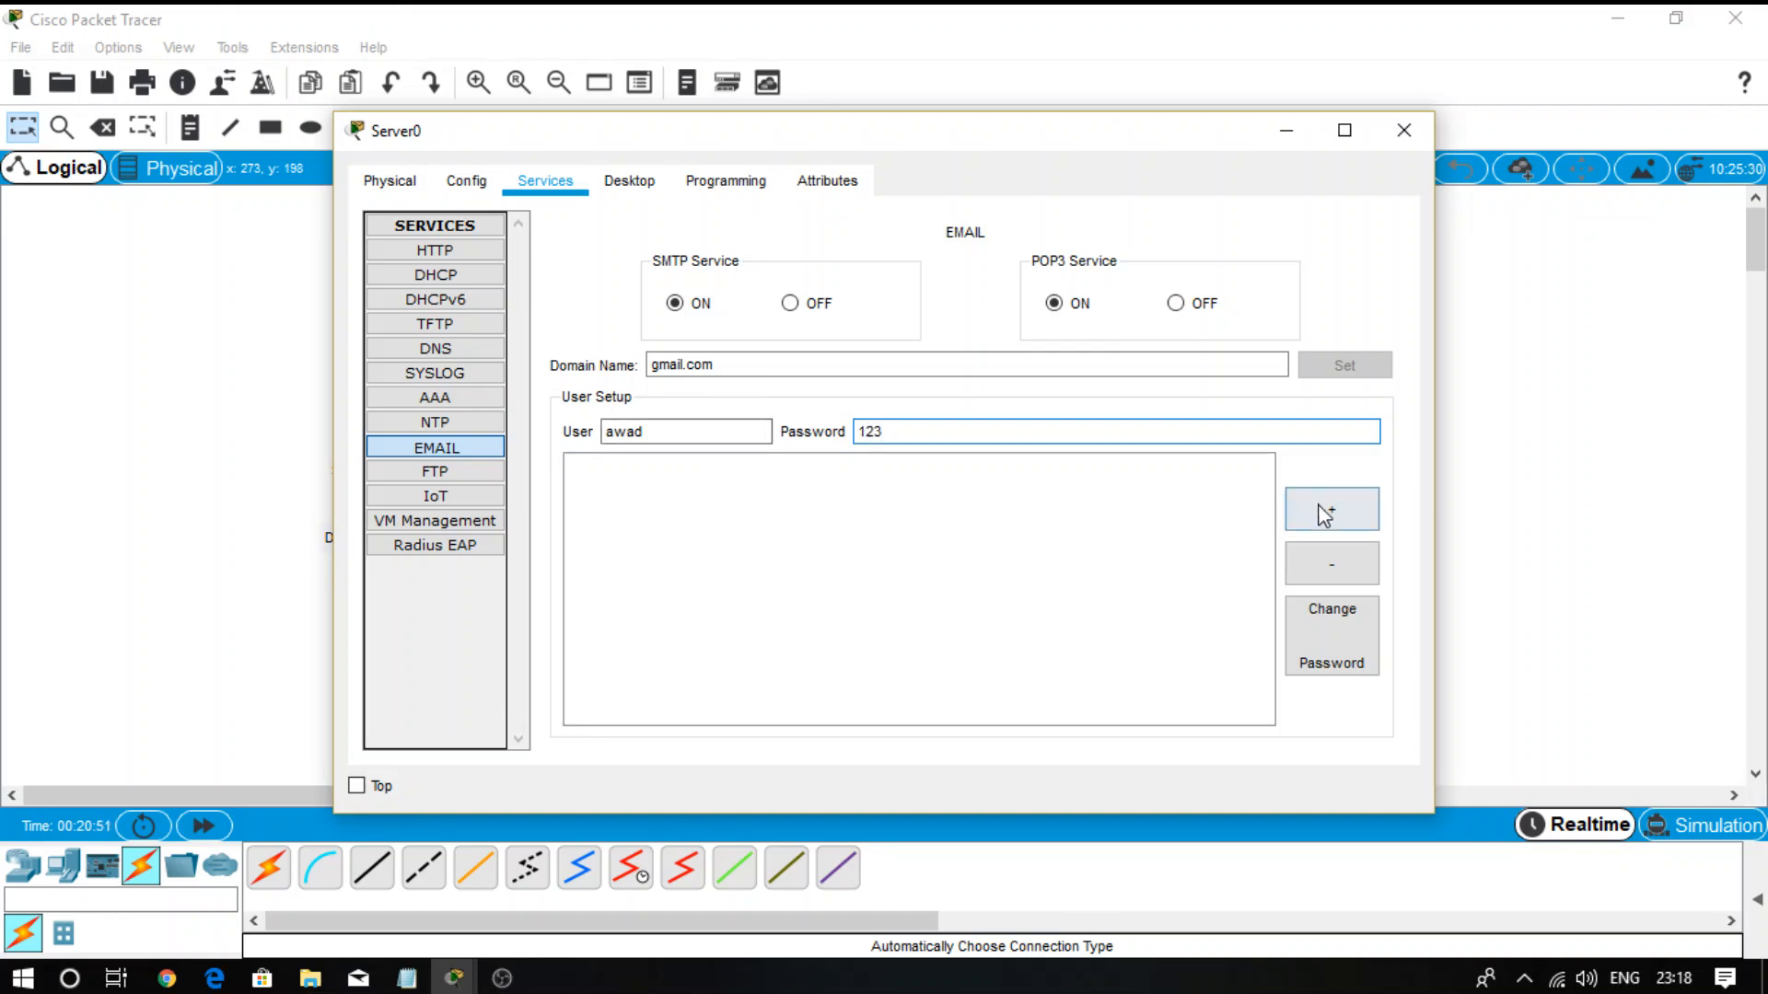
{"action": "left_click", "coordinate": [1329, 508]}
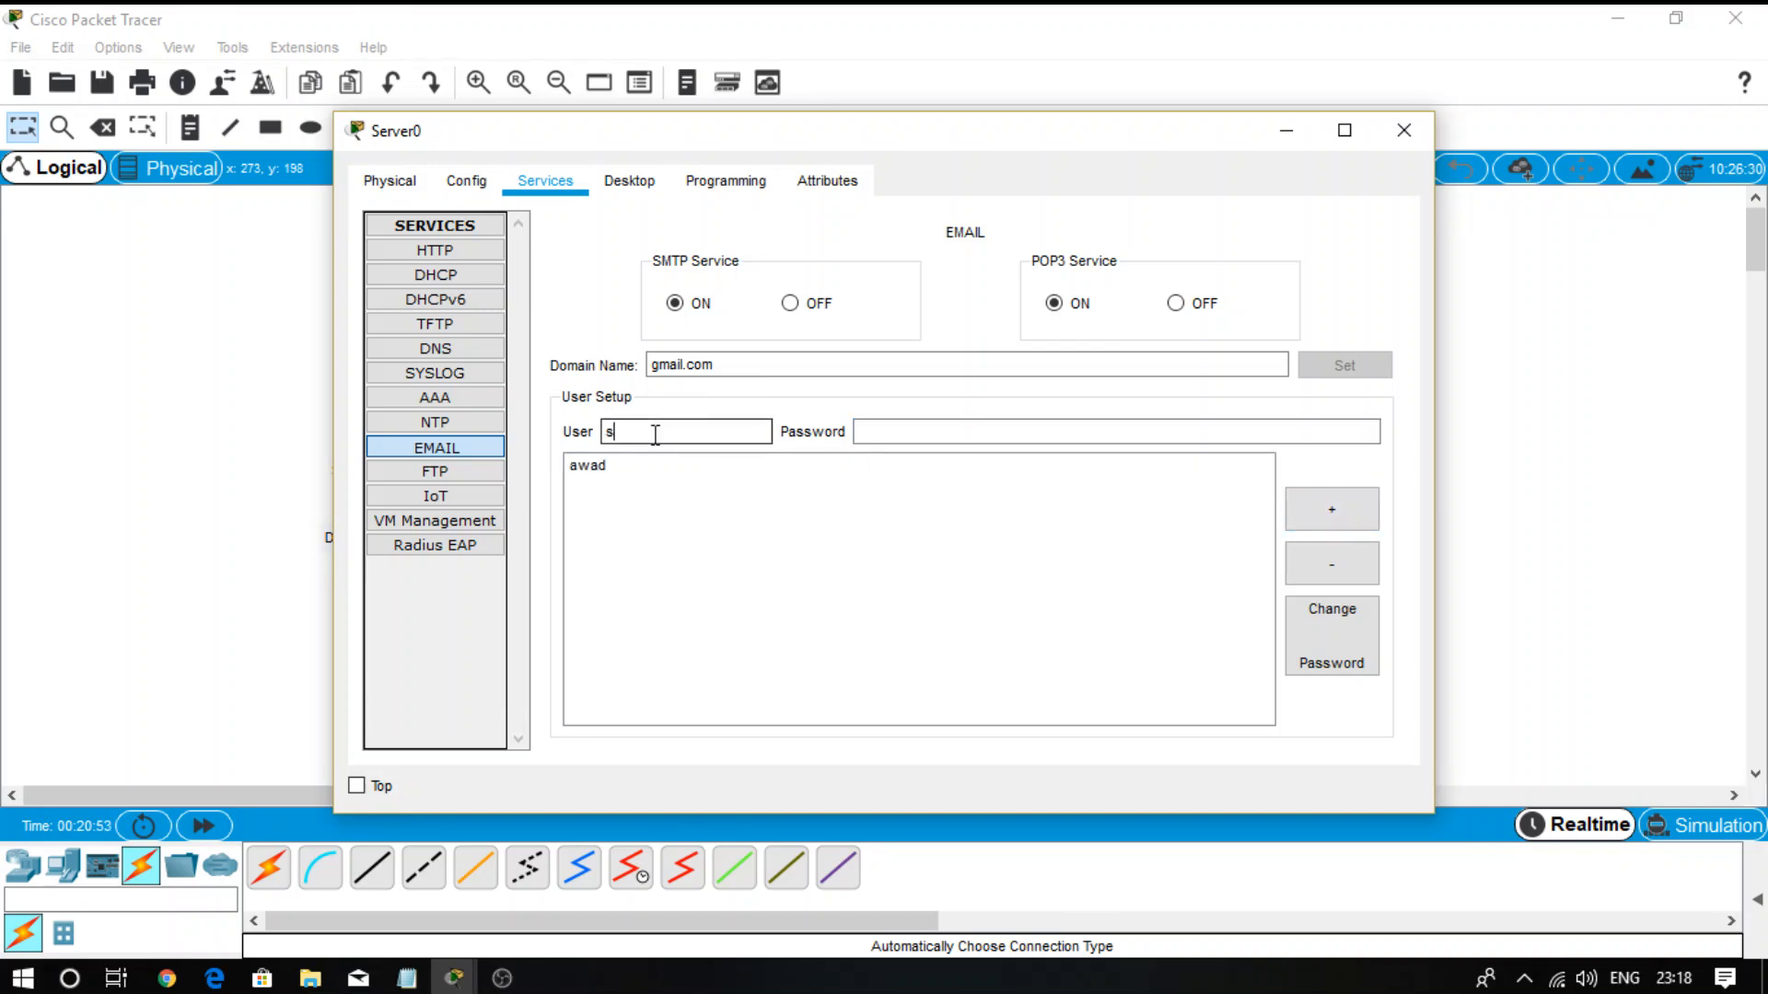
{"action": "type", "text": "hukla"}
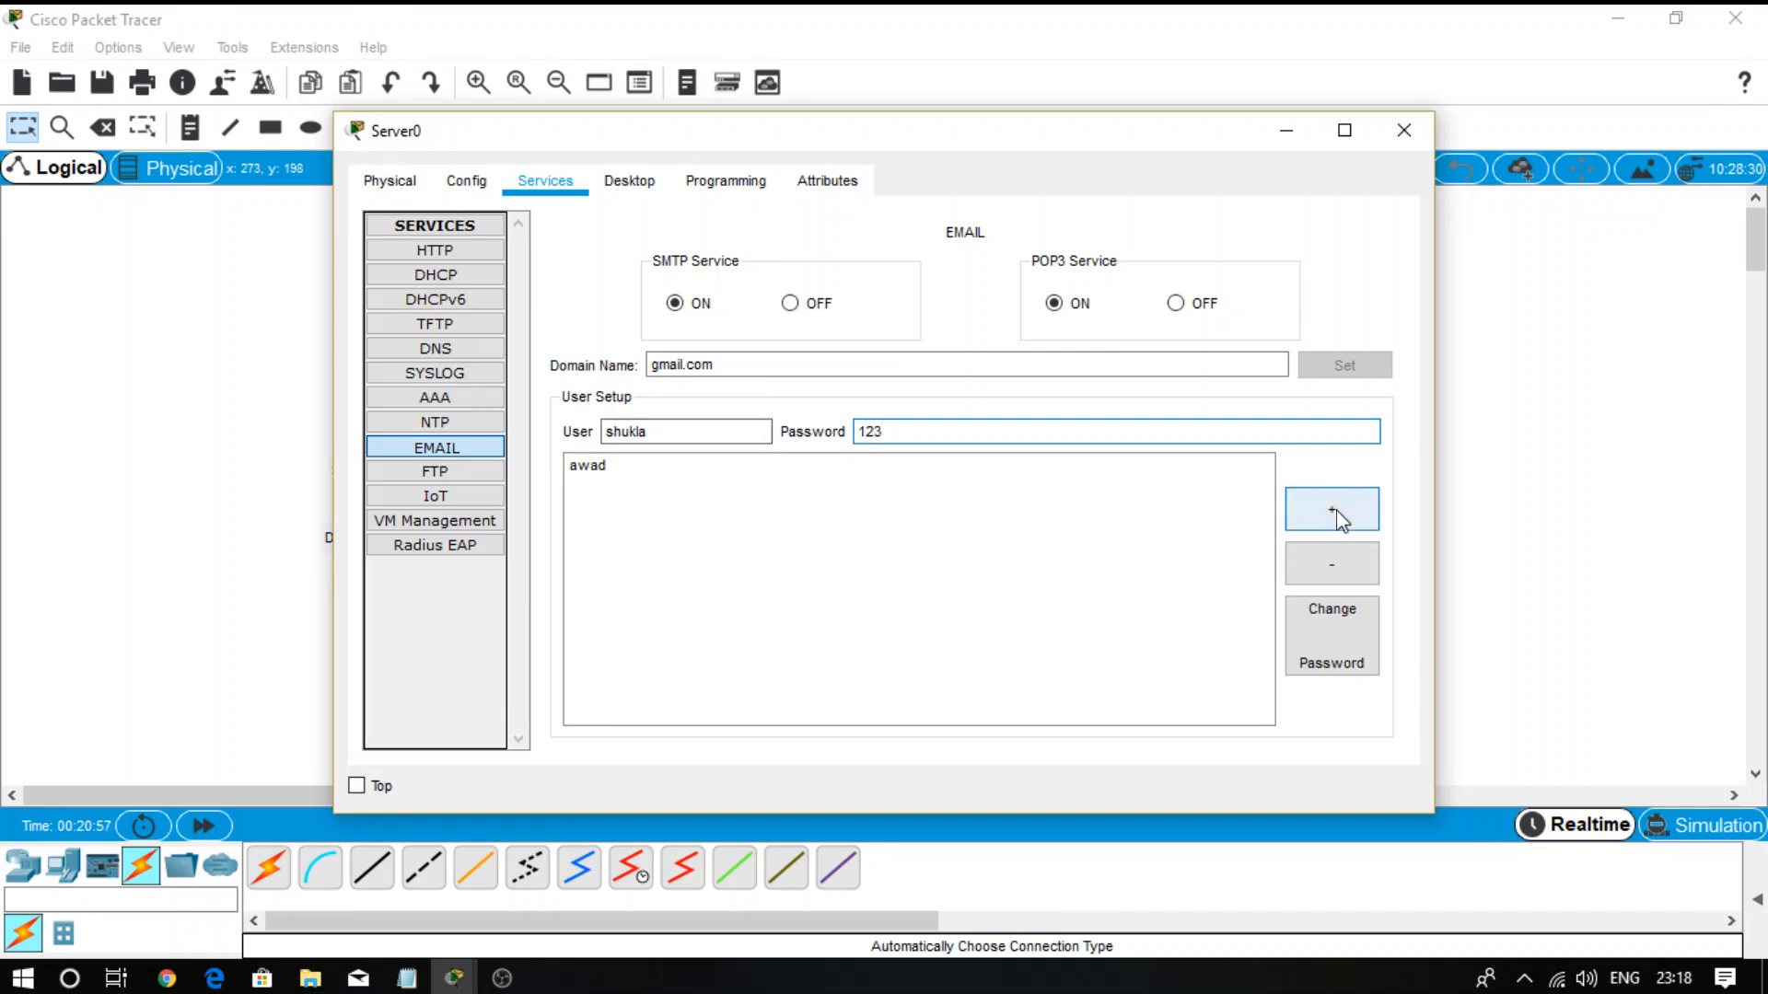
{"action": "left_click", "coordinate": [1332, 508]}
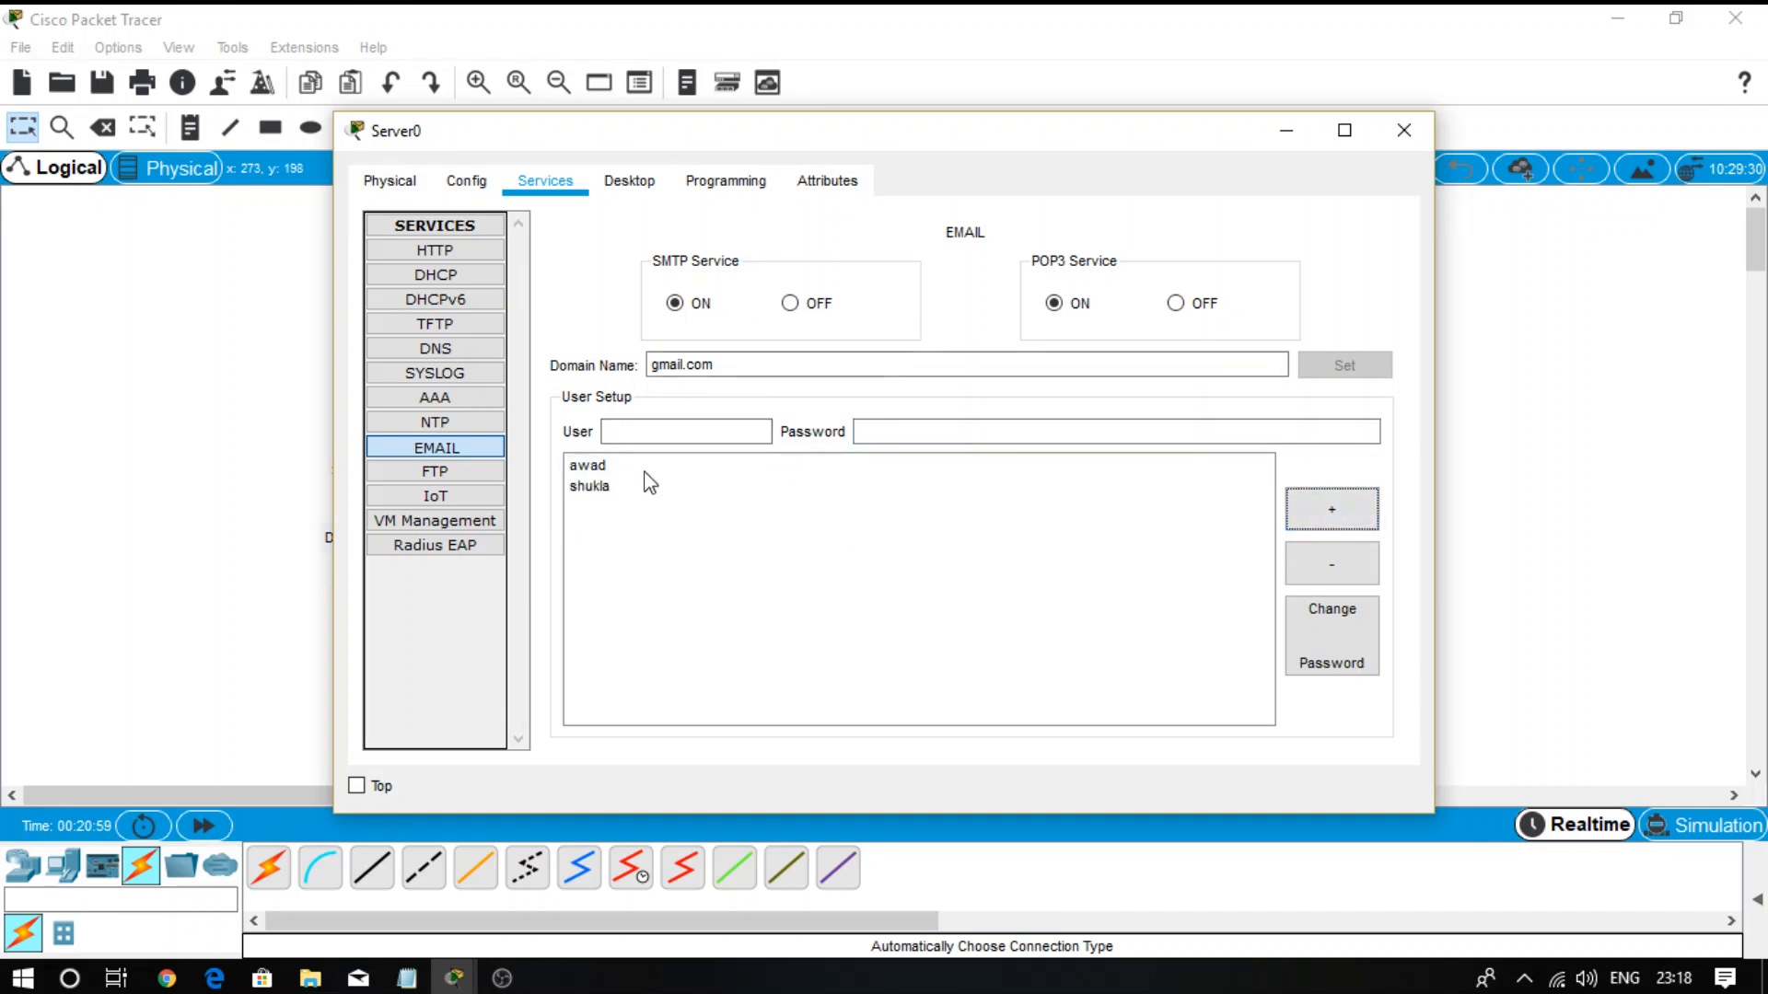
{"action": "mouse_move", "coordinate": [838, 399]}
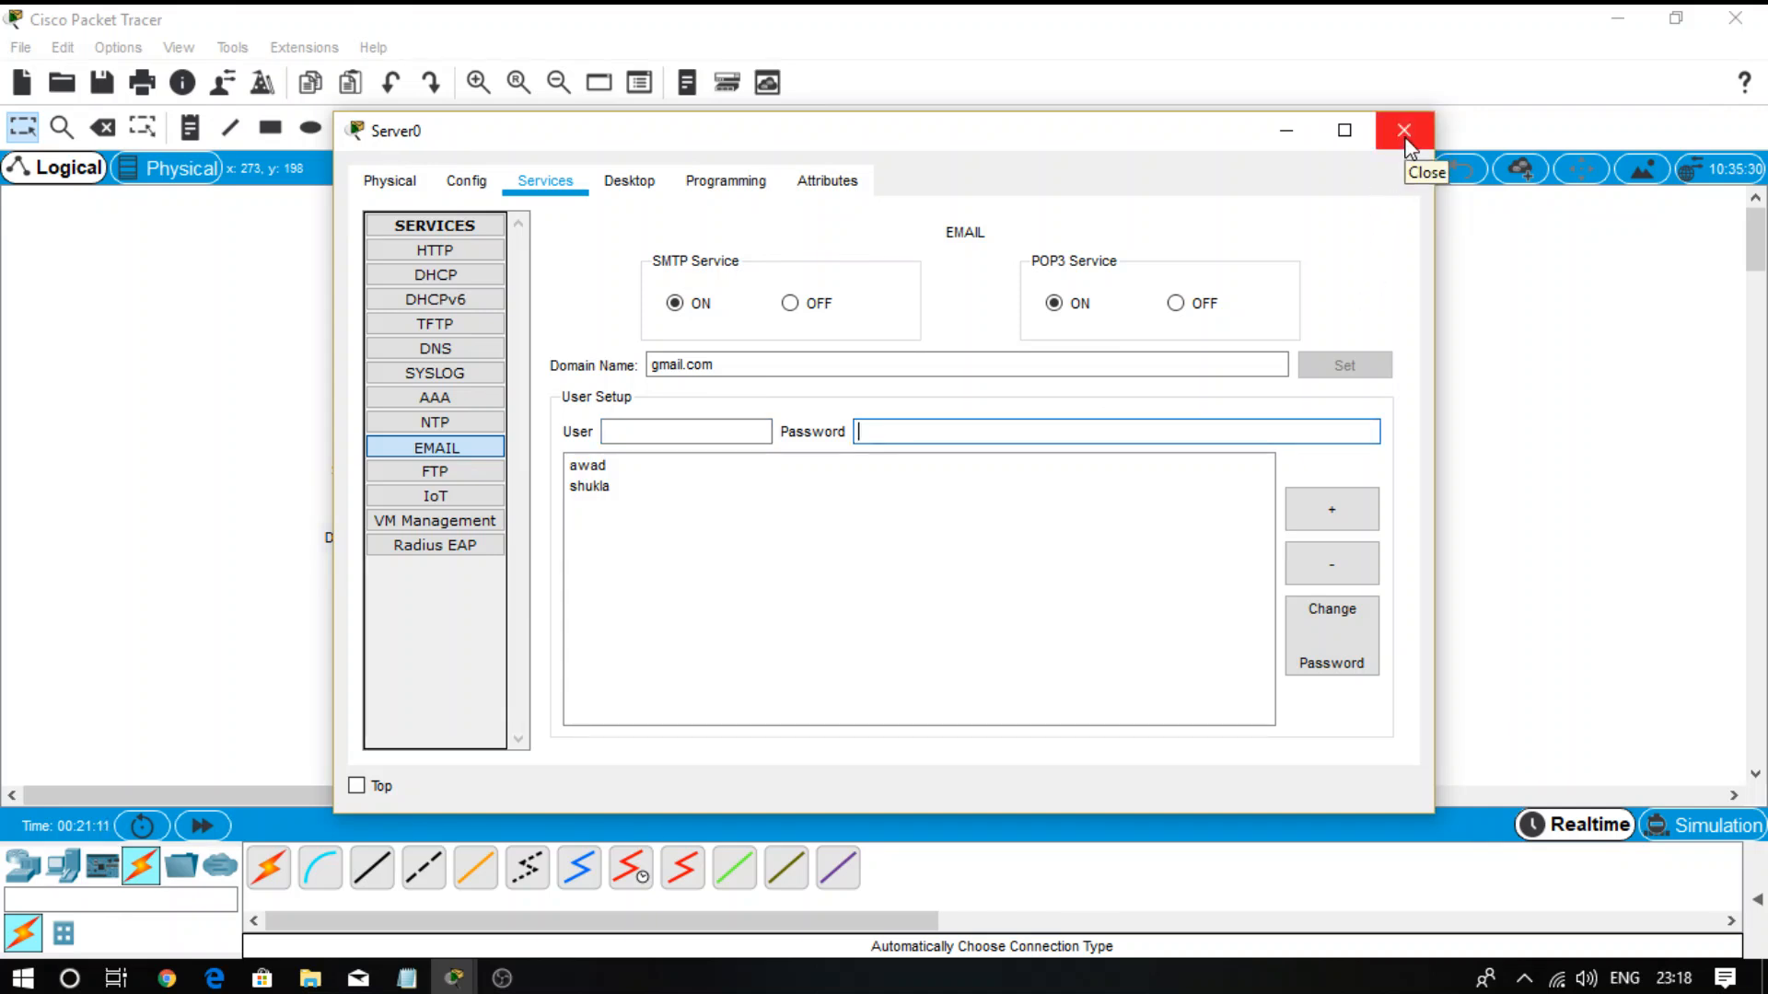
{"action": "left_click", "coordinate": [1403, 129]}
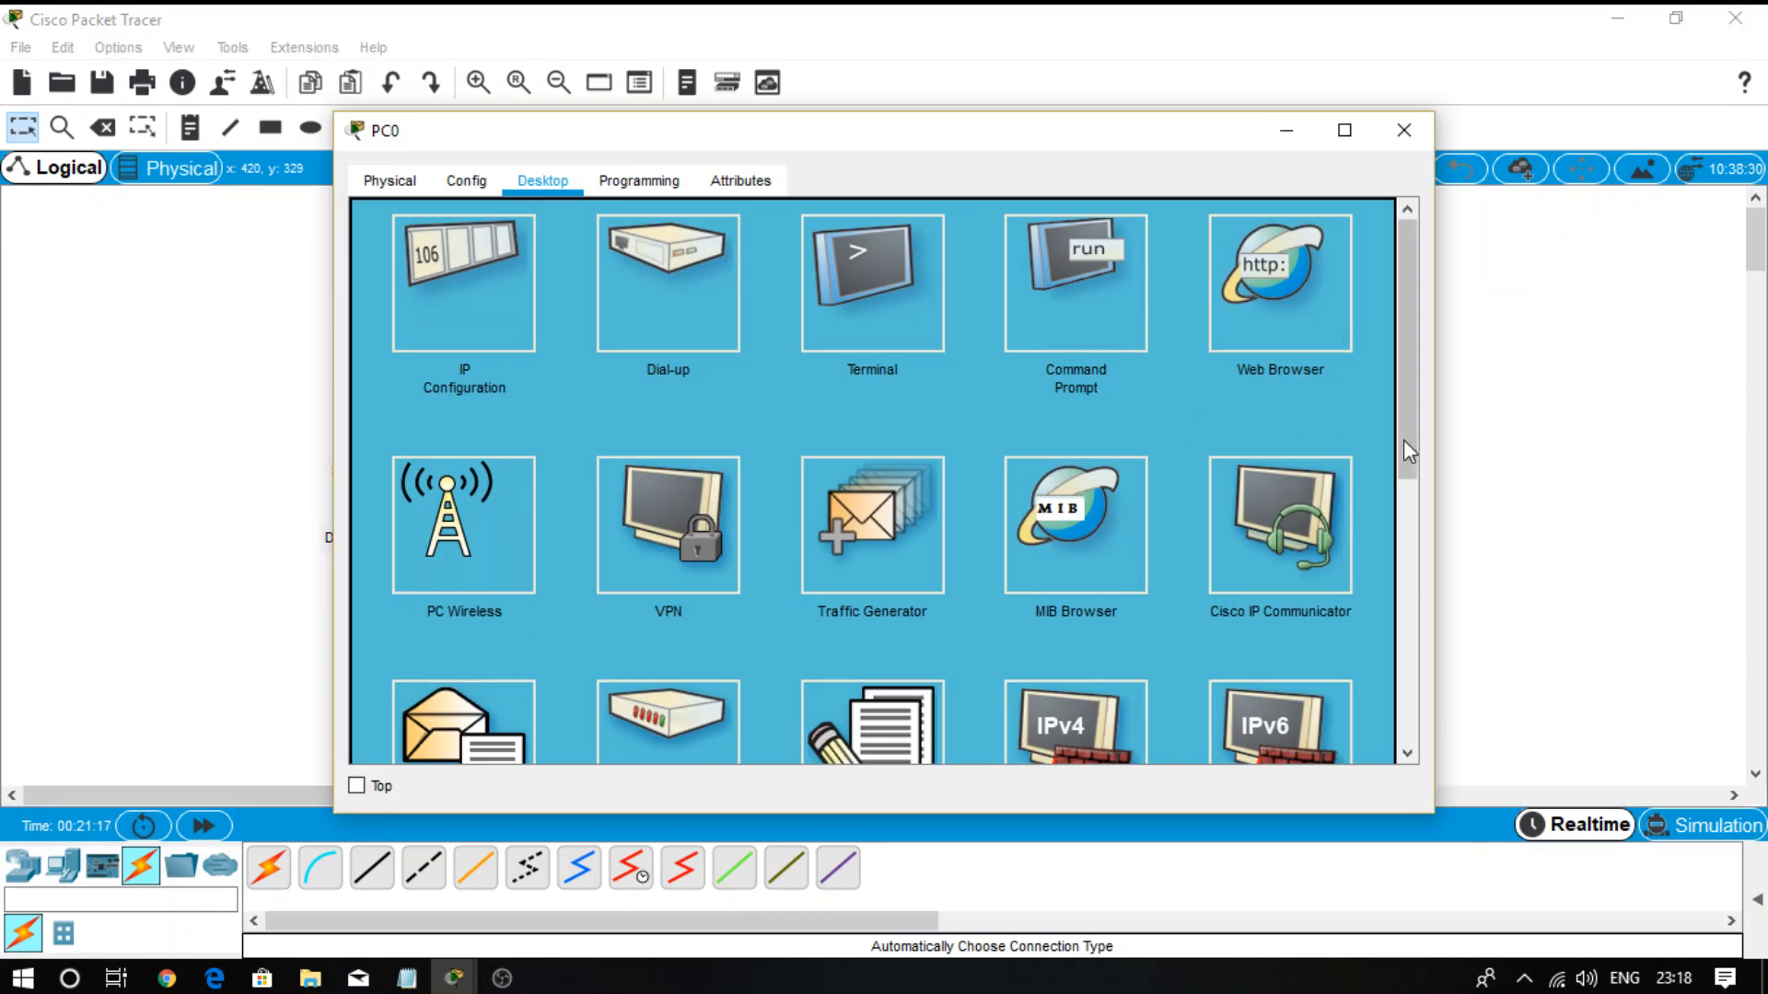
{"action": "left_click", "coordinate": [464, 733]}
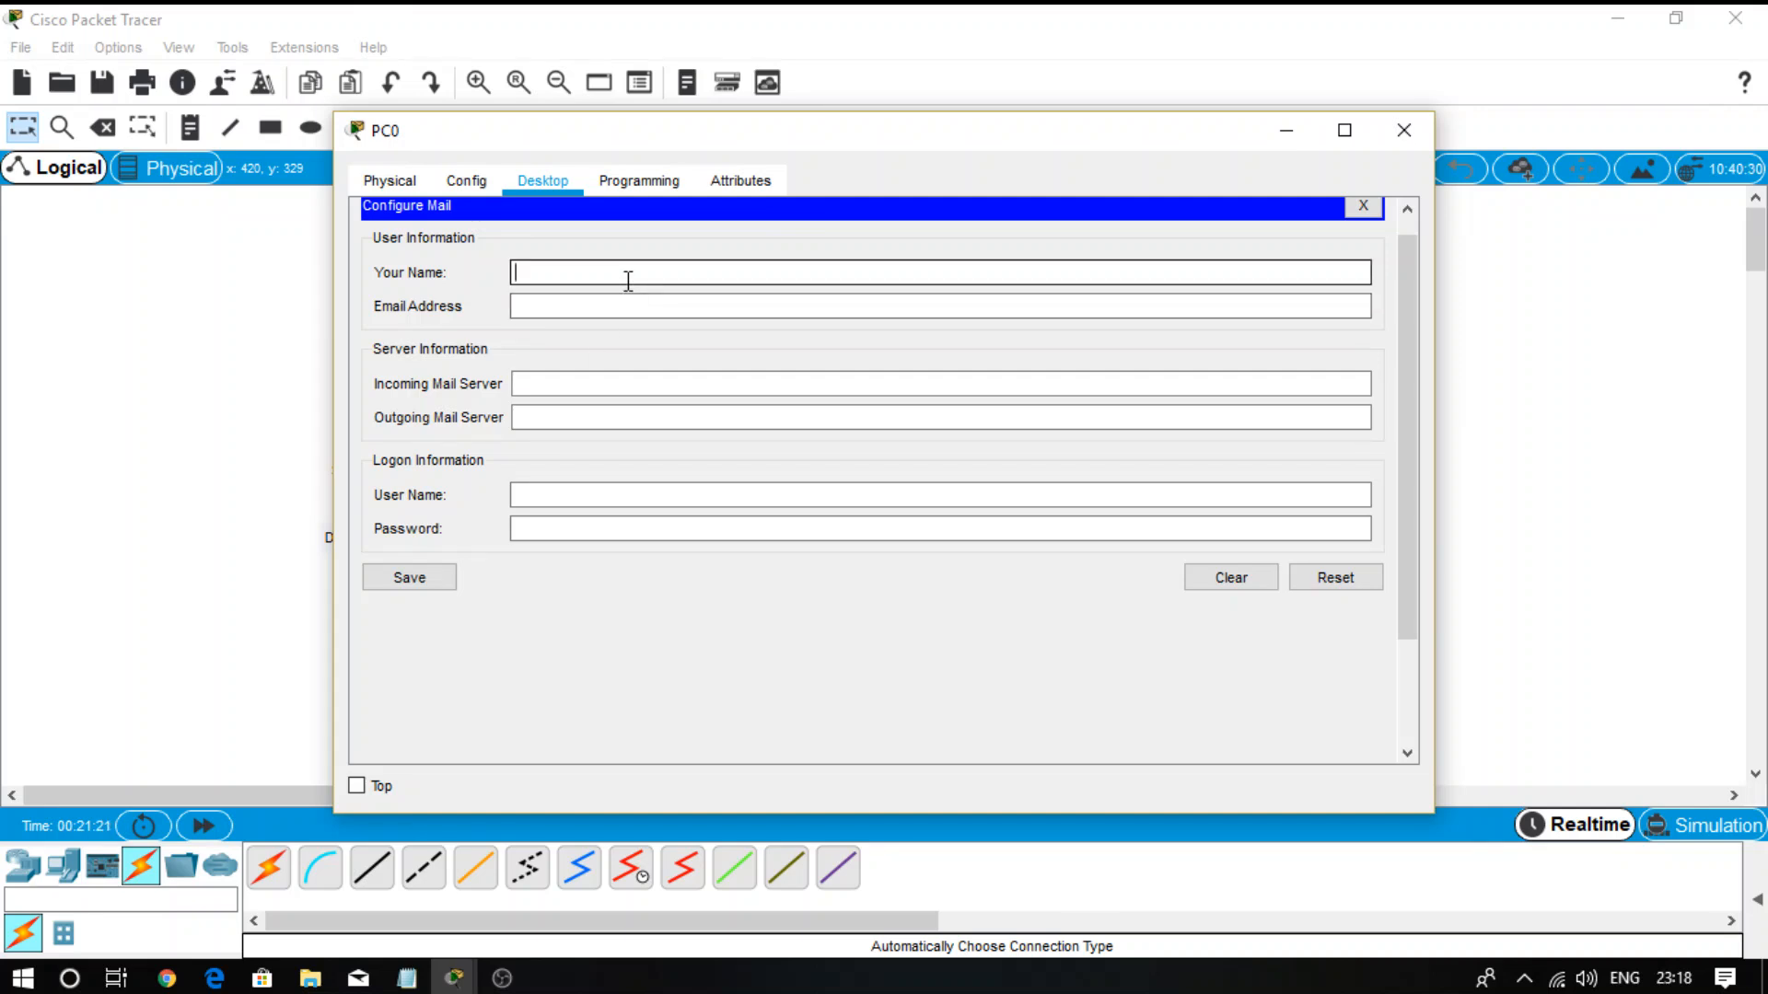
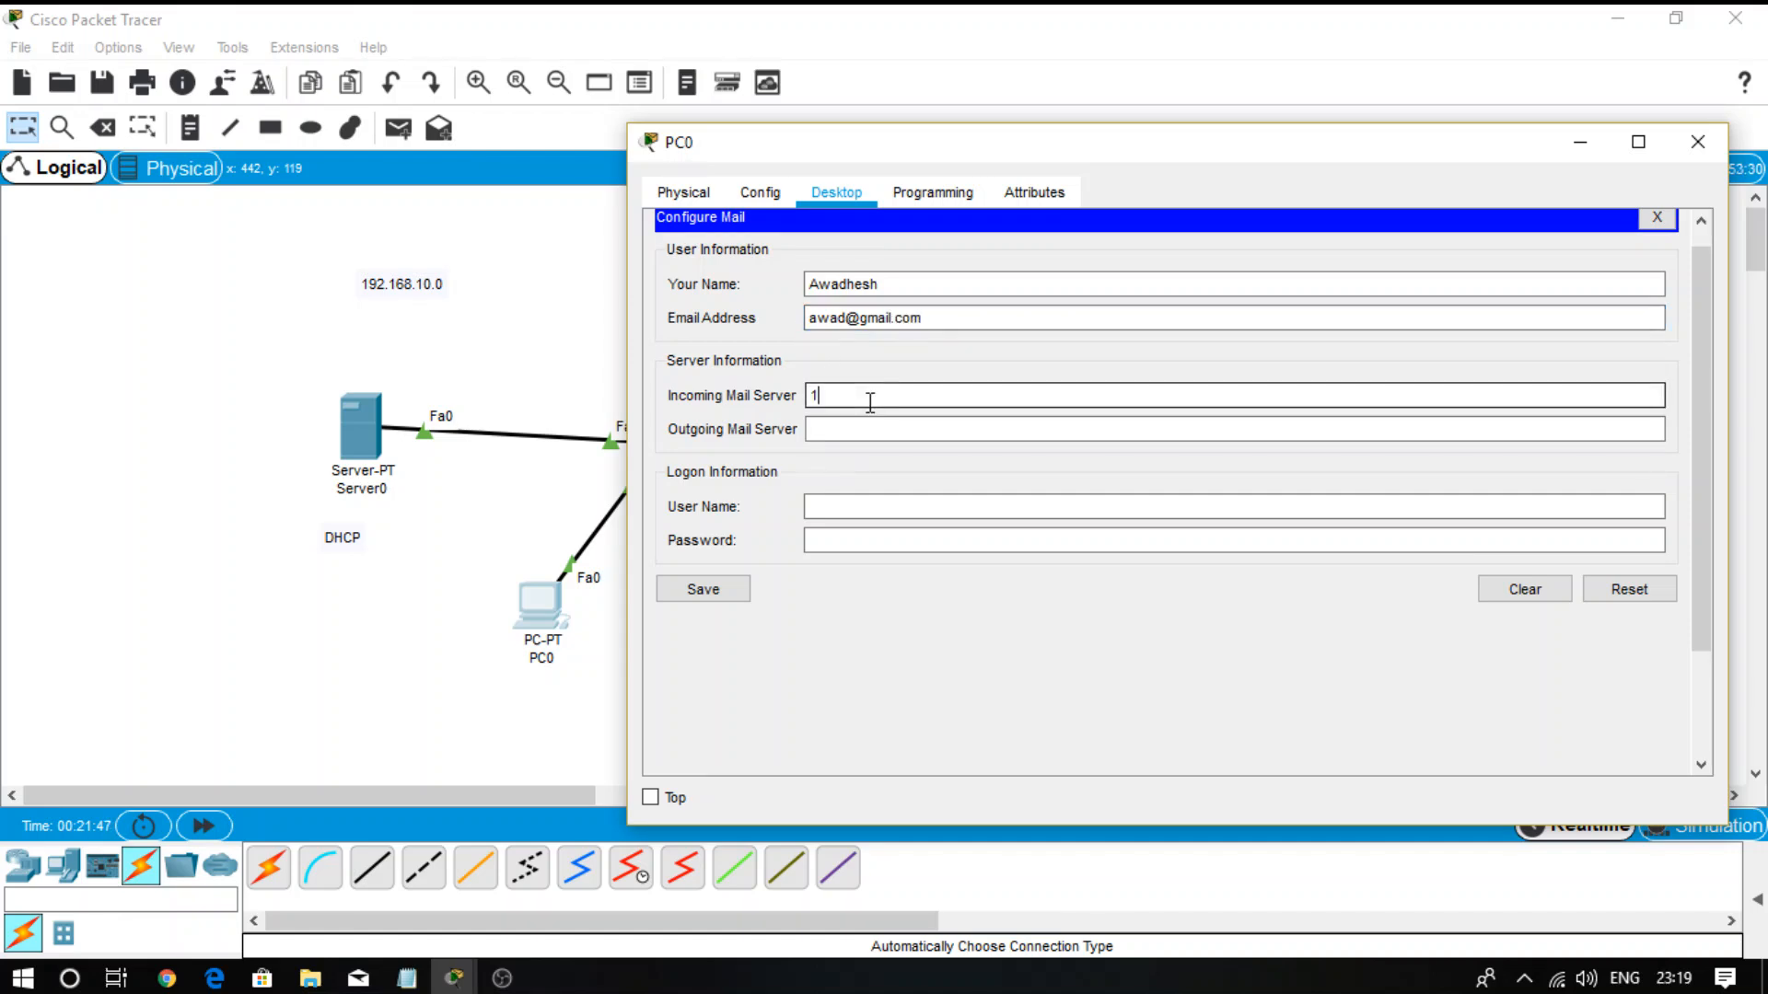
Set incoming and outgoing mail servers to 192.168.10.2 with user awad
{"action": "type", "text": "92.168.10.2"}
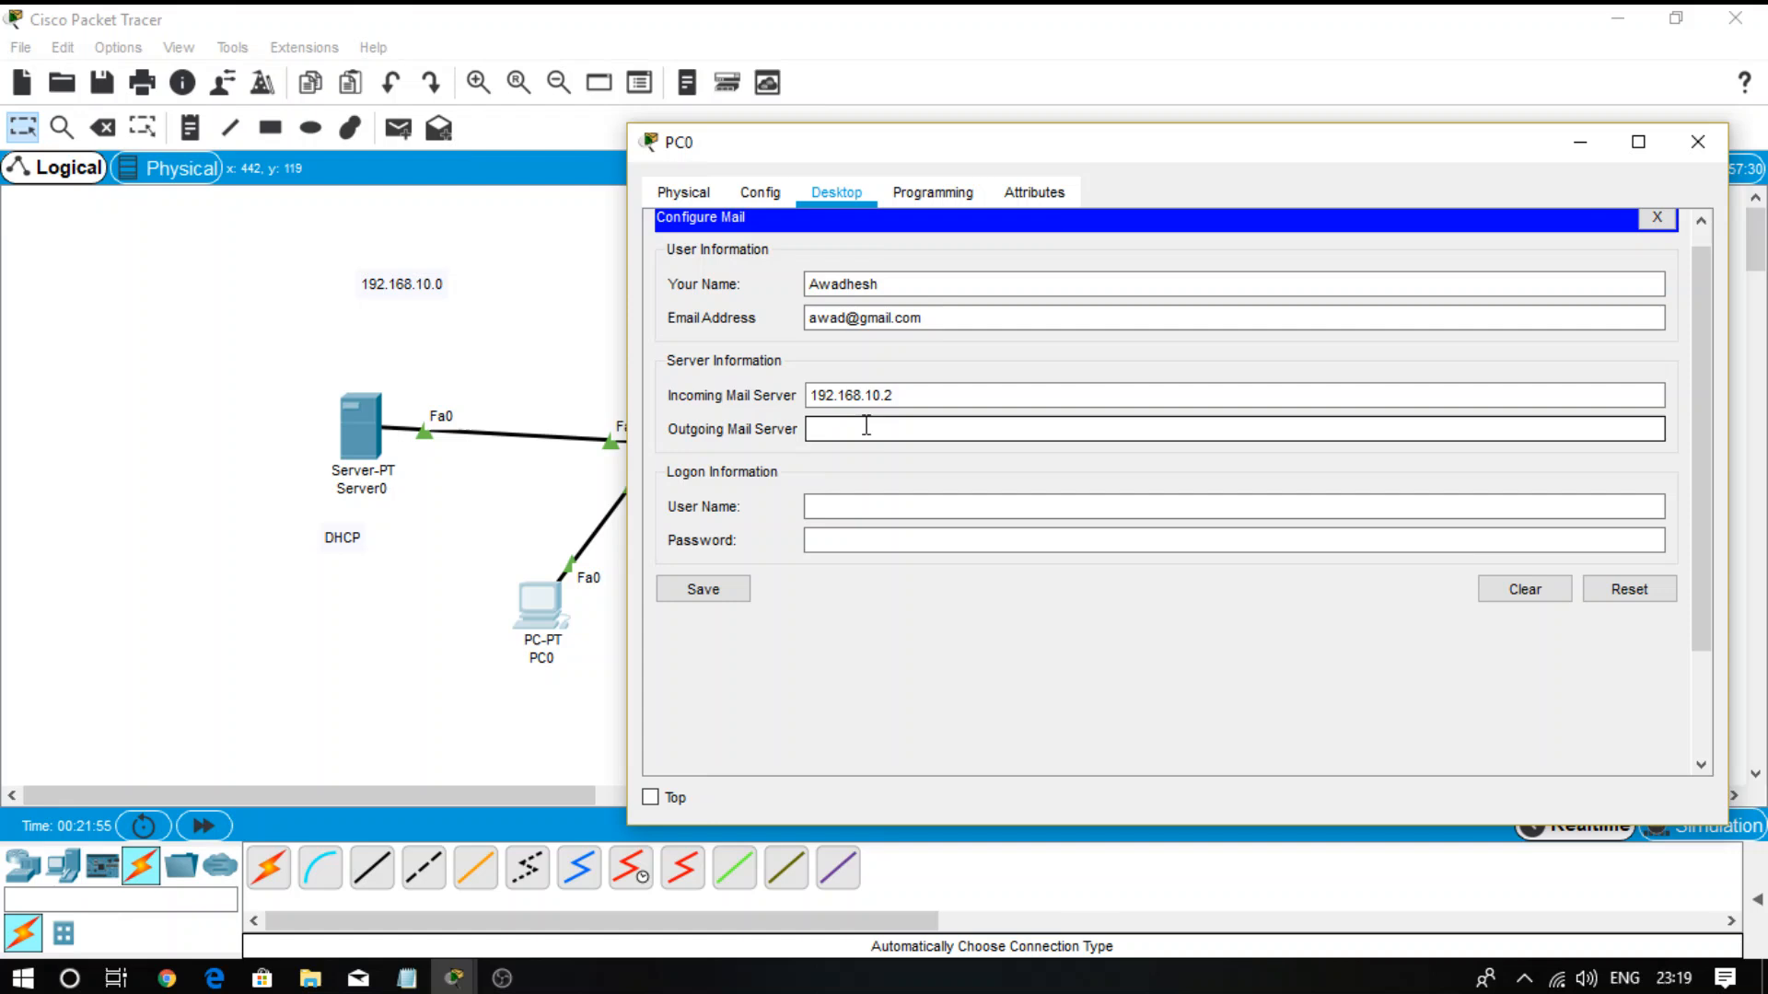
{"action": "type", "text": "192.168.10.2"}
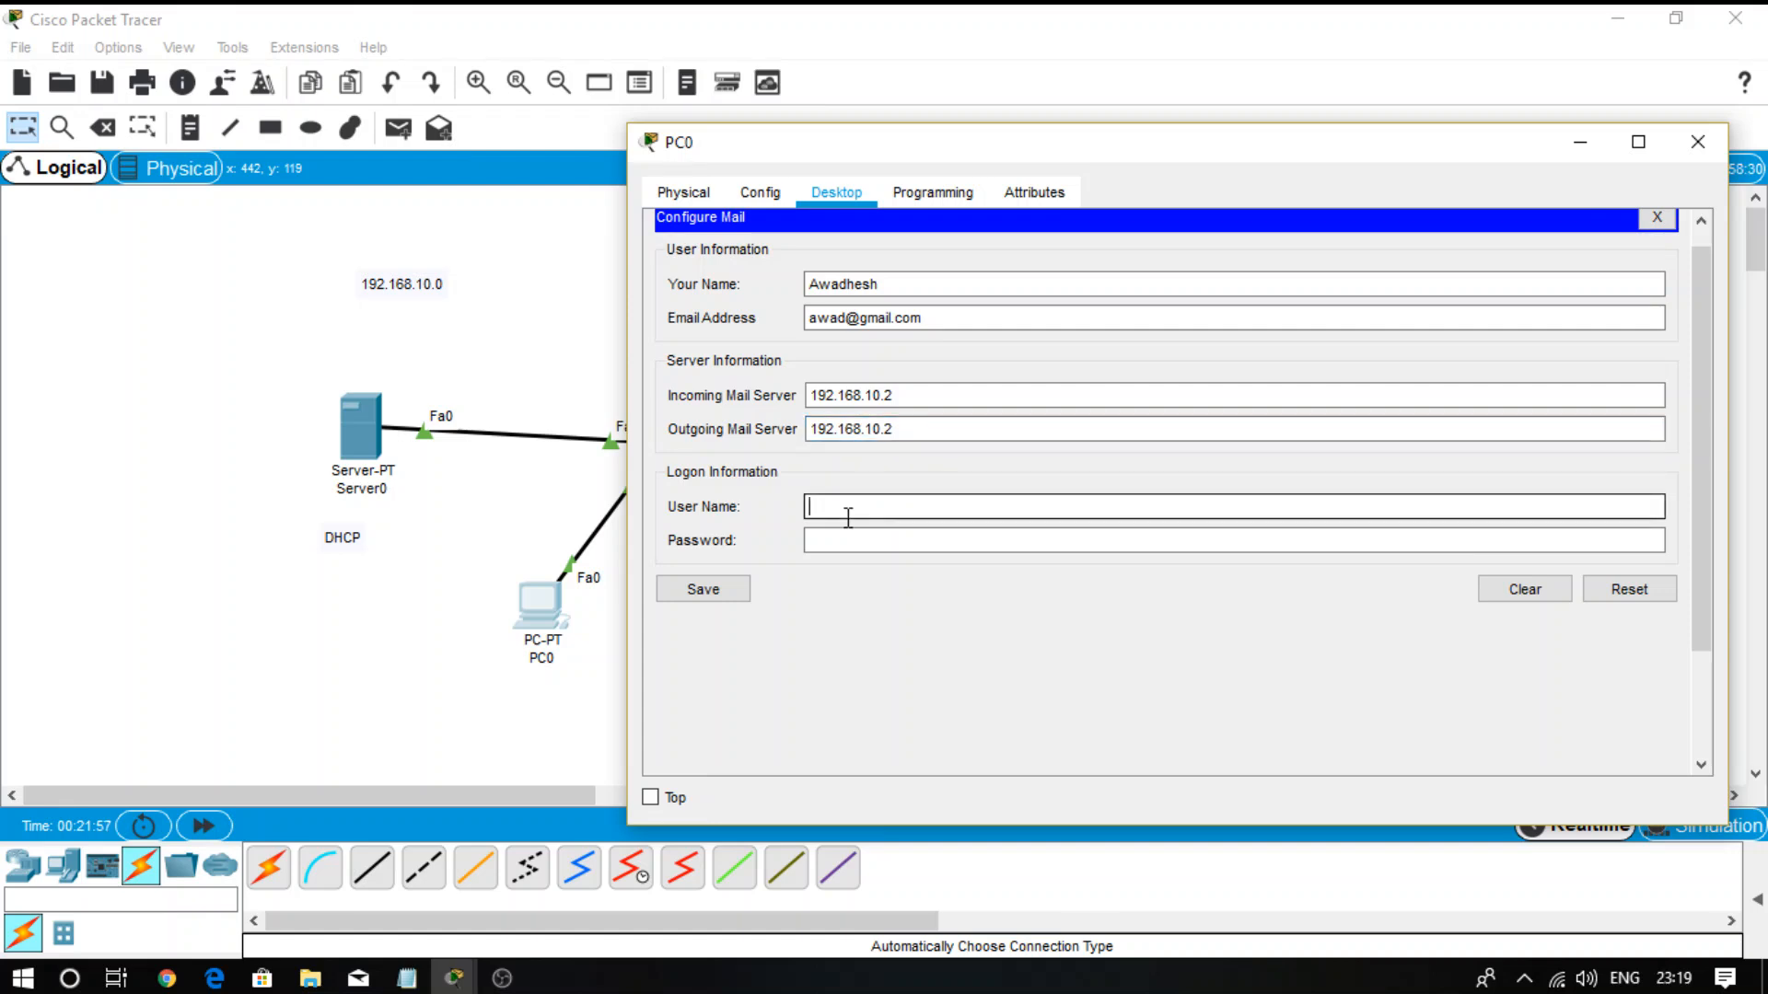
{"action": "type", "text": "ad"}
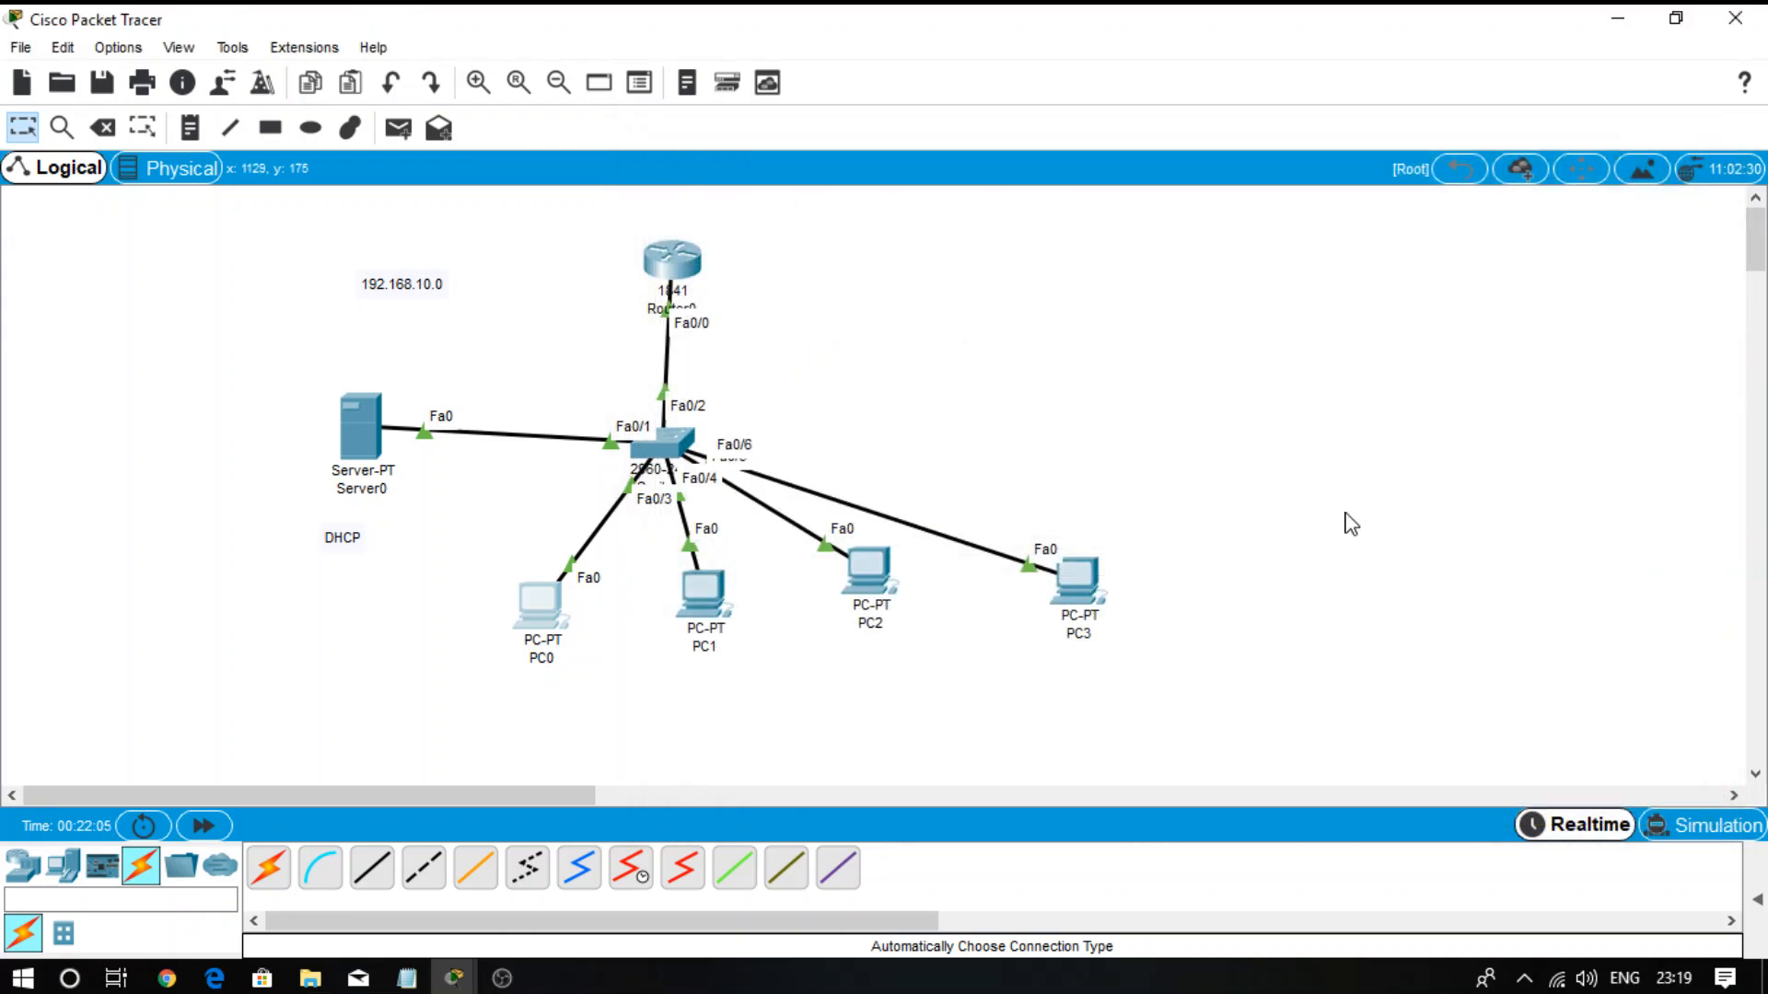
{"action": "double_click", "coordinate": [870, 570]}
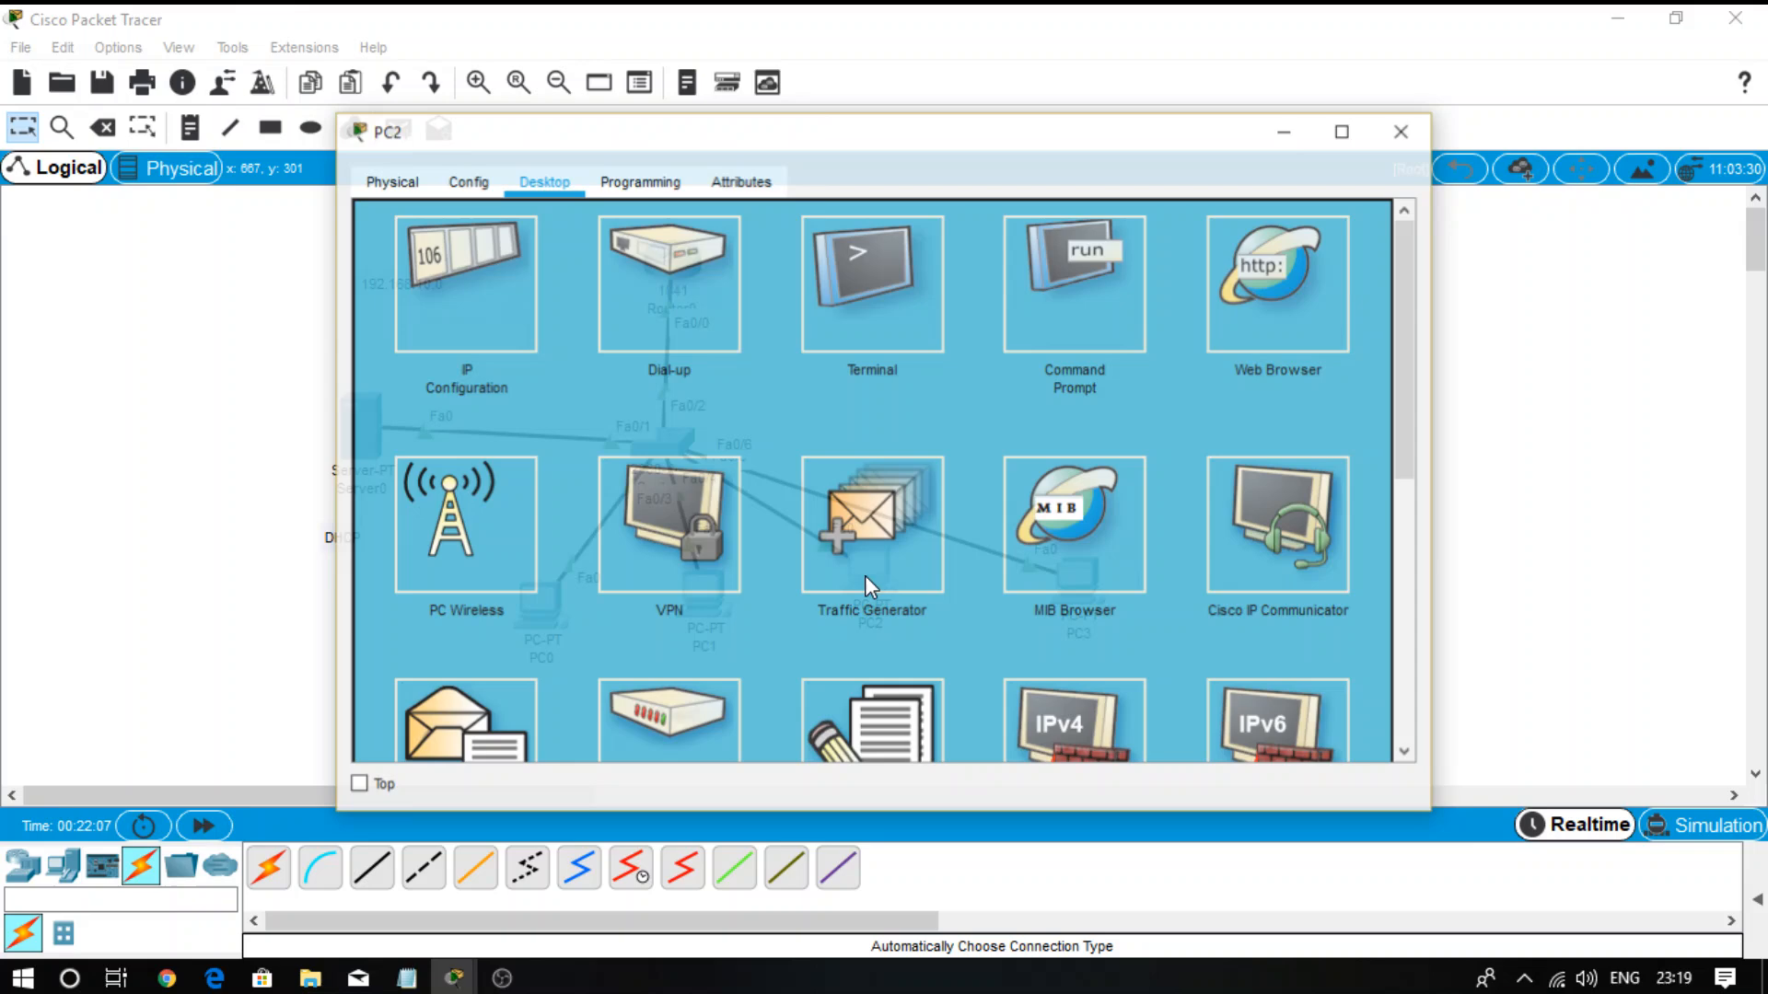
{"action": "scroll", "scroll_direction": "down", "scroll_amount": 3}
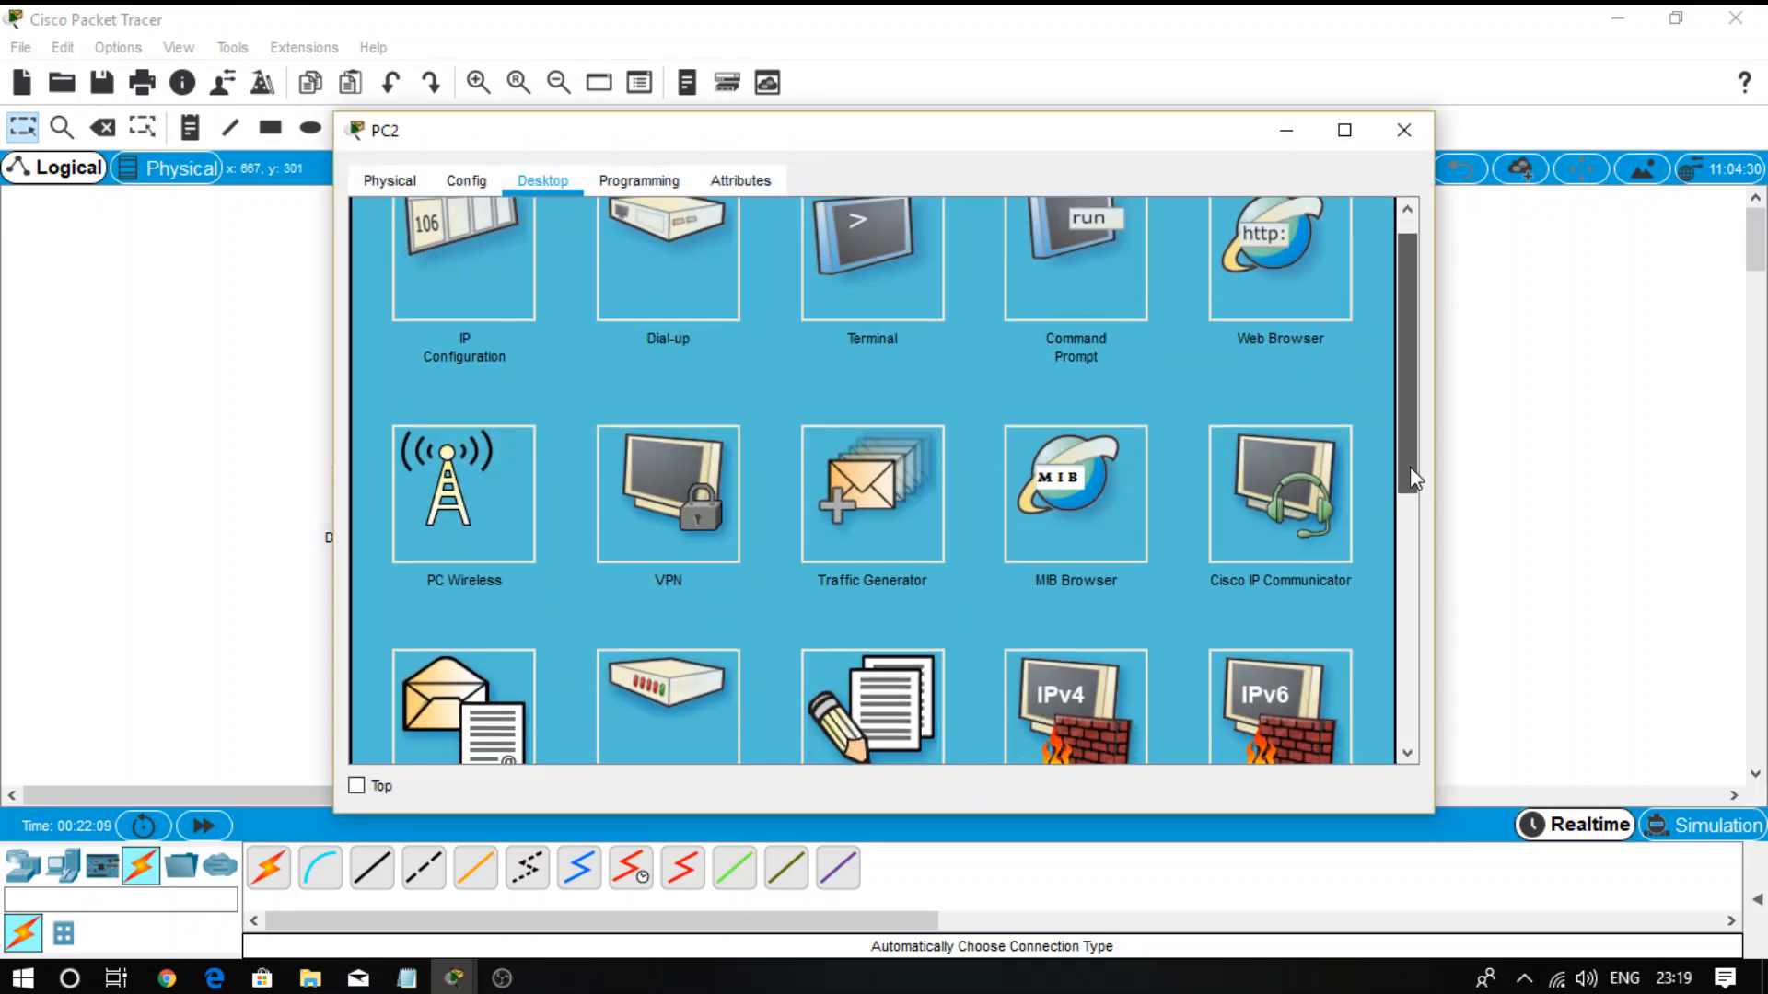
{"action": "left_click", "coordinate": [462, 706]}
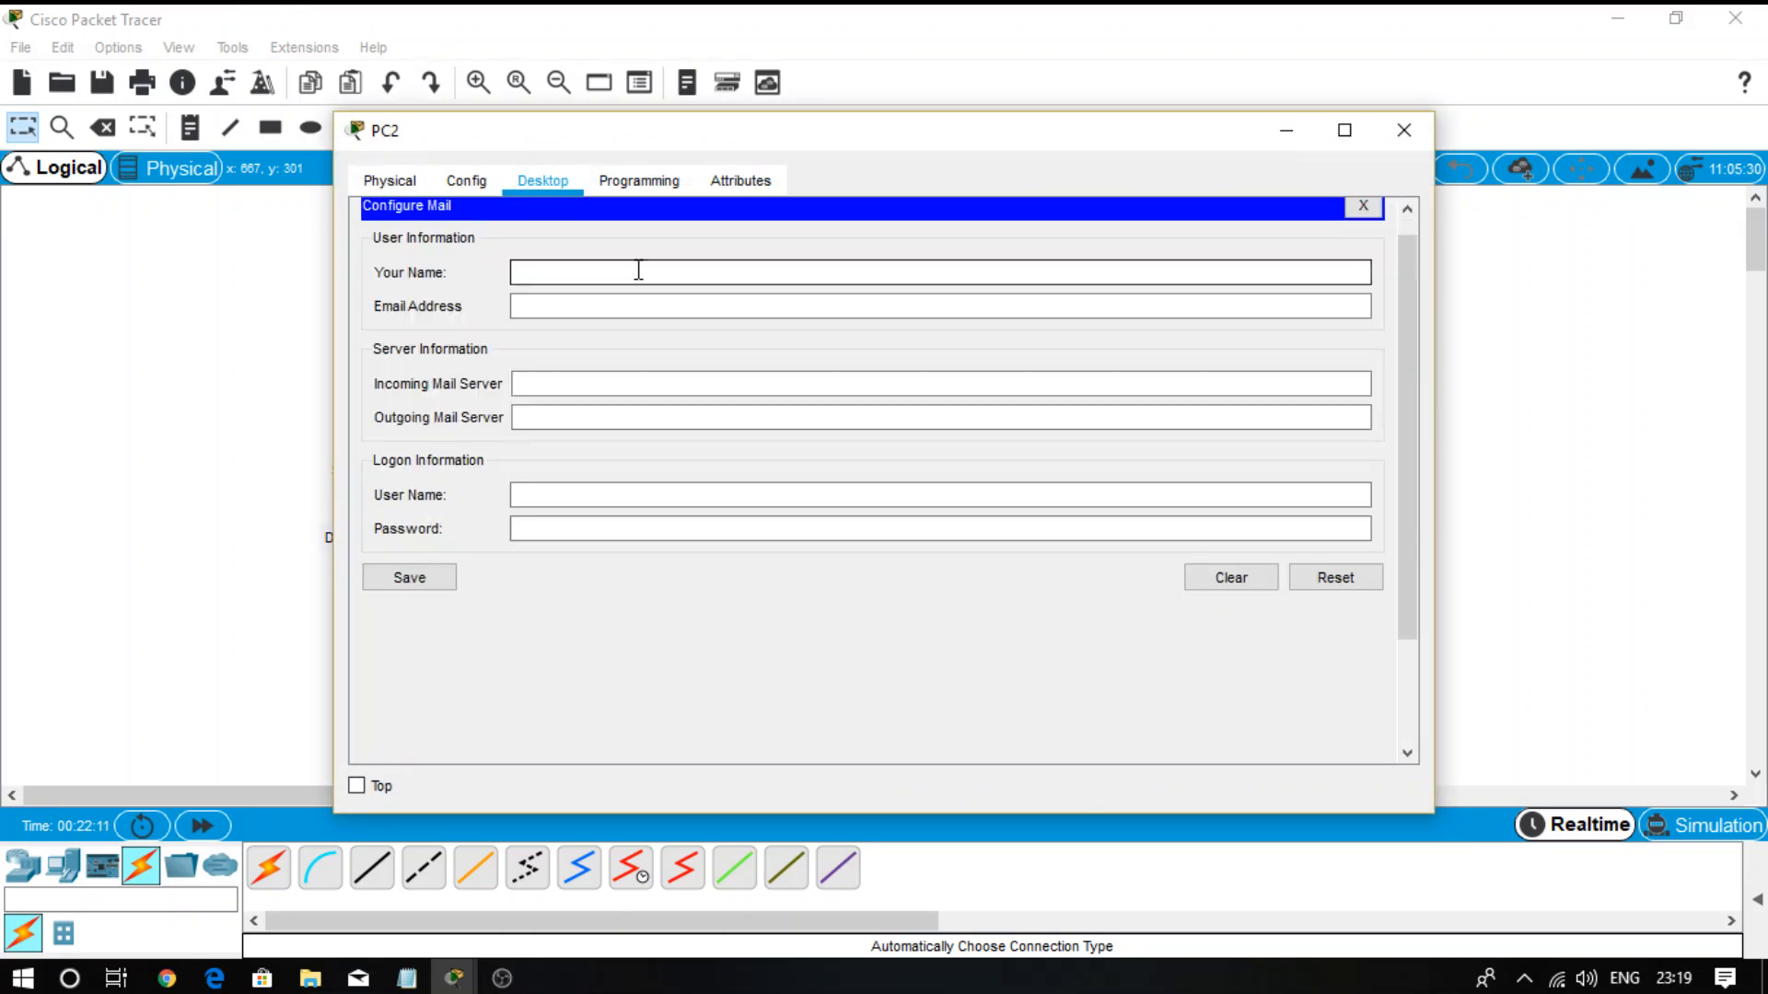
{"action": "type", "text": "Shuk"}
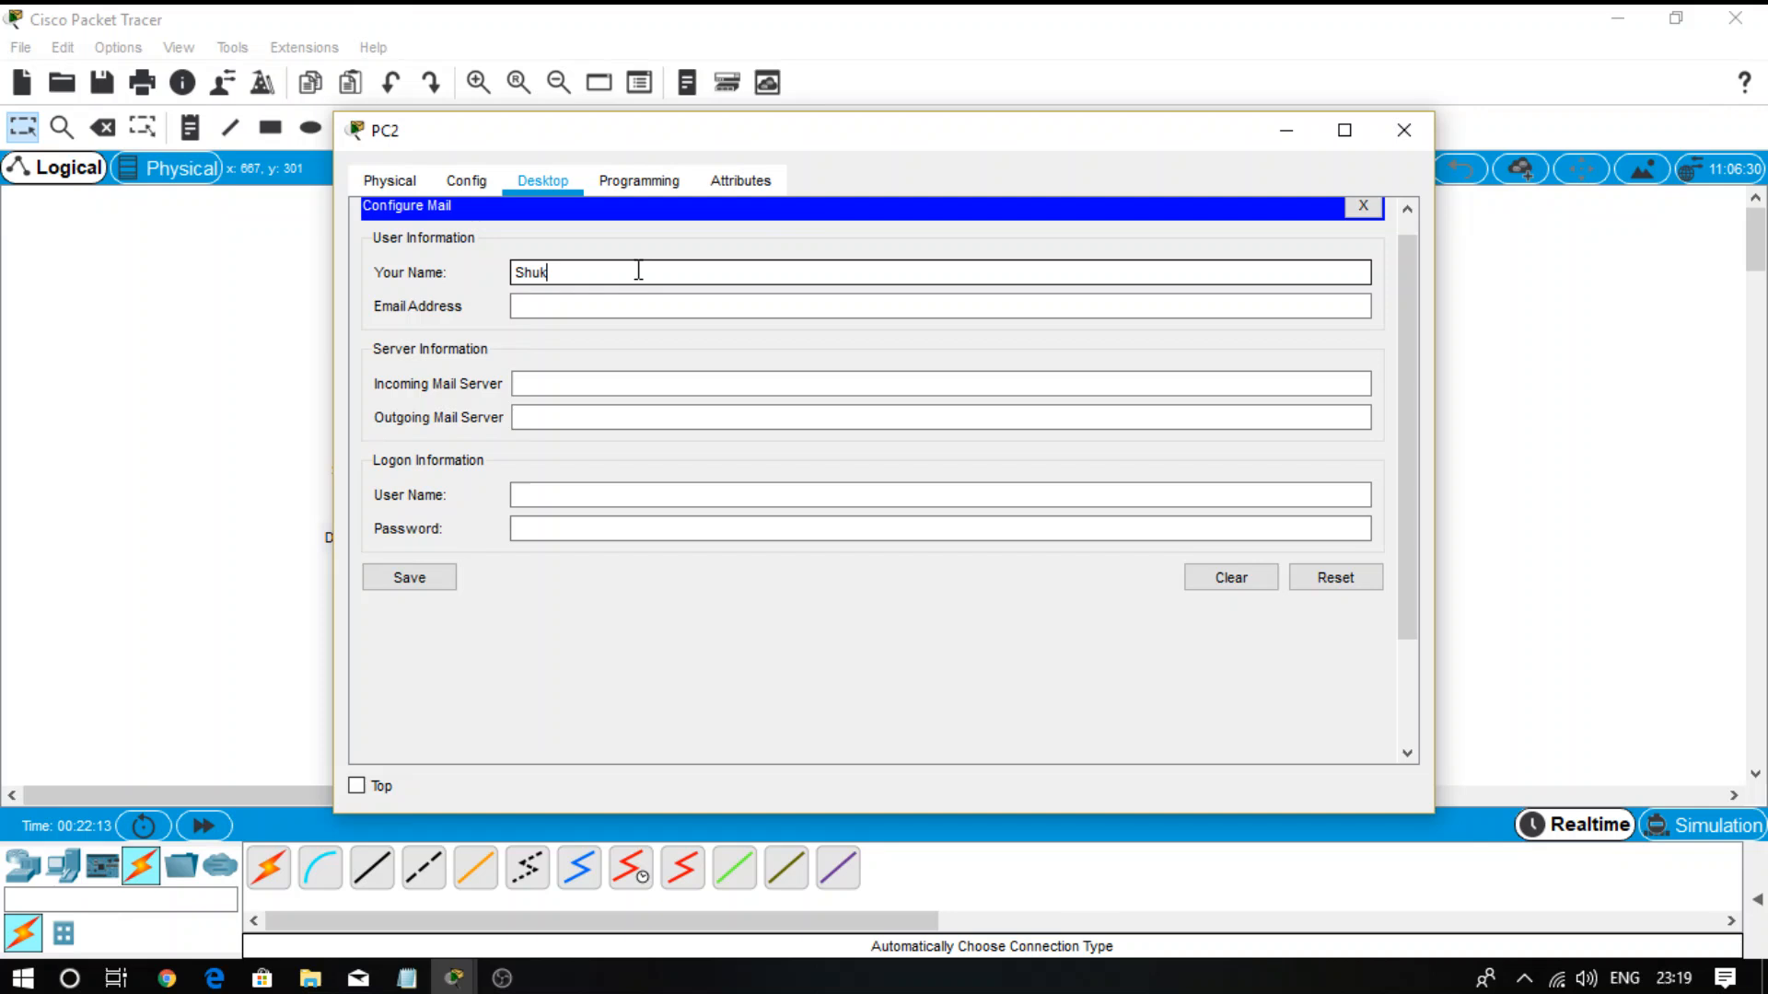
{"action": "type", "text": "la"}
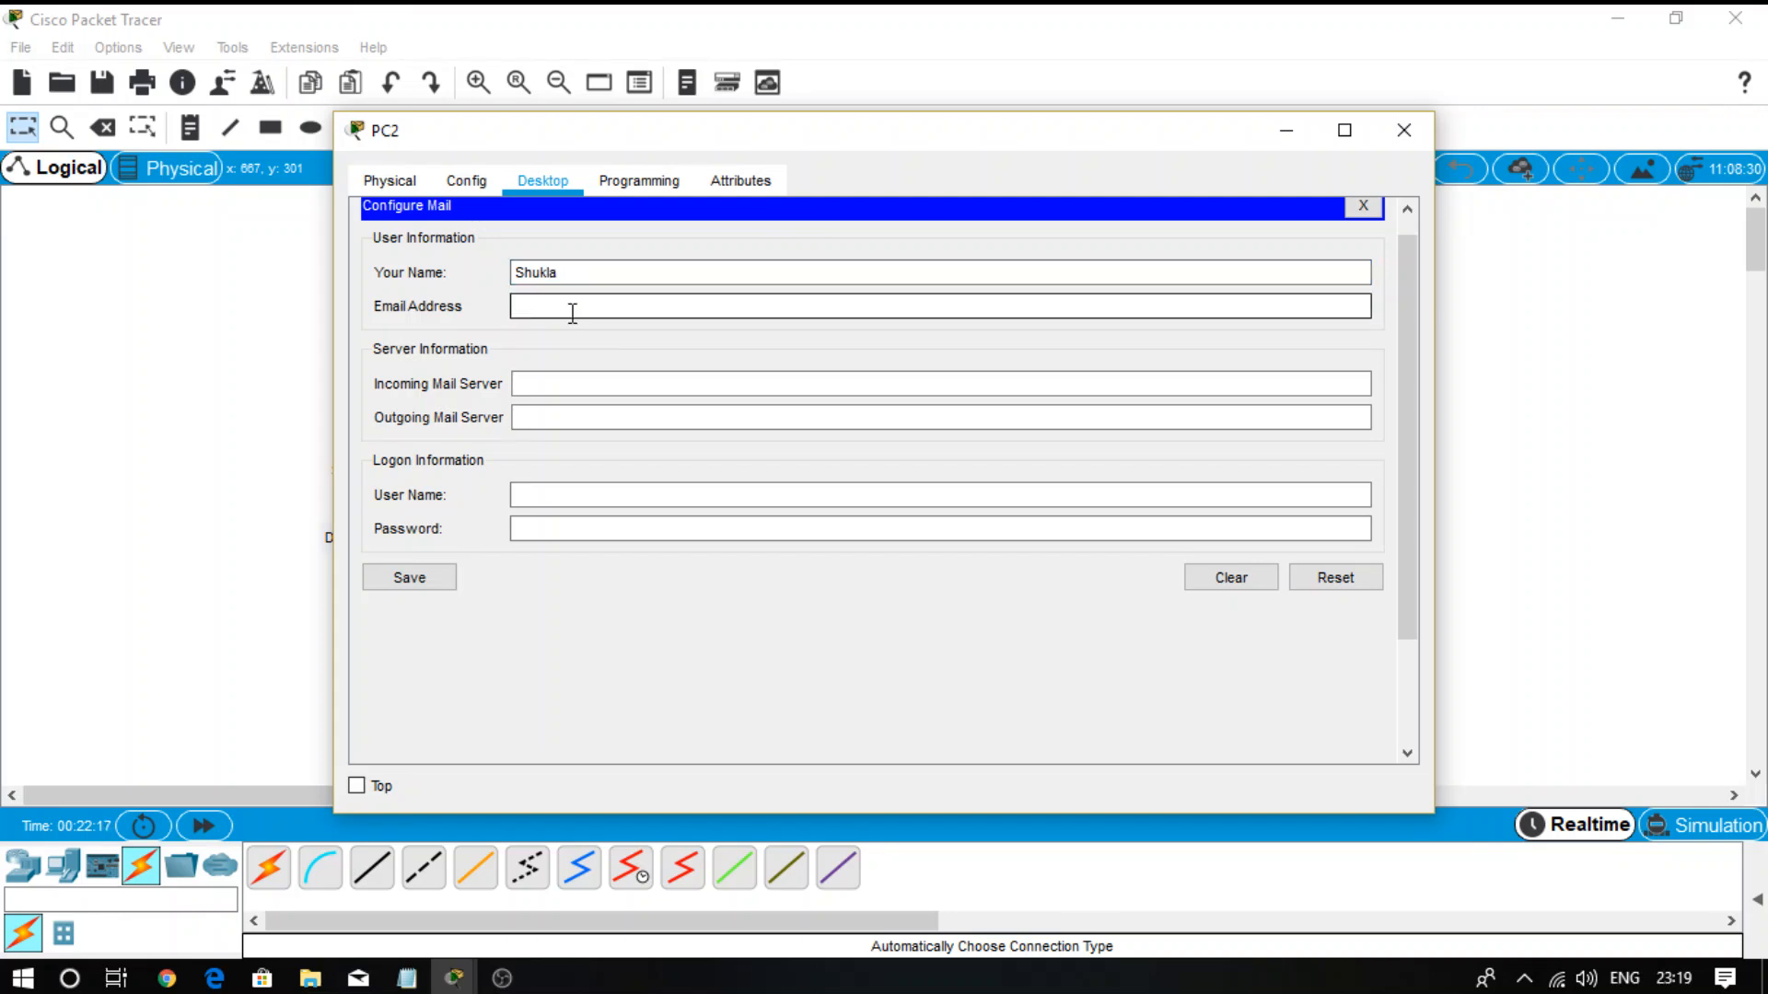
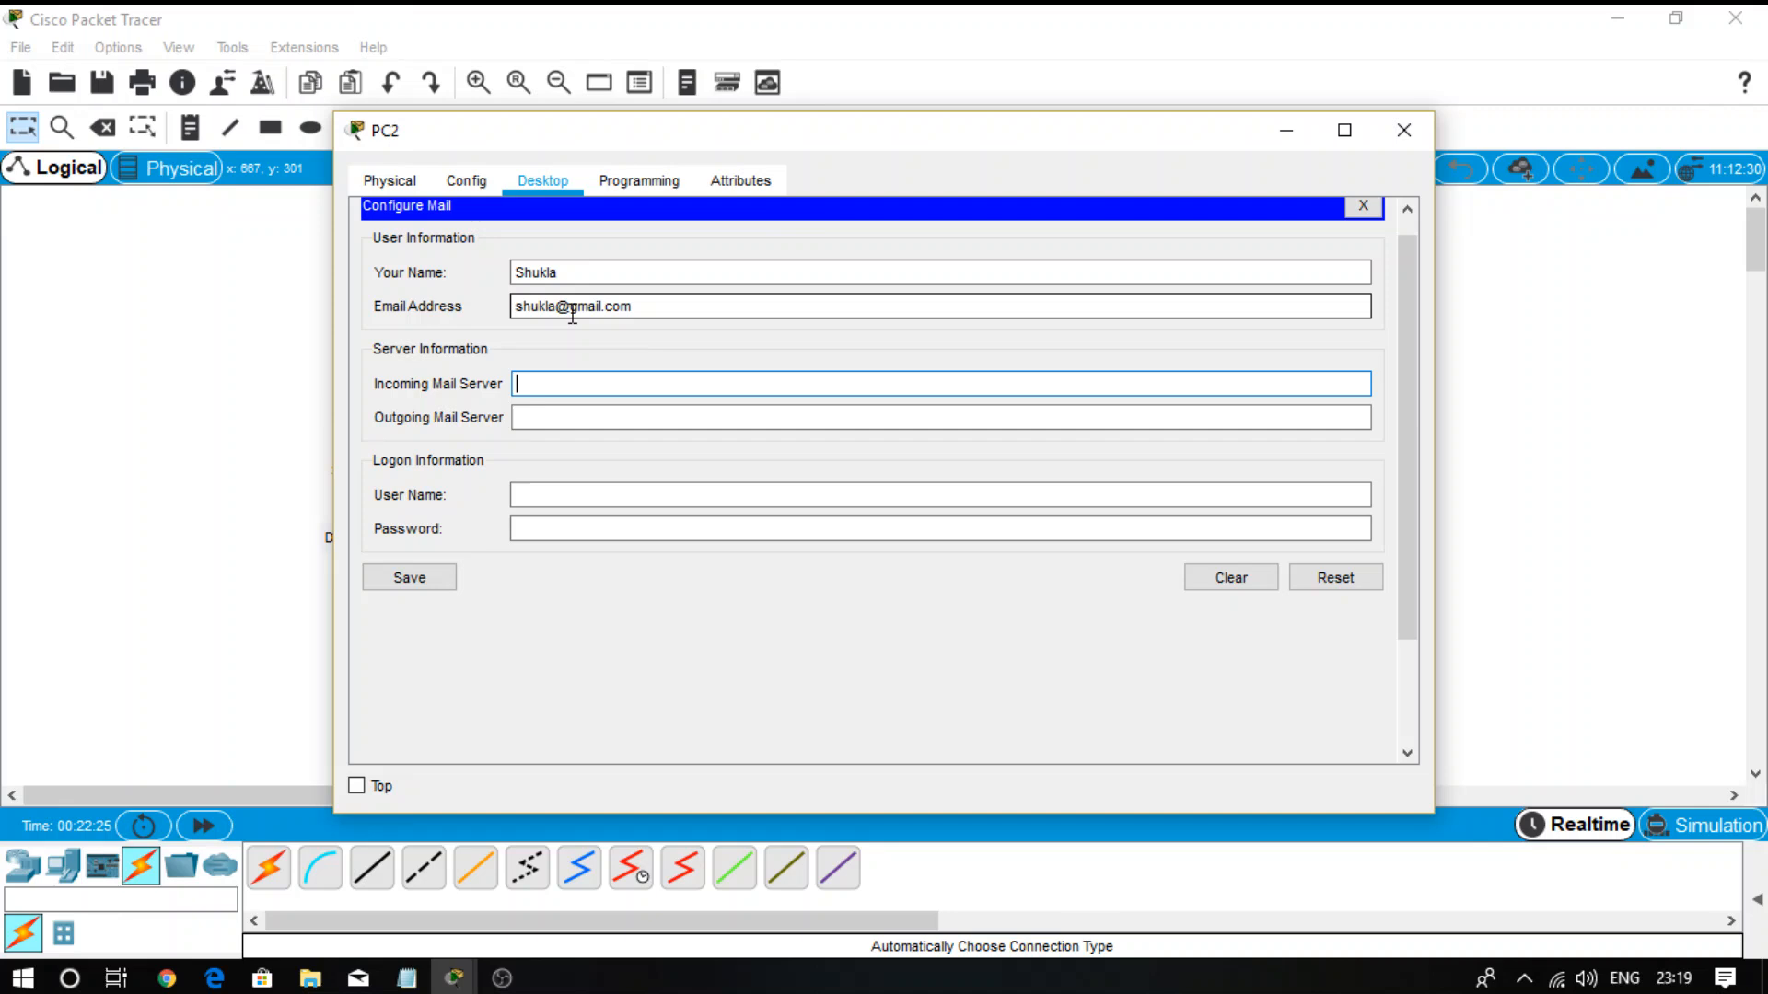
Set the mail server to 192.168.10.2 and save PC2's account
{"action": "type", "text": "192.168.10.2"}
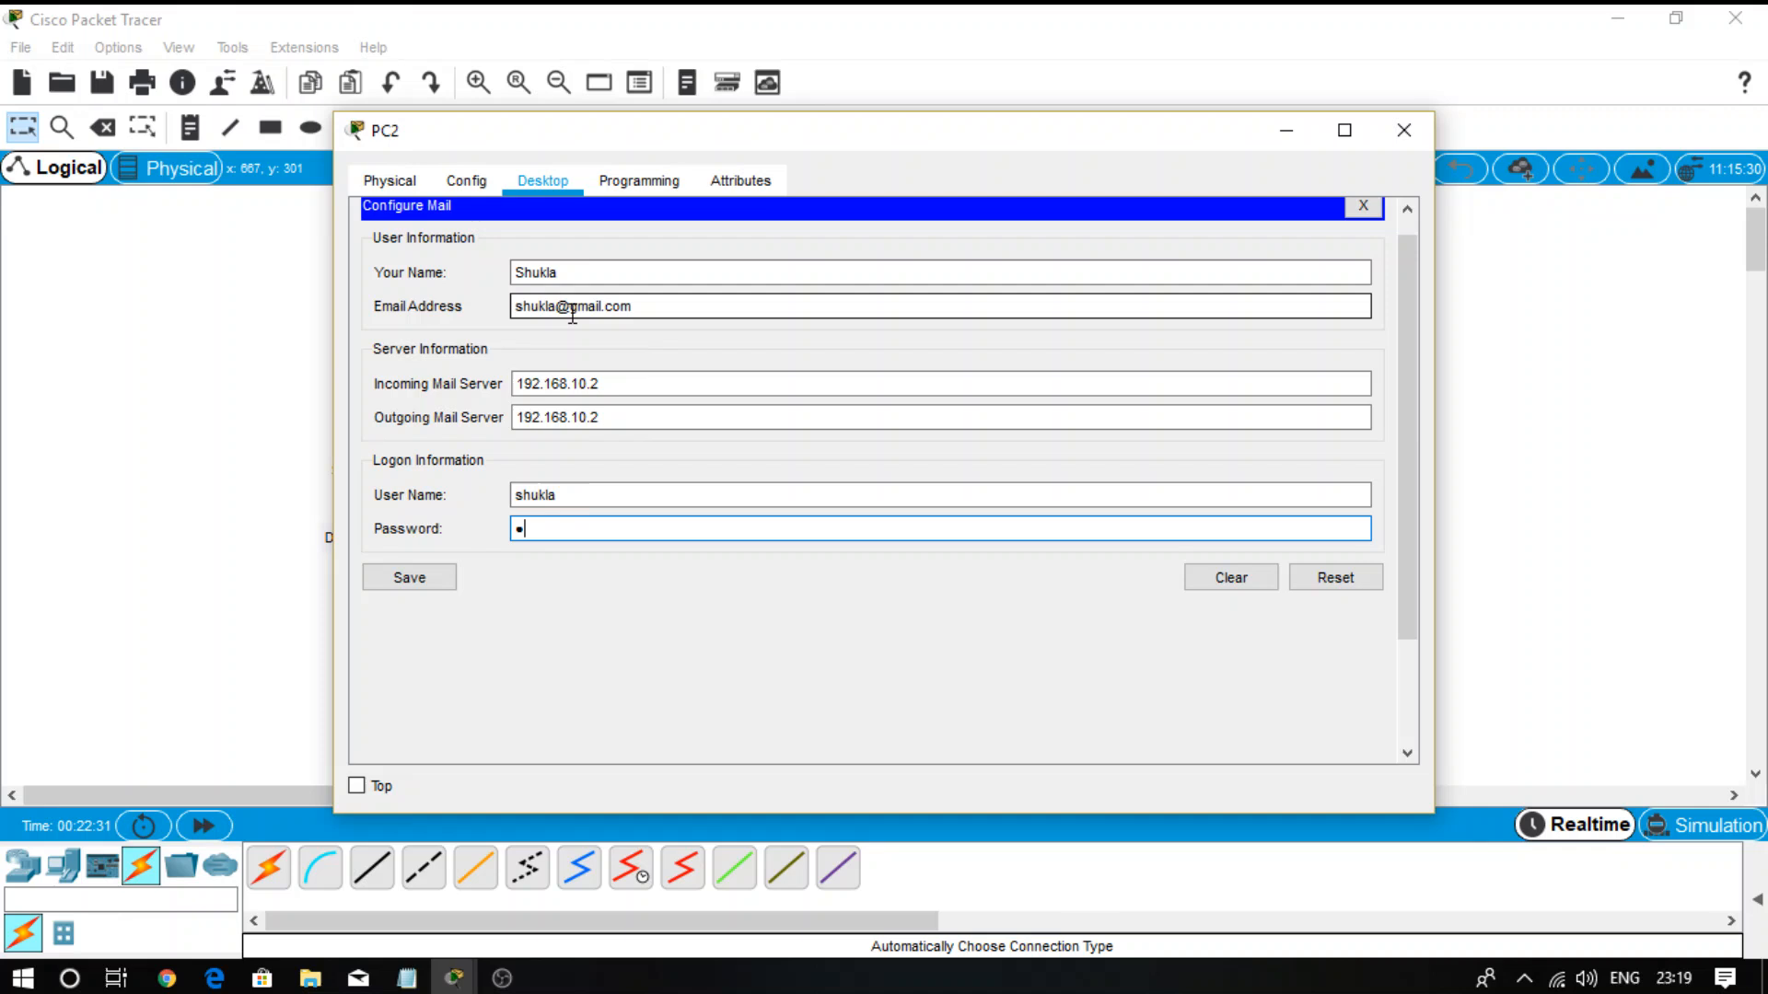
{"action": "left_click", "coordinate": [409, 577]}
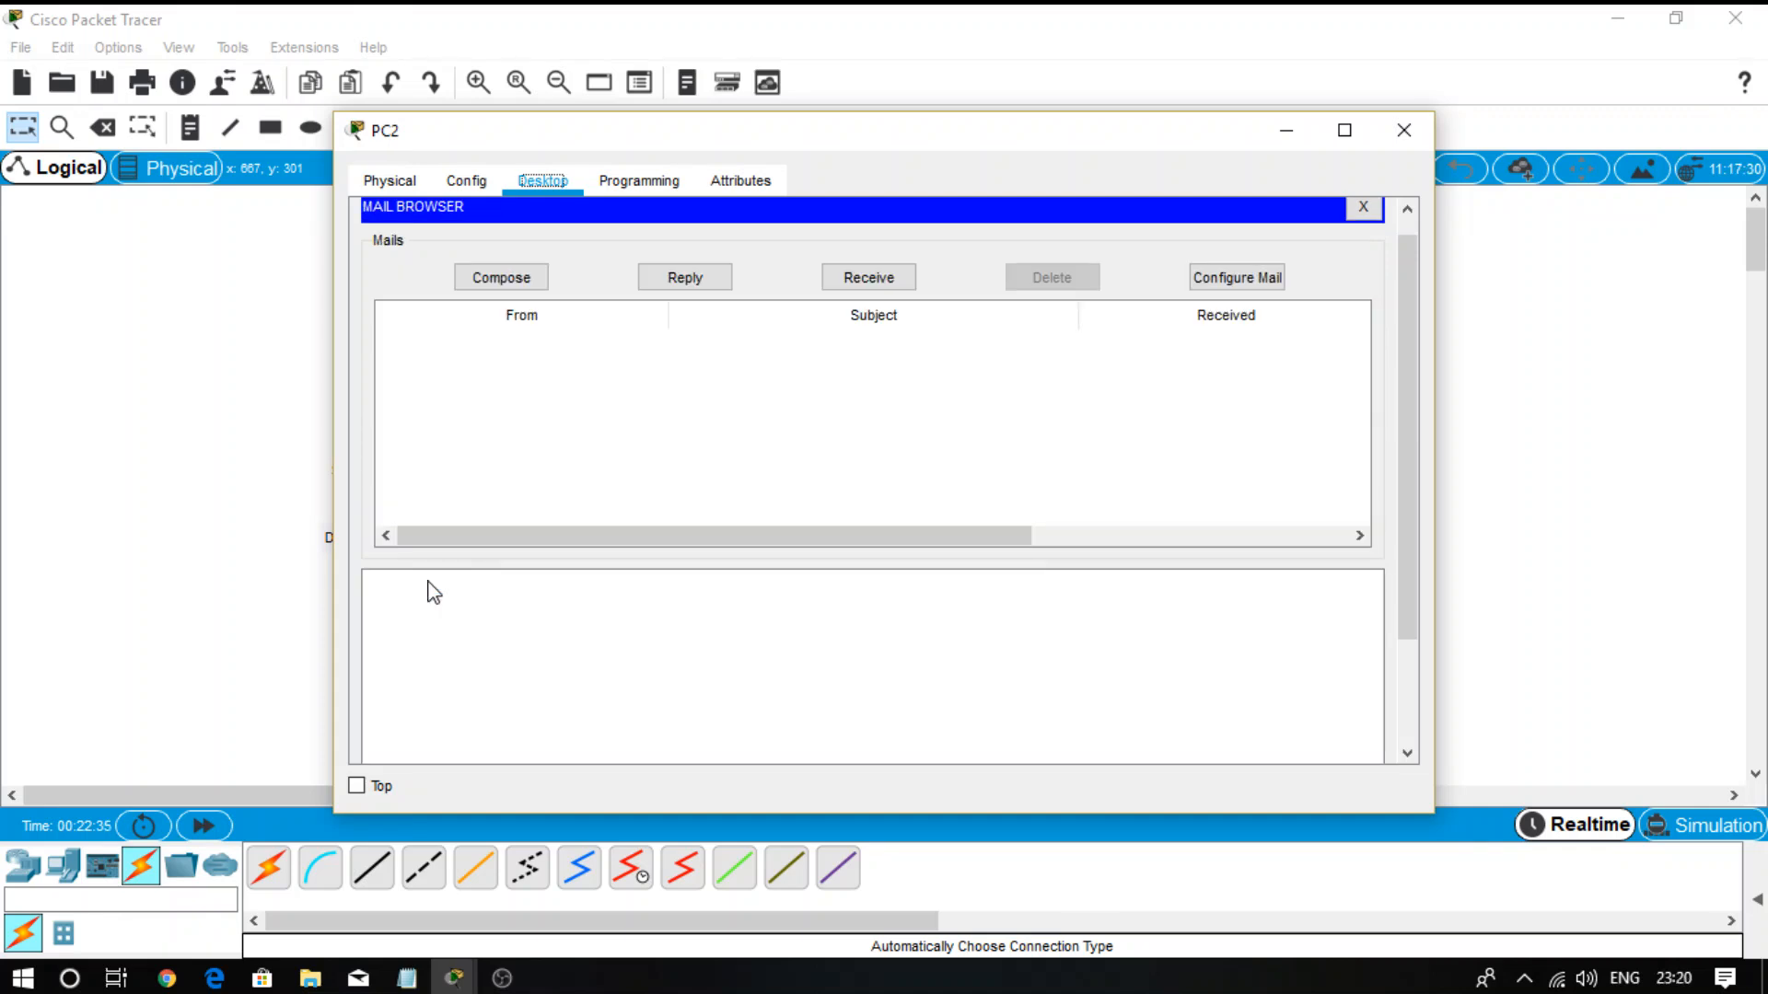
Close PC2 and label the topology with user notes awad and shukla
{"action": "left_click", "coordinate": [1403, 129]}
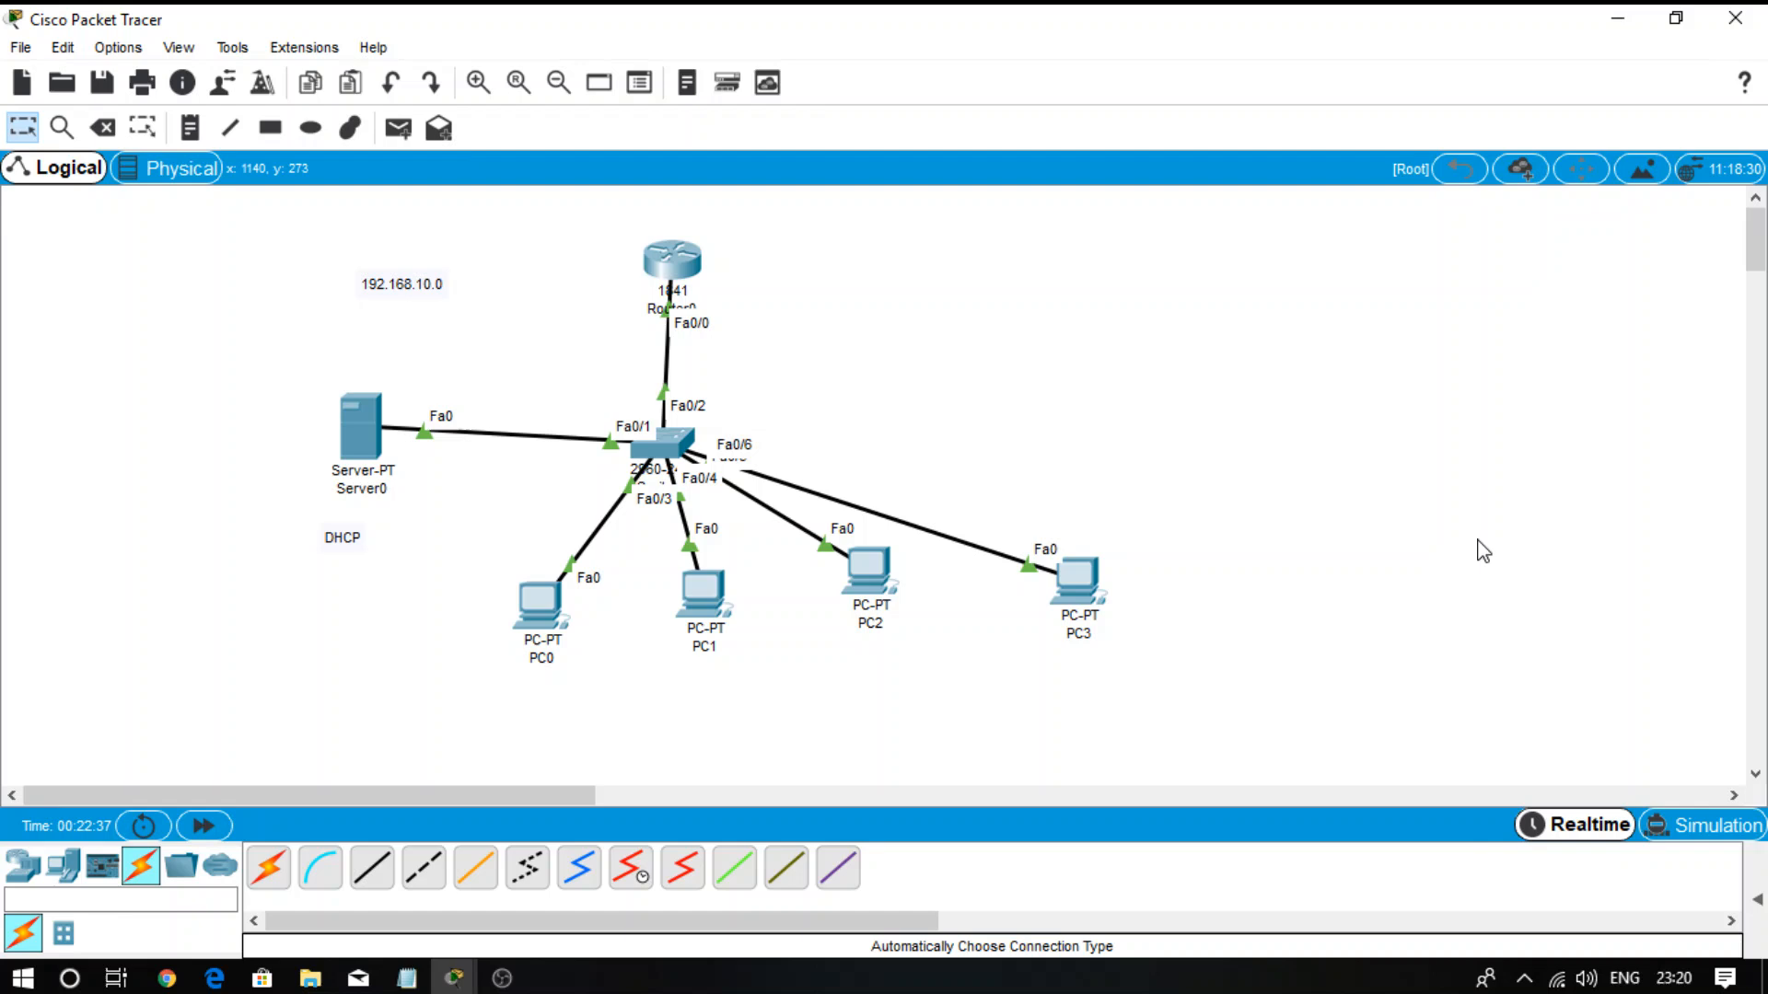
{"action": "mouse_move", "coordinate": [547, 696]}
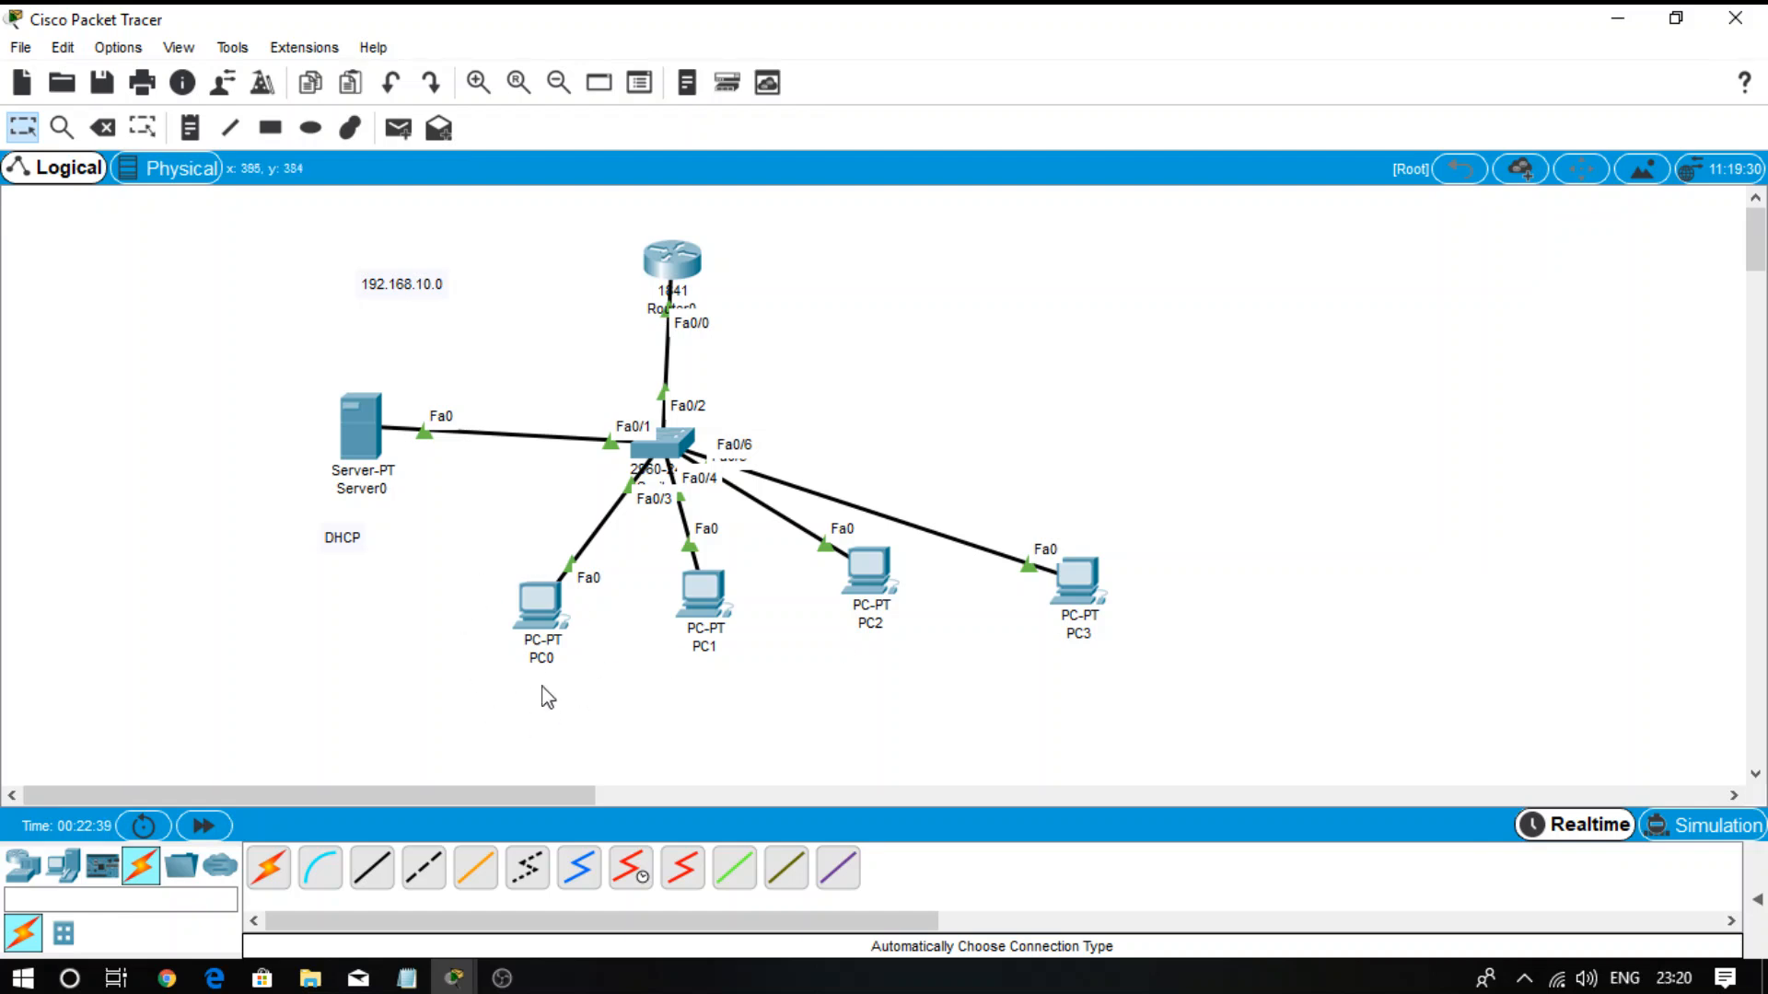
{"action": "mouse_move", "coordinate": [847, 556]}
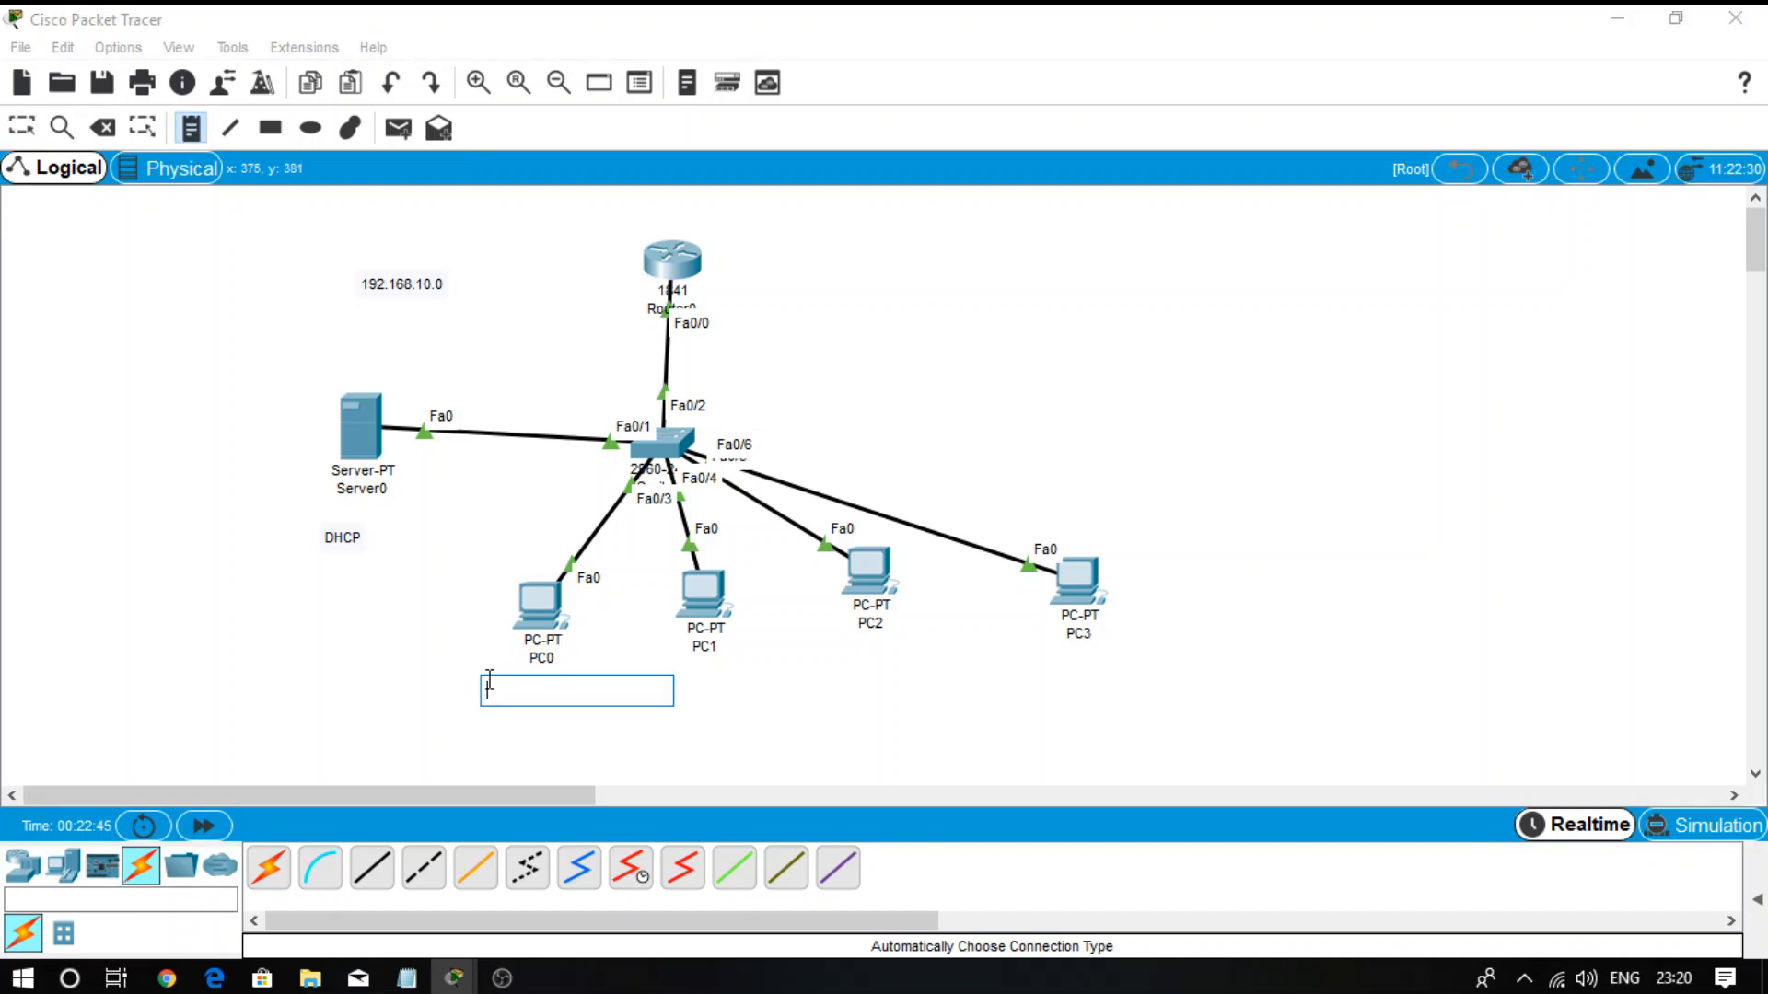
{"action": "type", "text": "awad"}
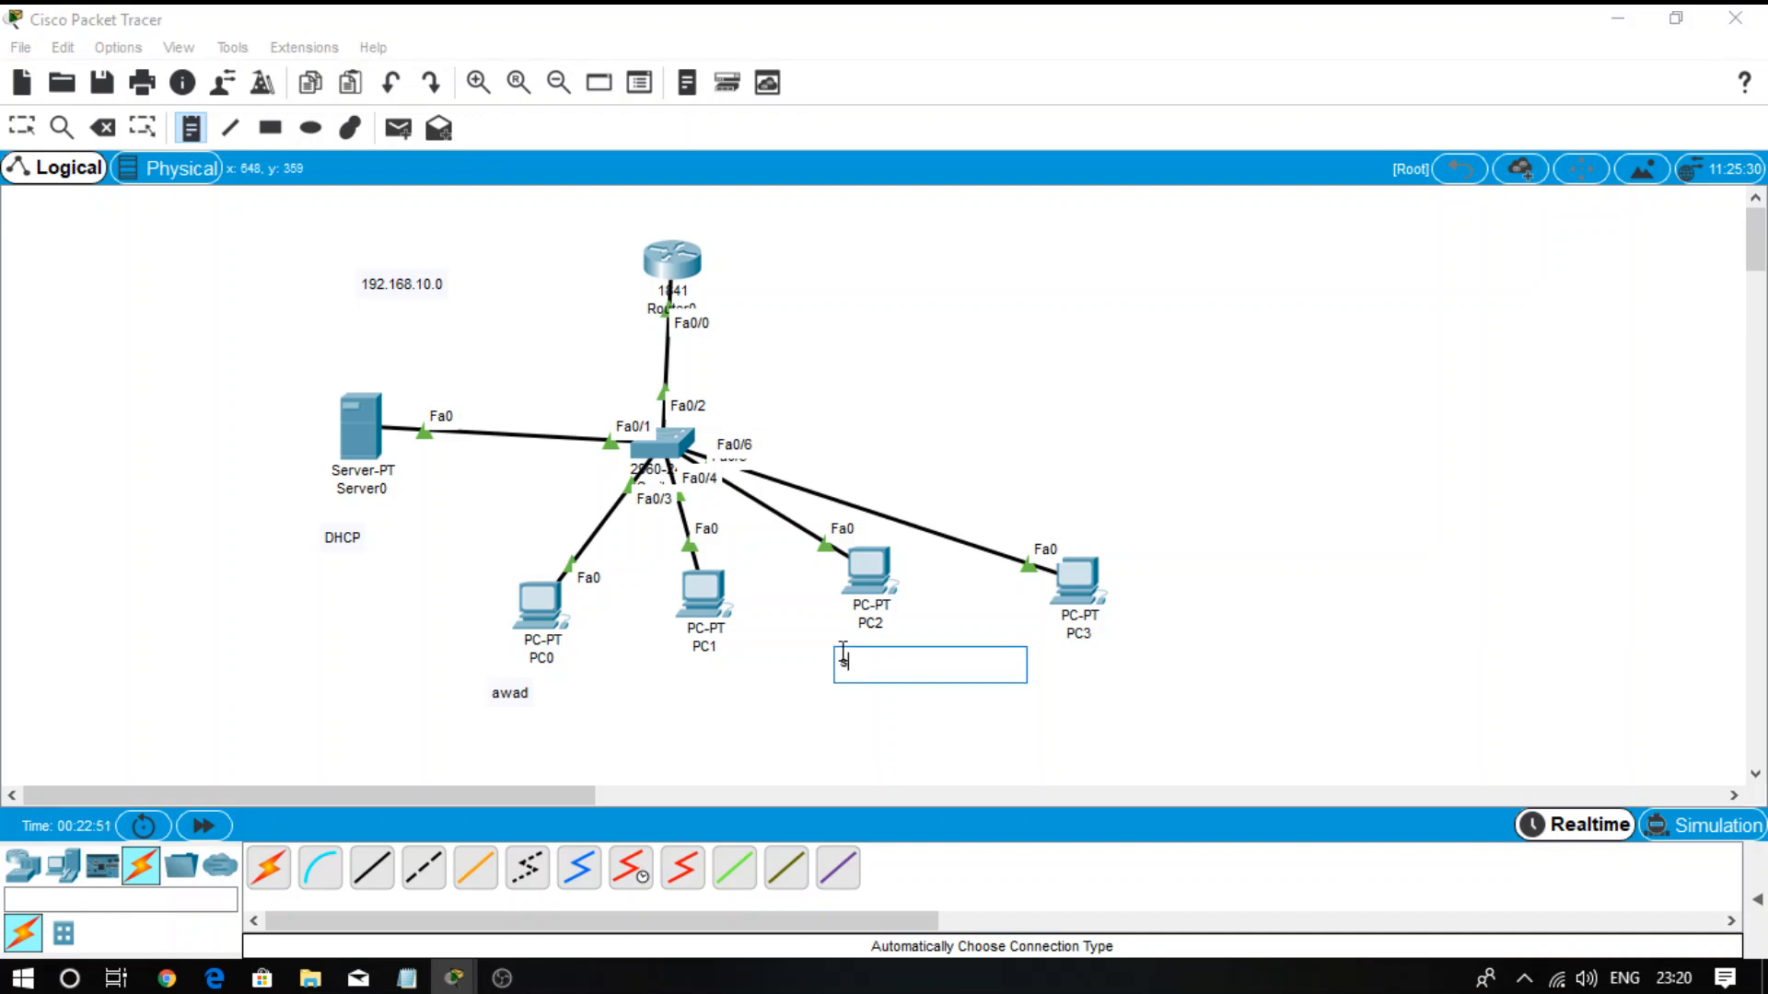
{"action": "type", "text": "shukla"}
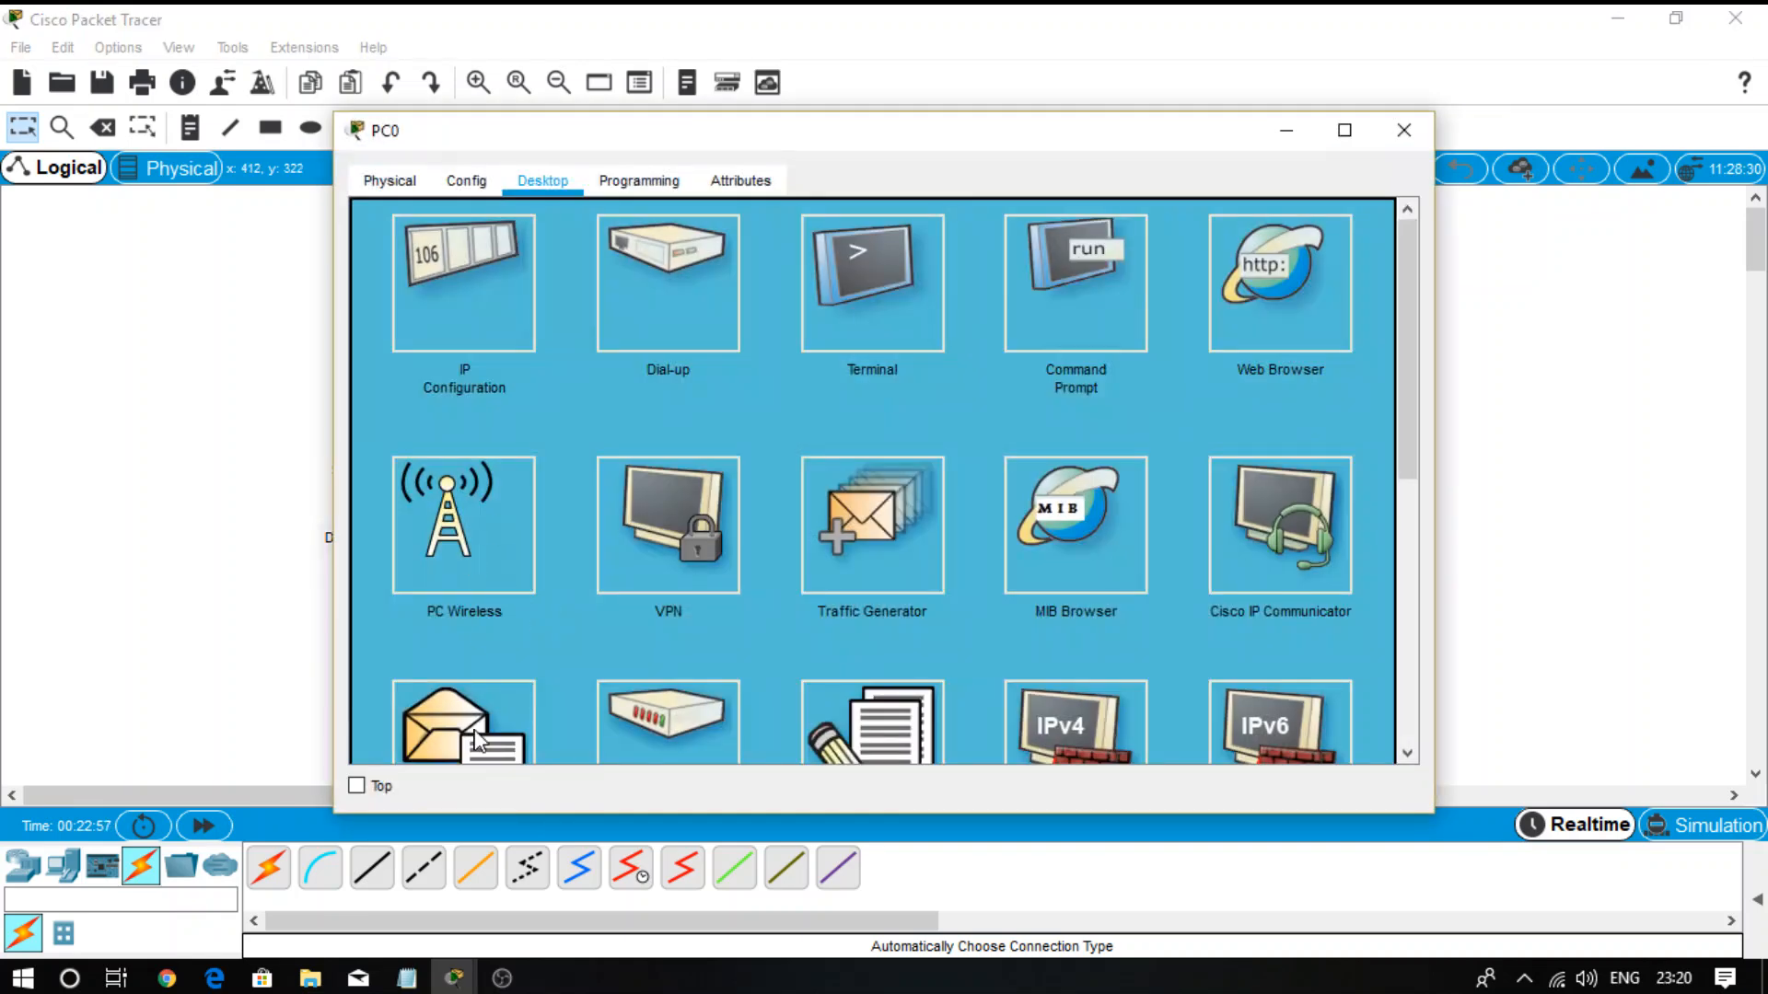
{"action": "scroll", "scroll_direction": "down", "scroll_amount": 3}
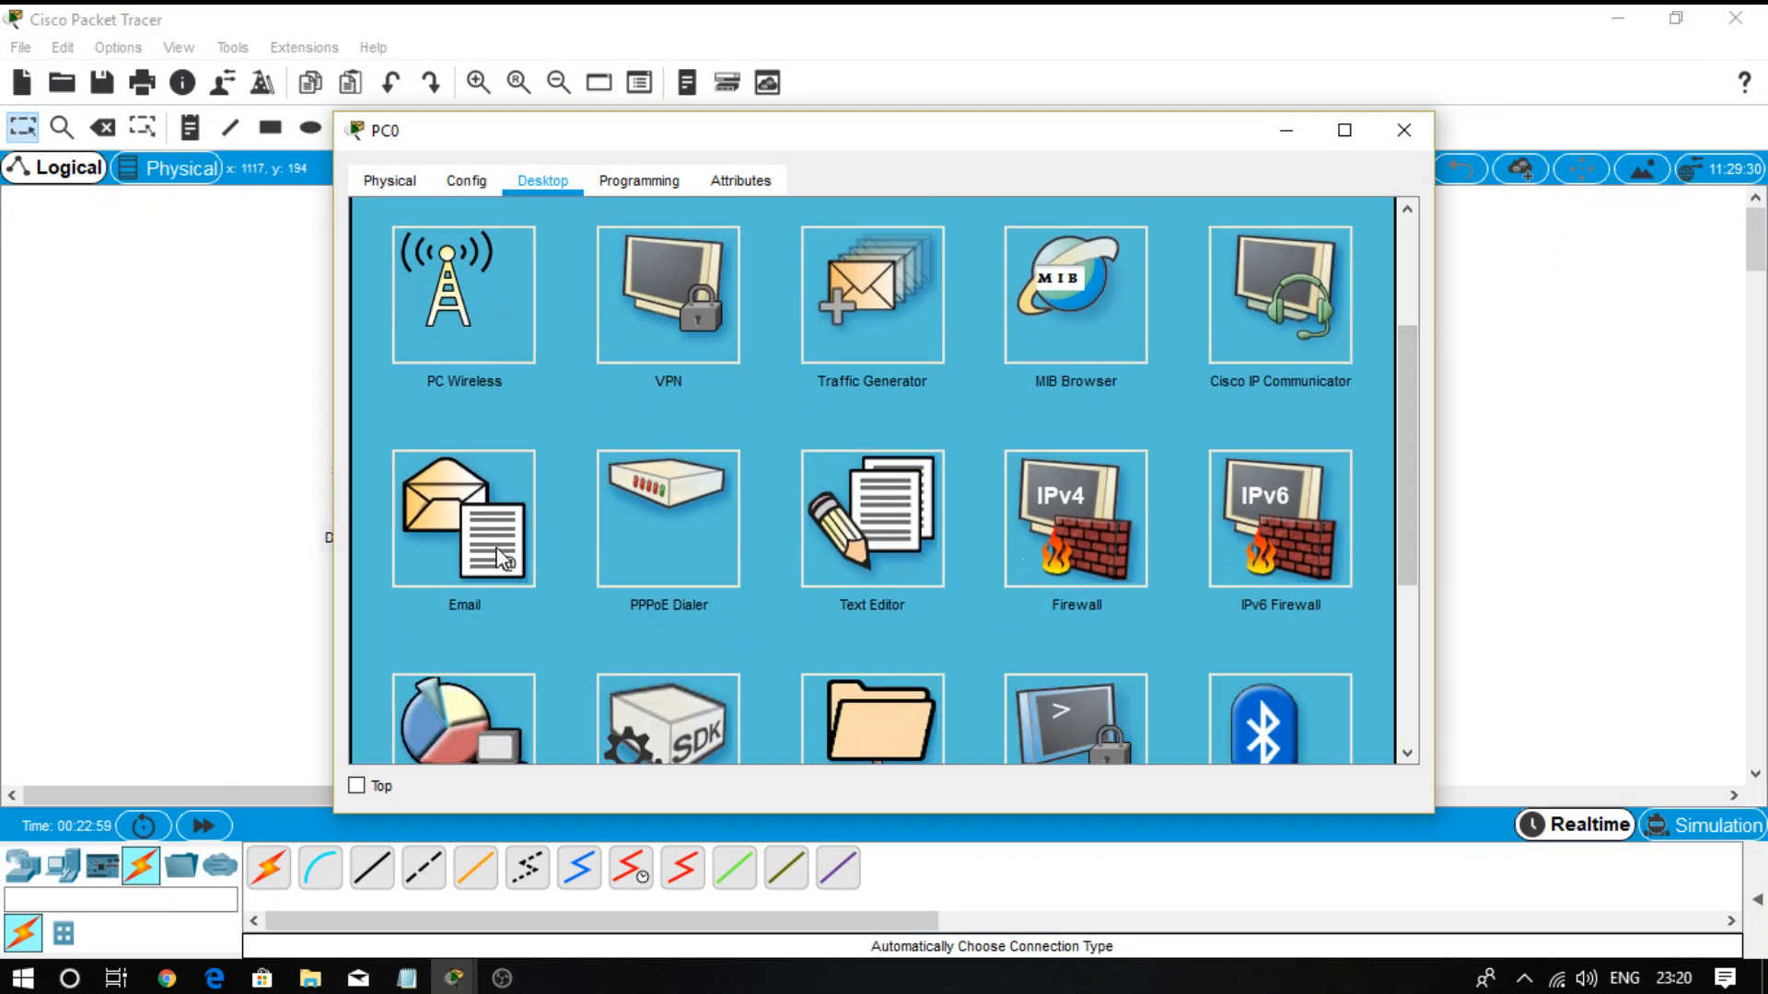
{"action": "left_click", "coordinate": [464, 518]}
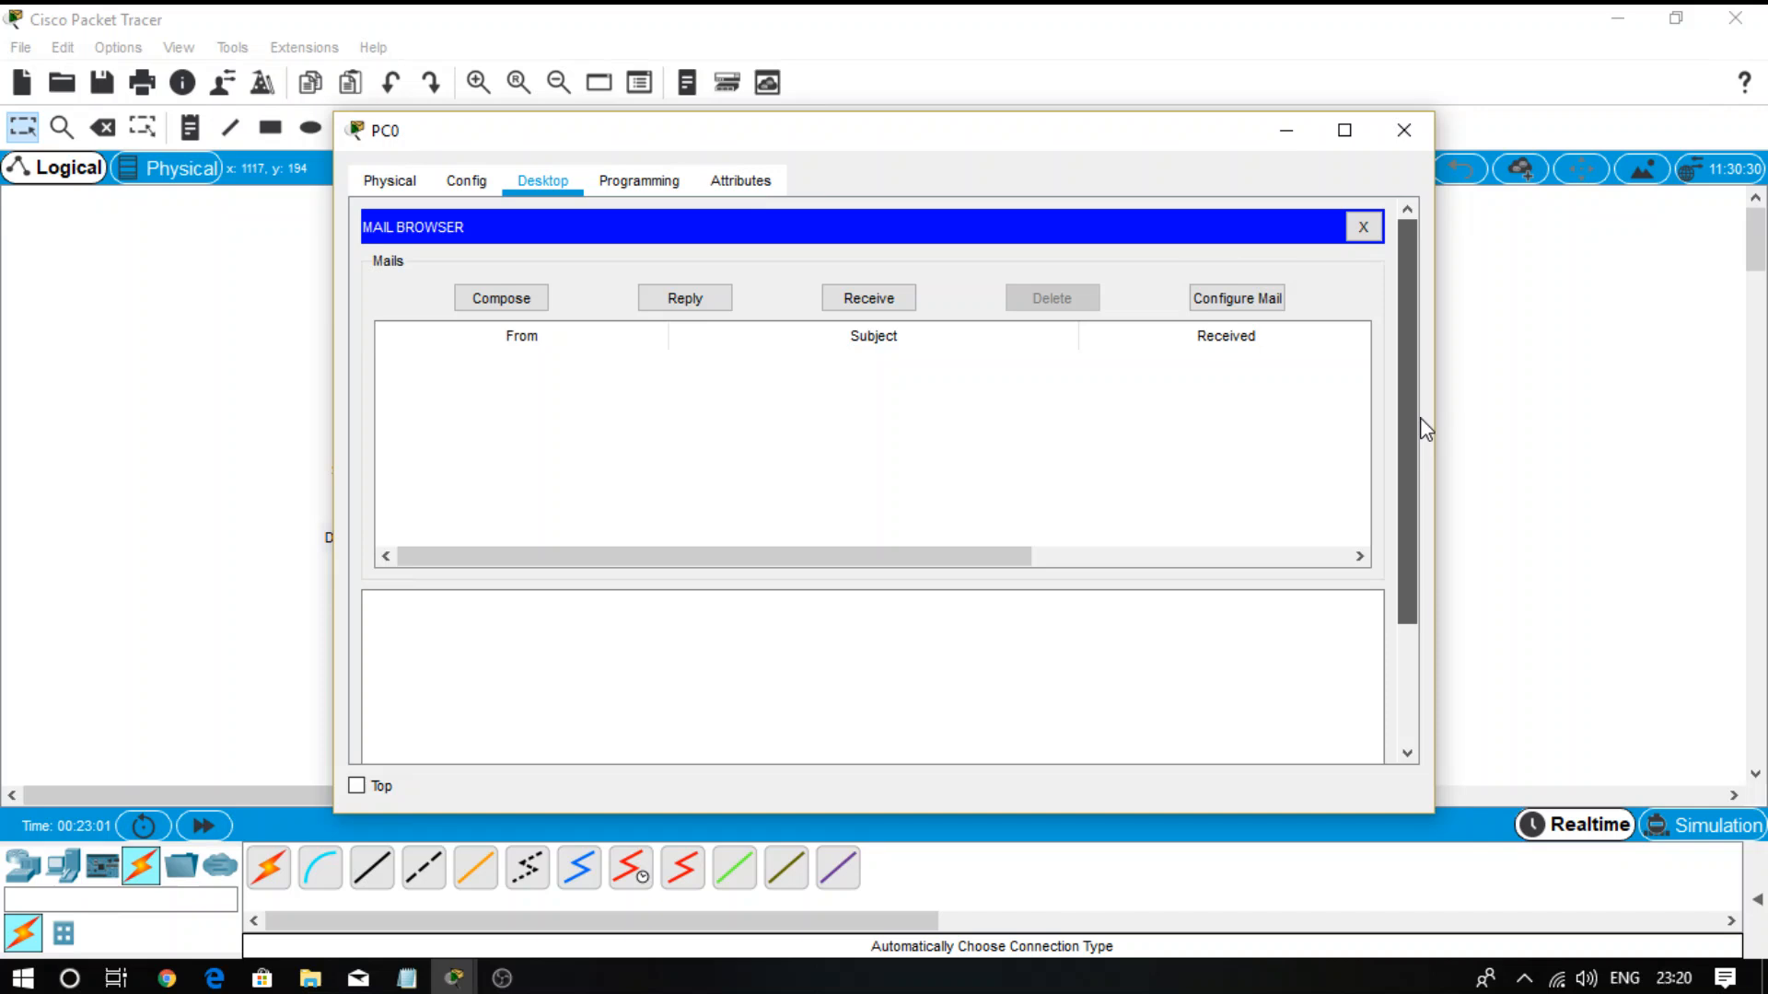
{"action": "left_click", "coordinate": [499, 299]}
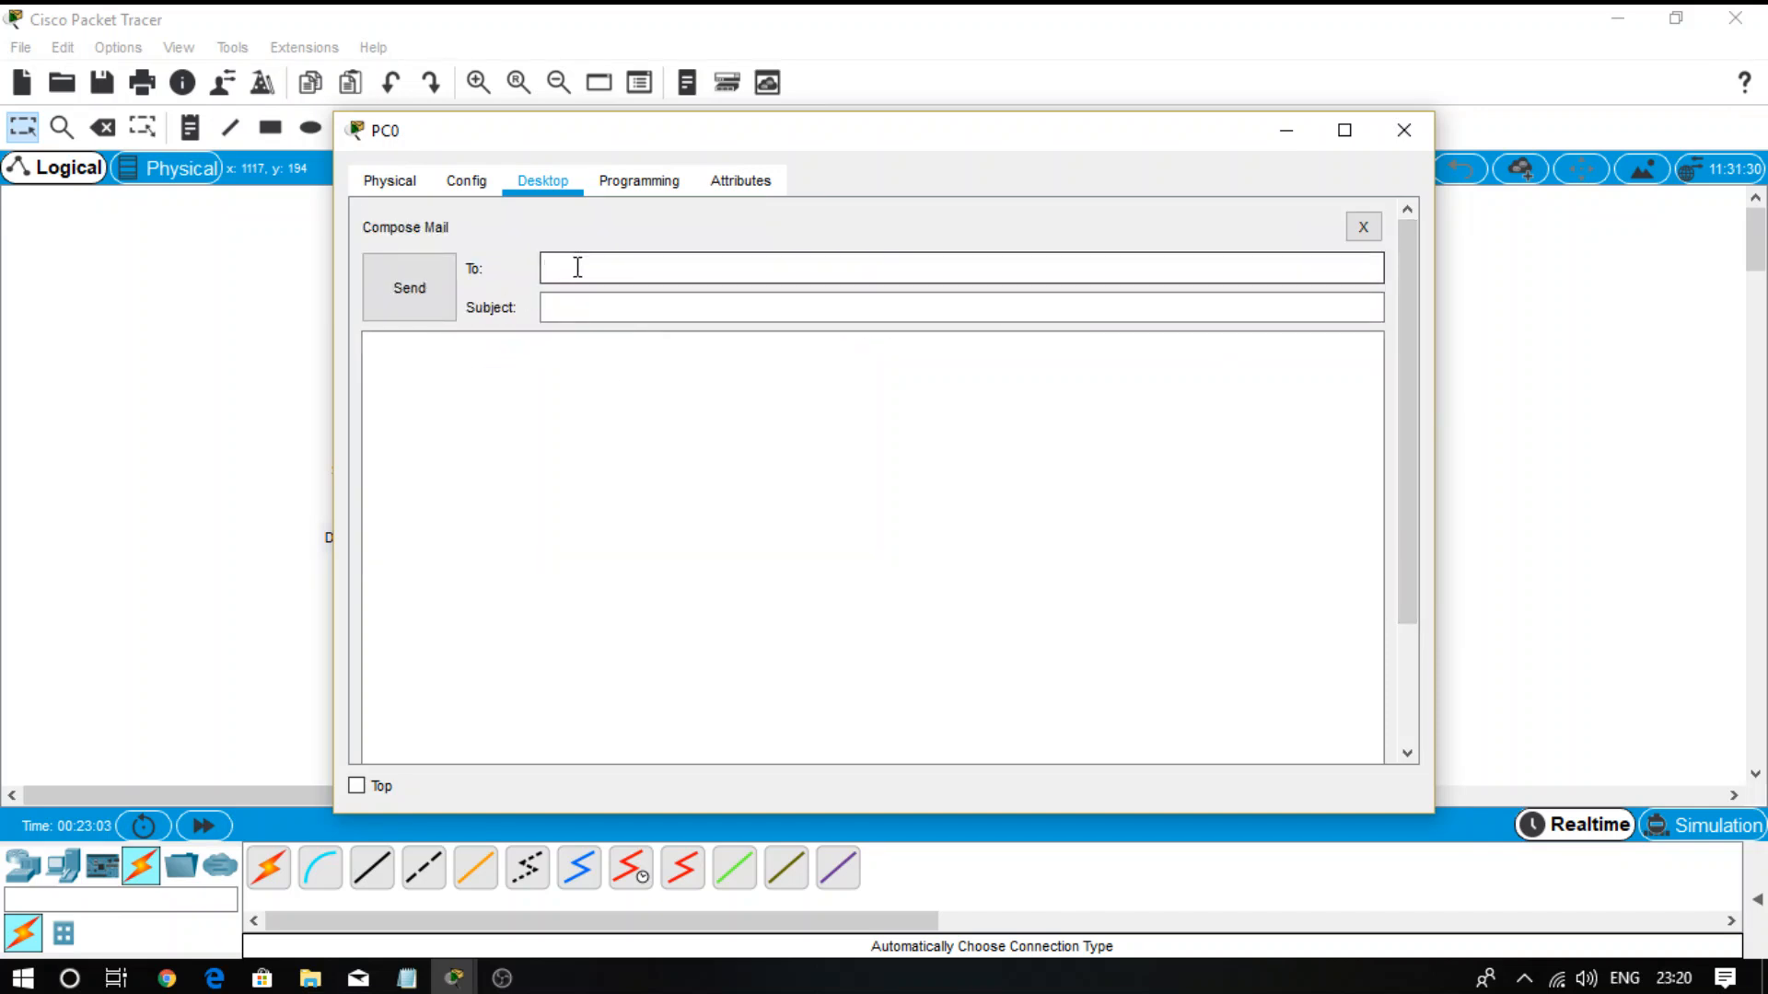
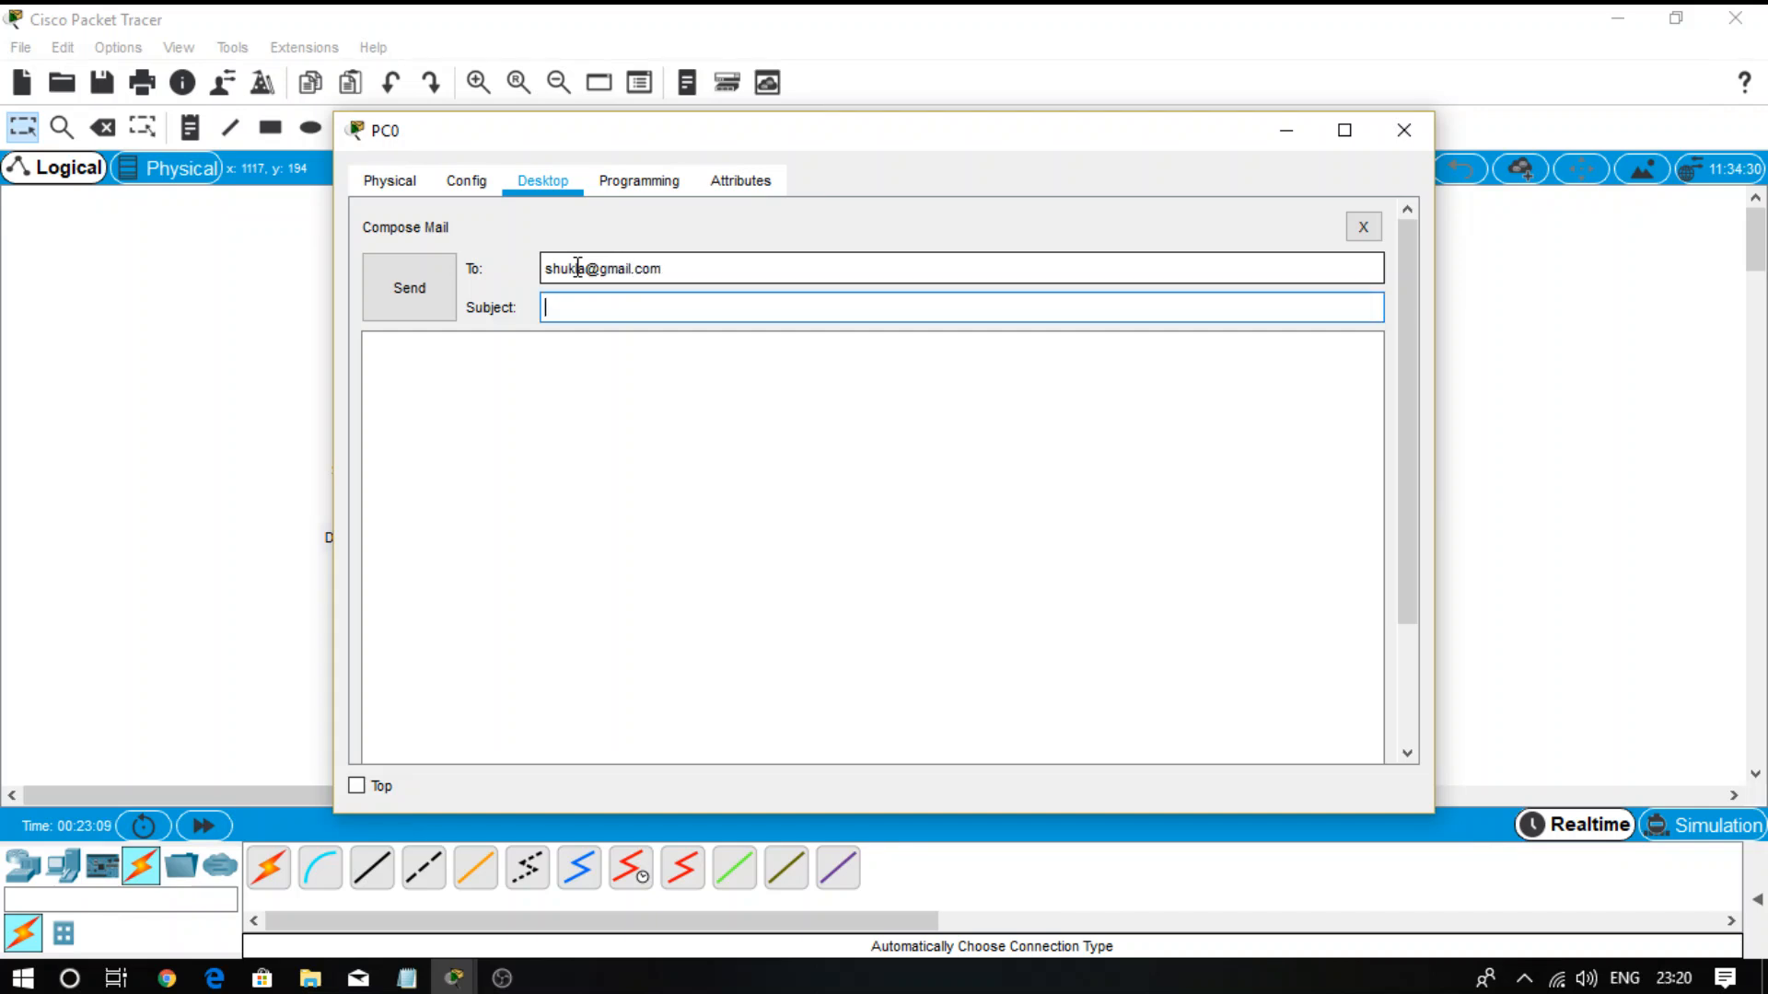
{"action": "type", "text": "Hi"}
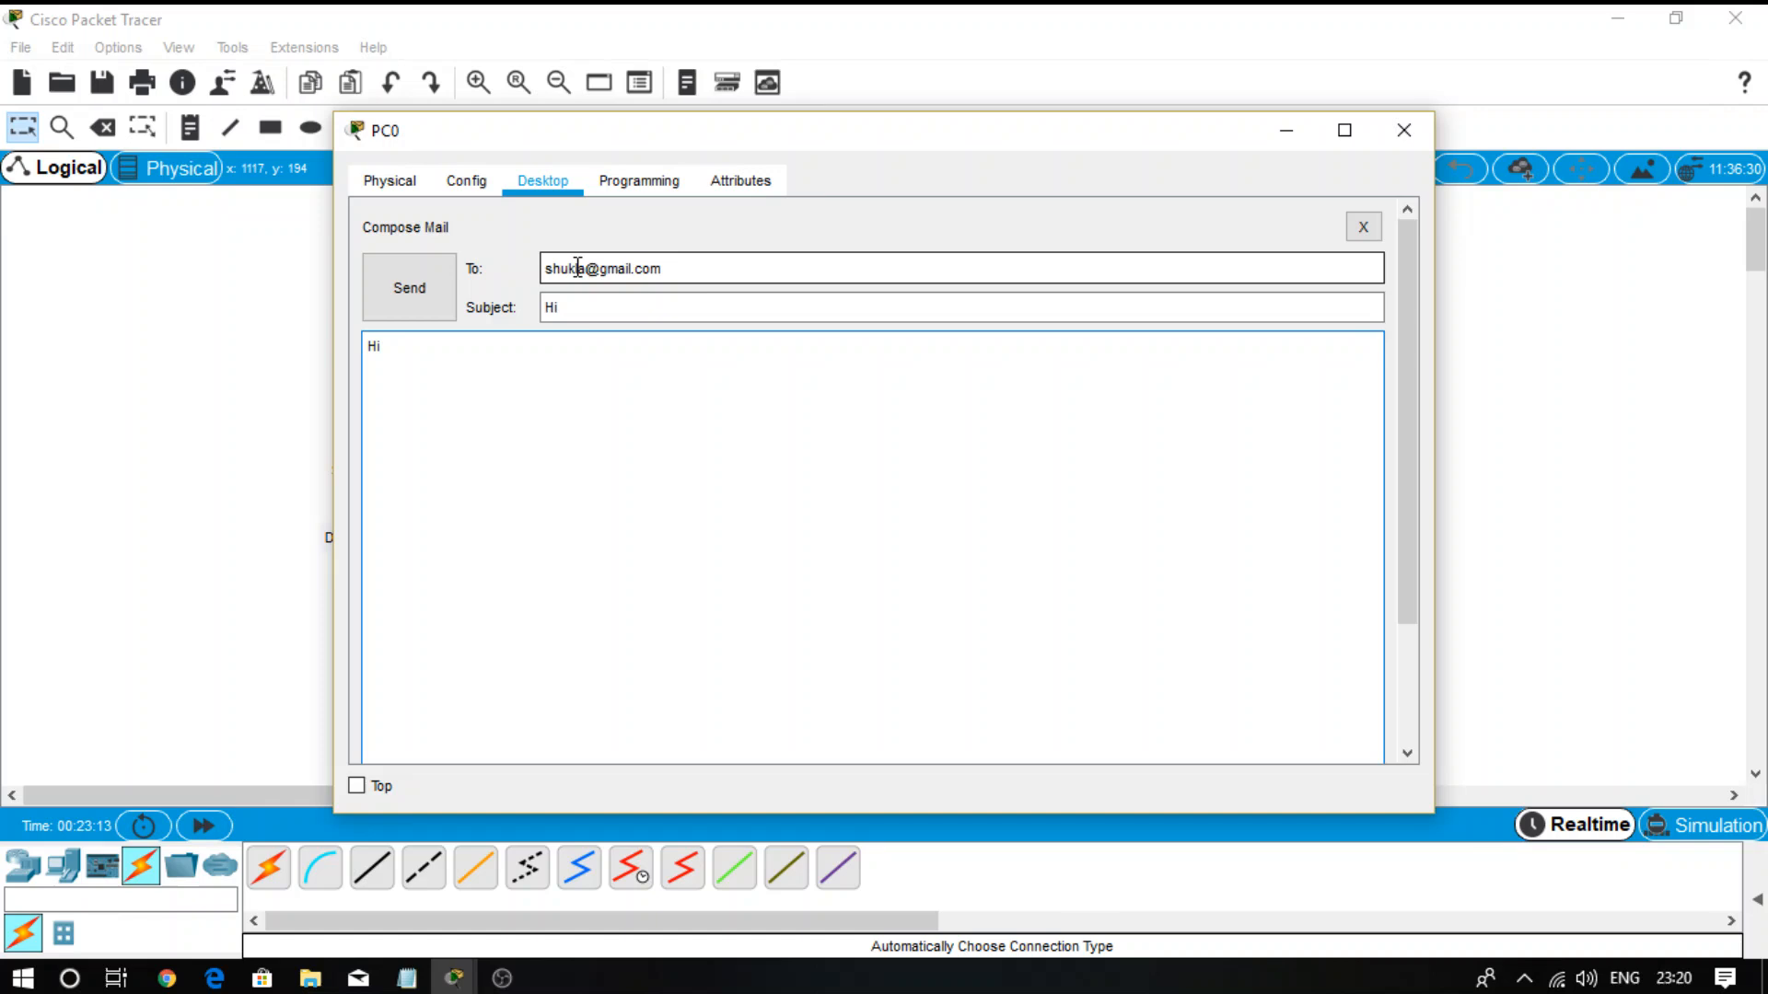
{"action": "type", "text": "how a"}
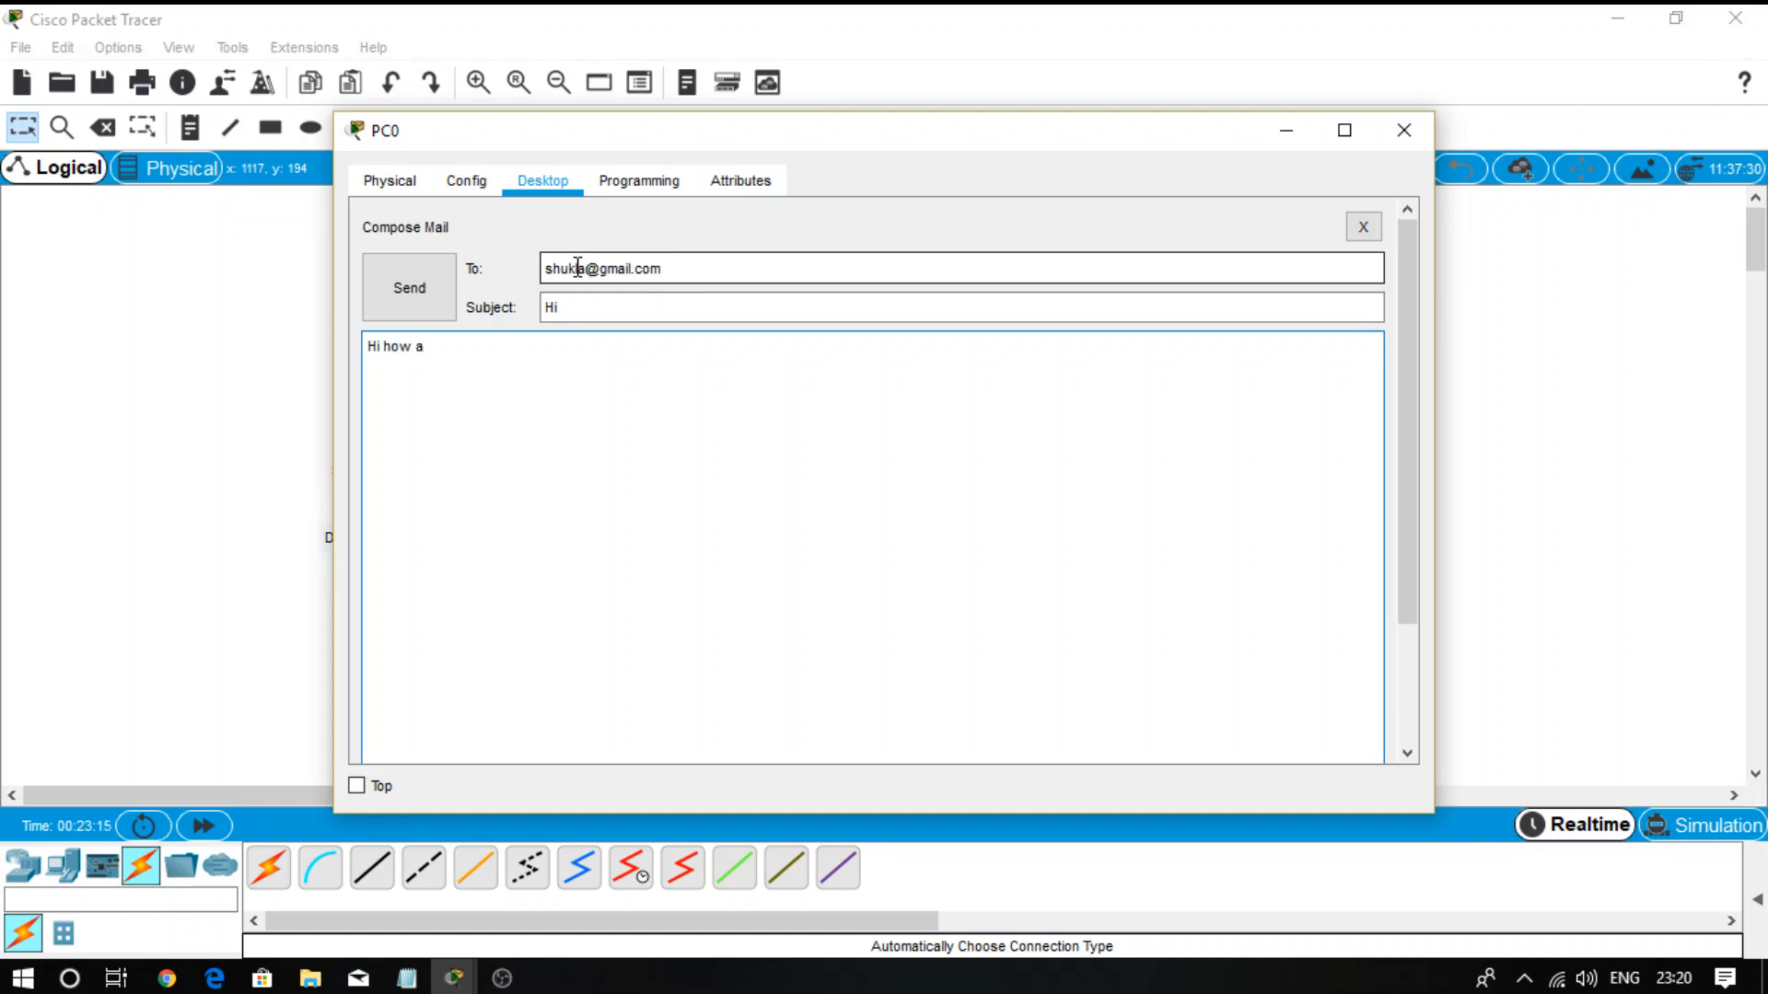
{"action": "type", "text": "re you"}
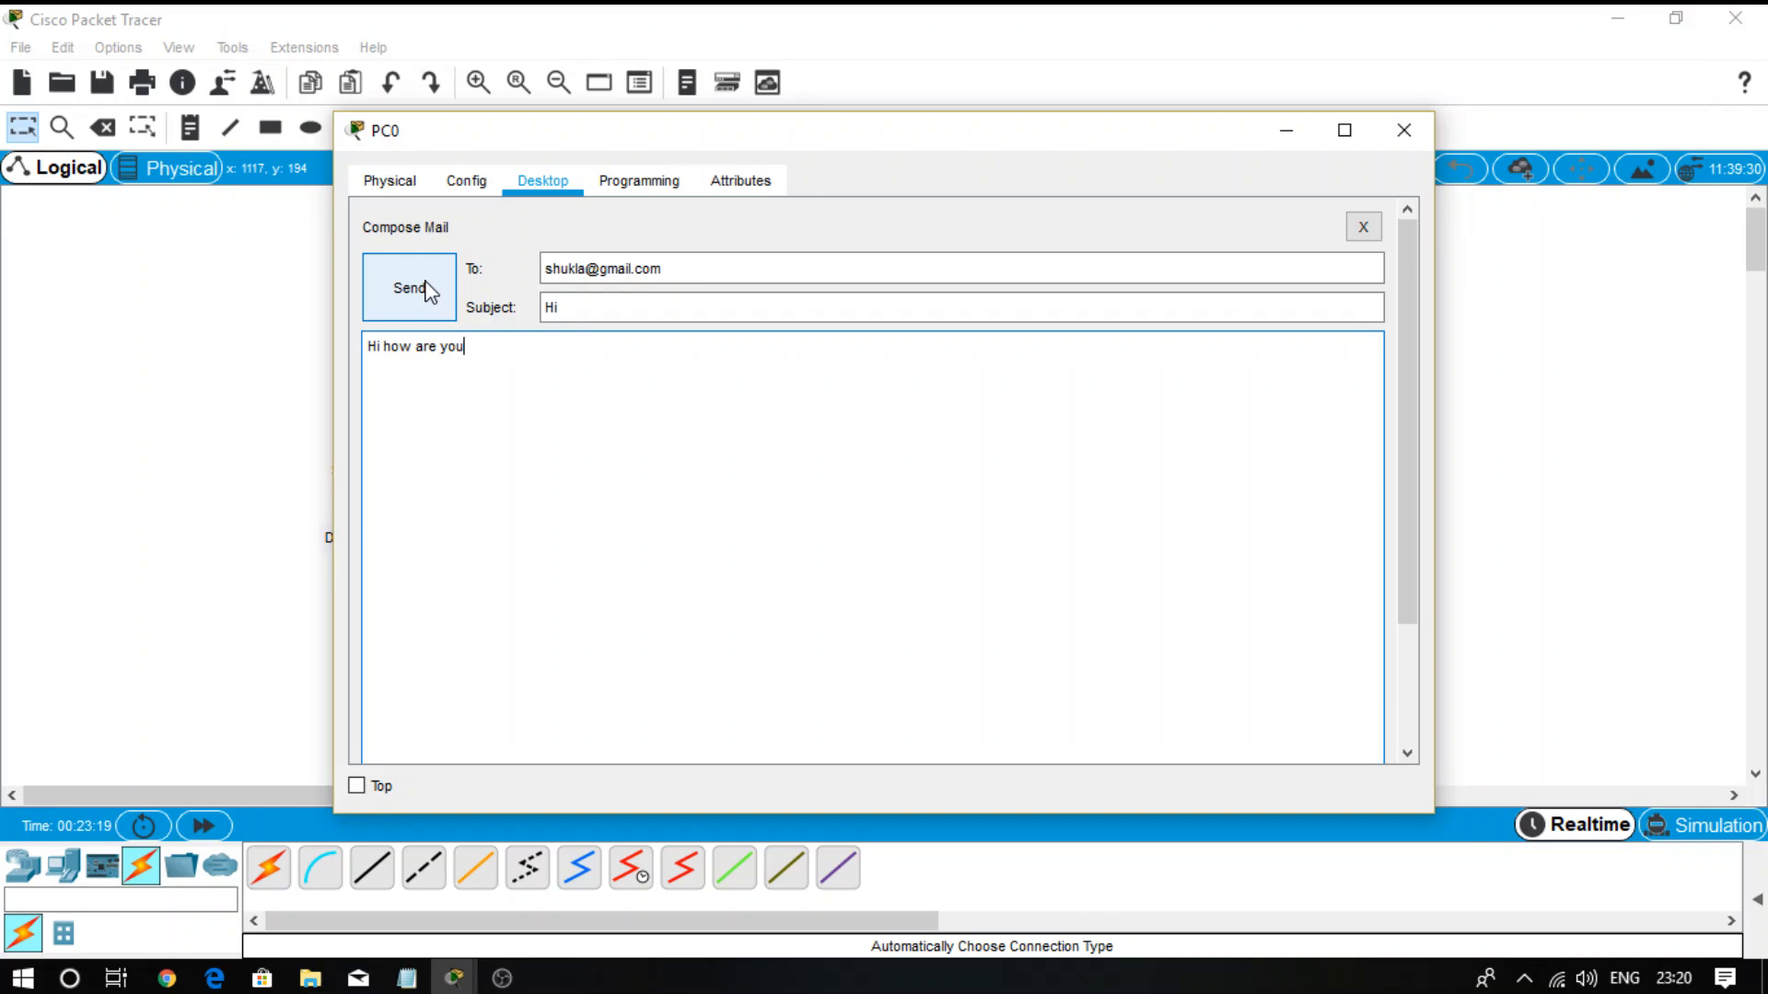
{"action": "left_click", "coordinate": [408, 287]}
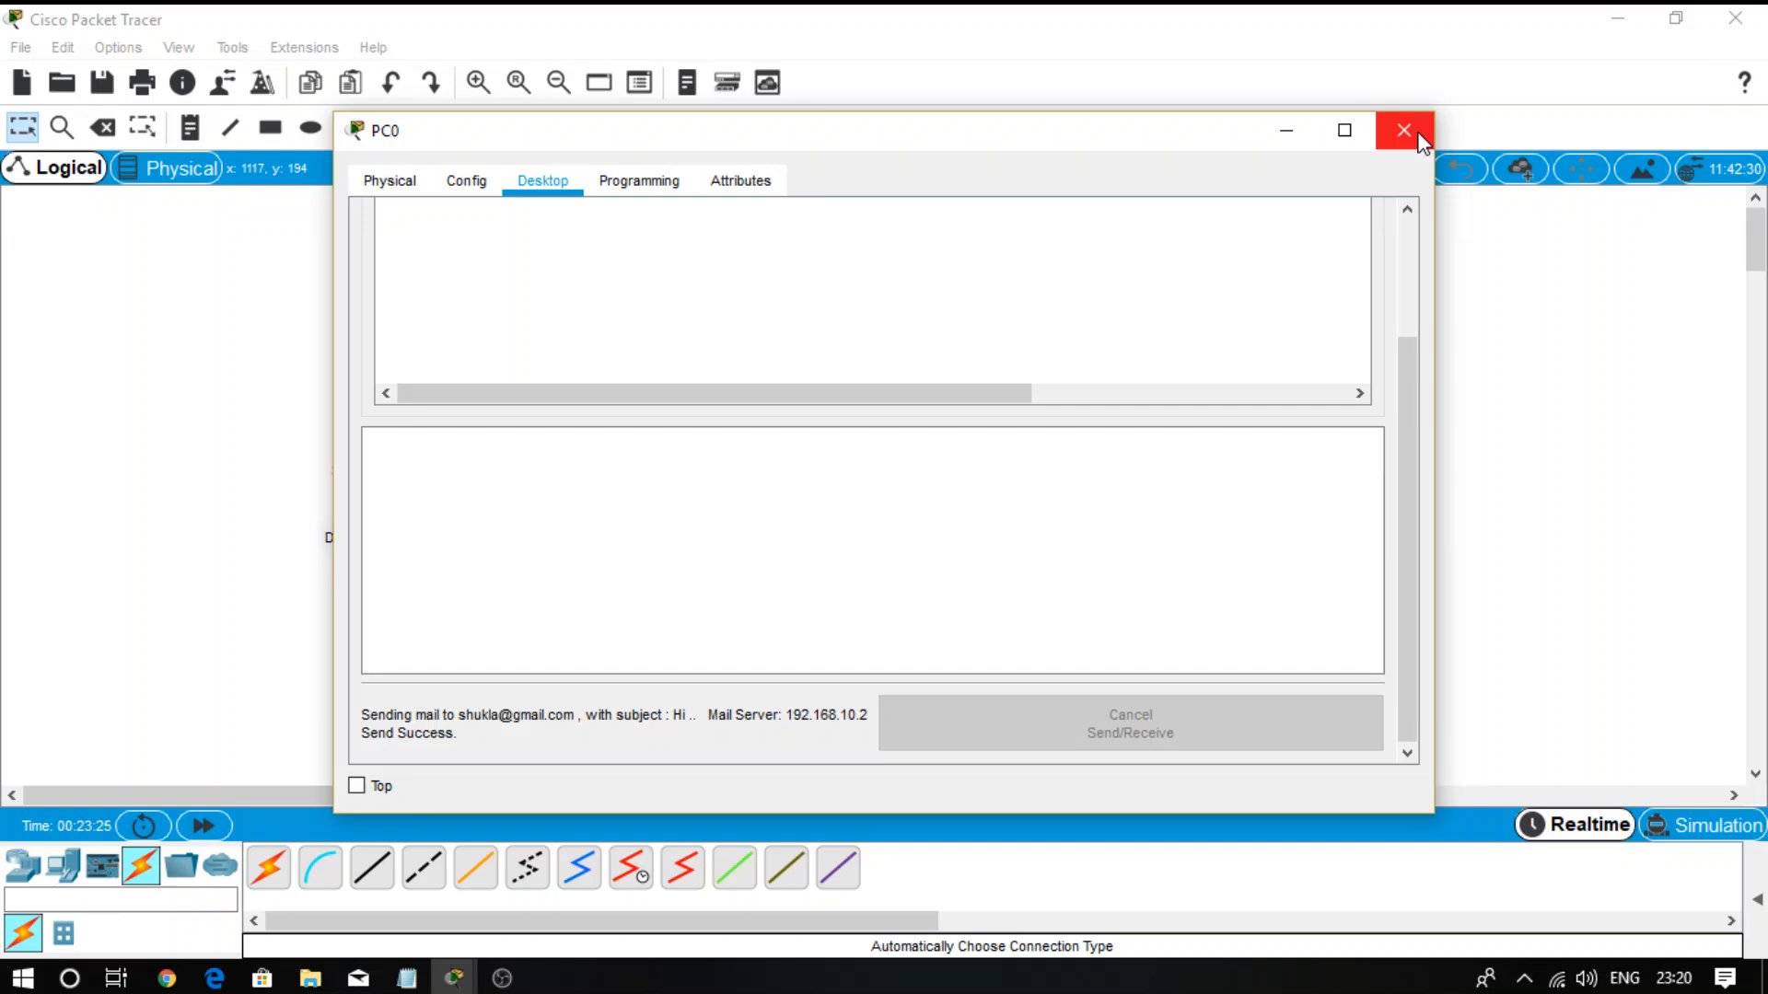
Close PC0, receive awad's Hi mail on PC2 and start a reply
{"action": "left_click", "coordinate": [1403, 129]}
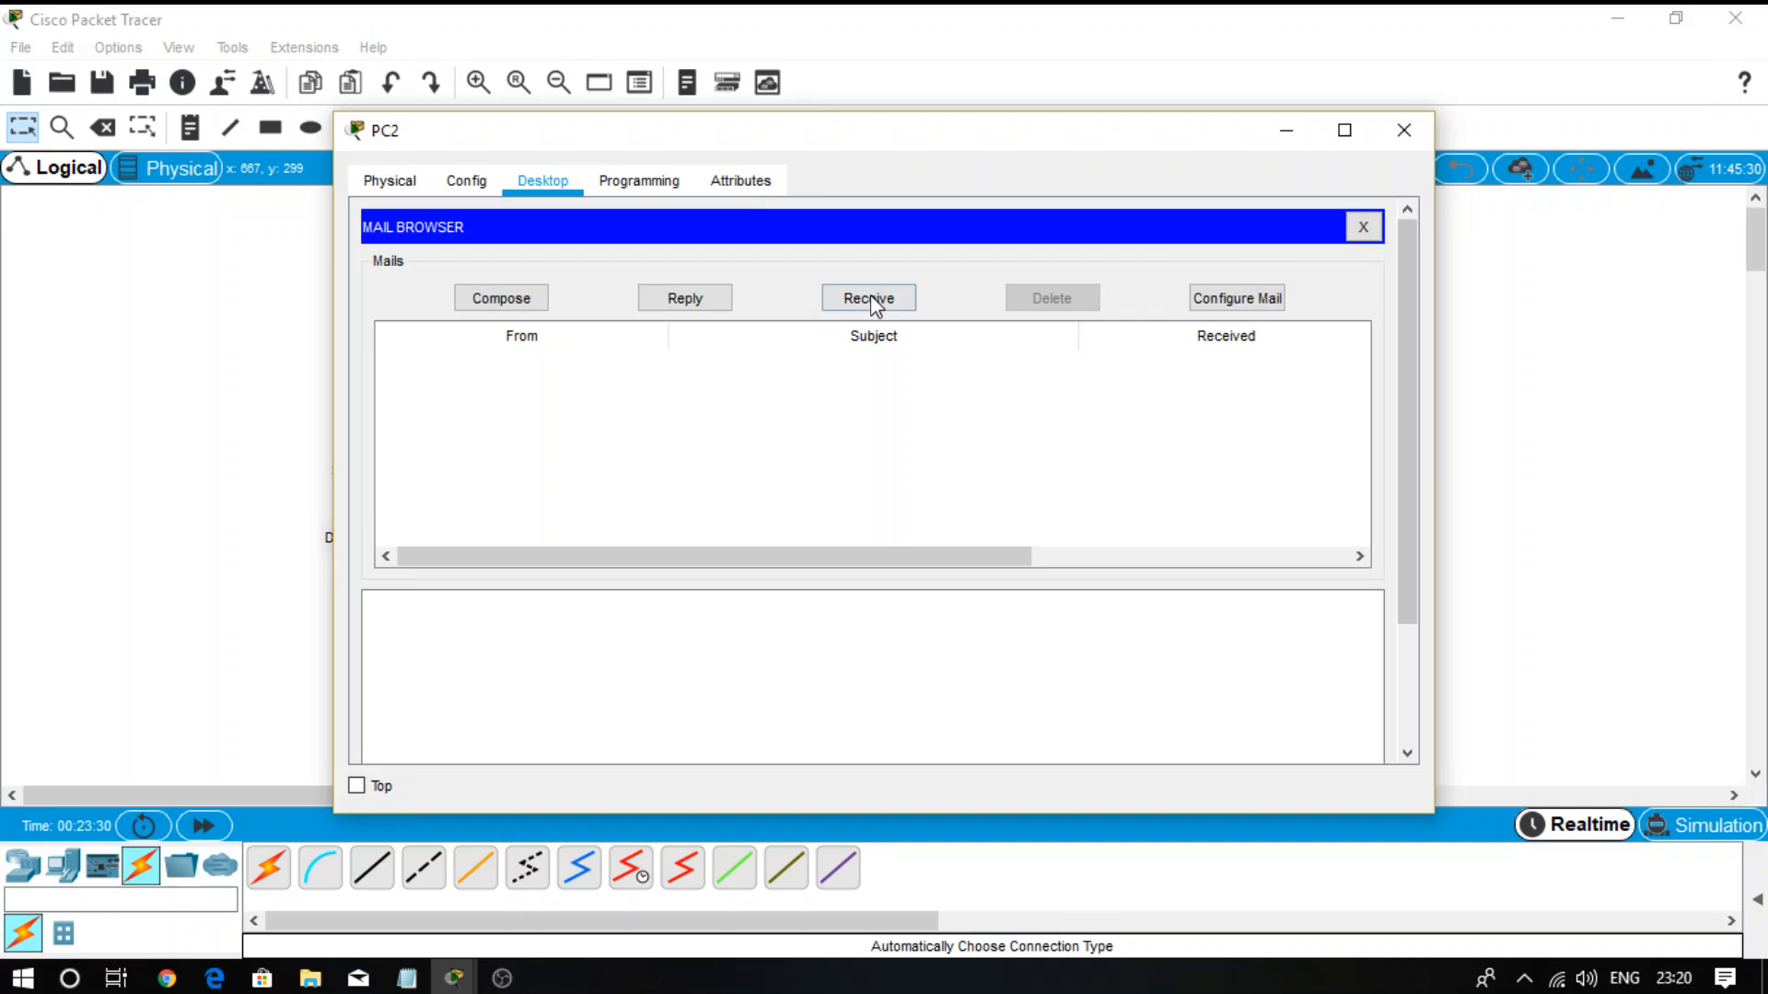
{"action": "left_click", "coordinate": [867, 298]}
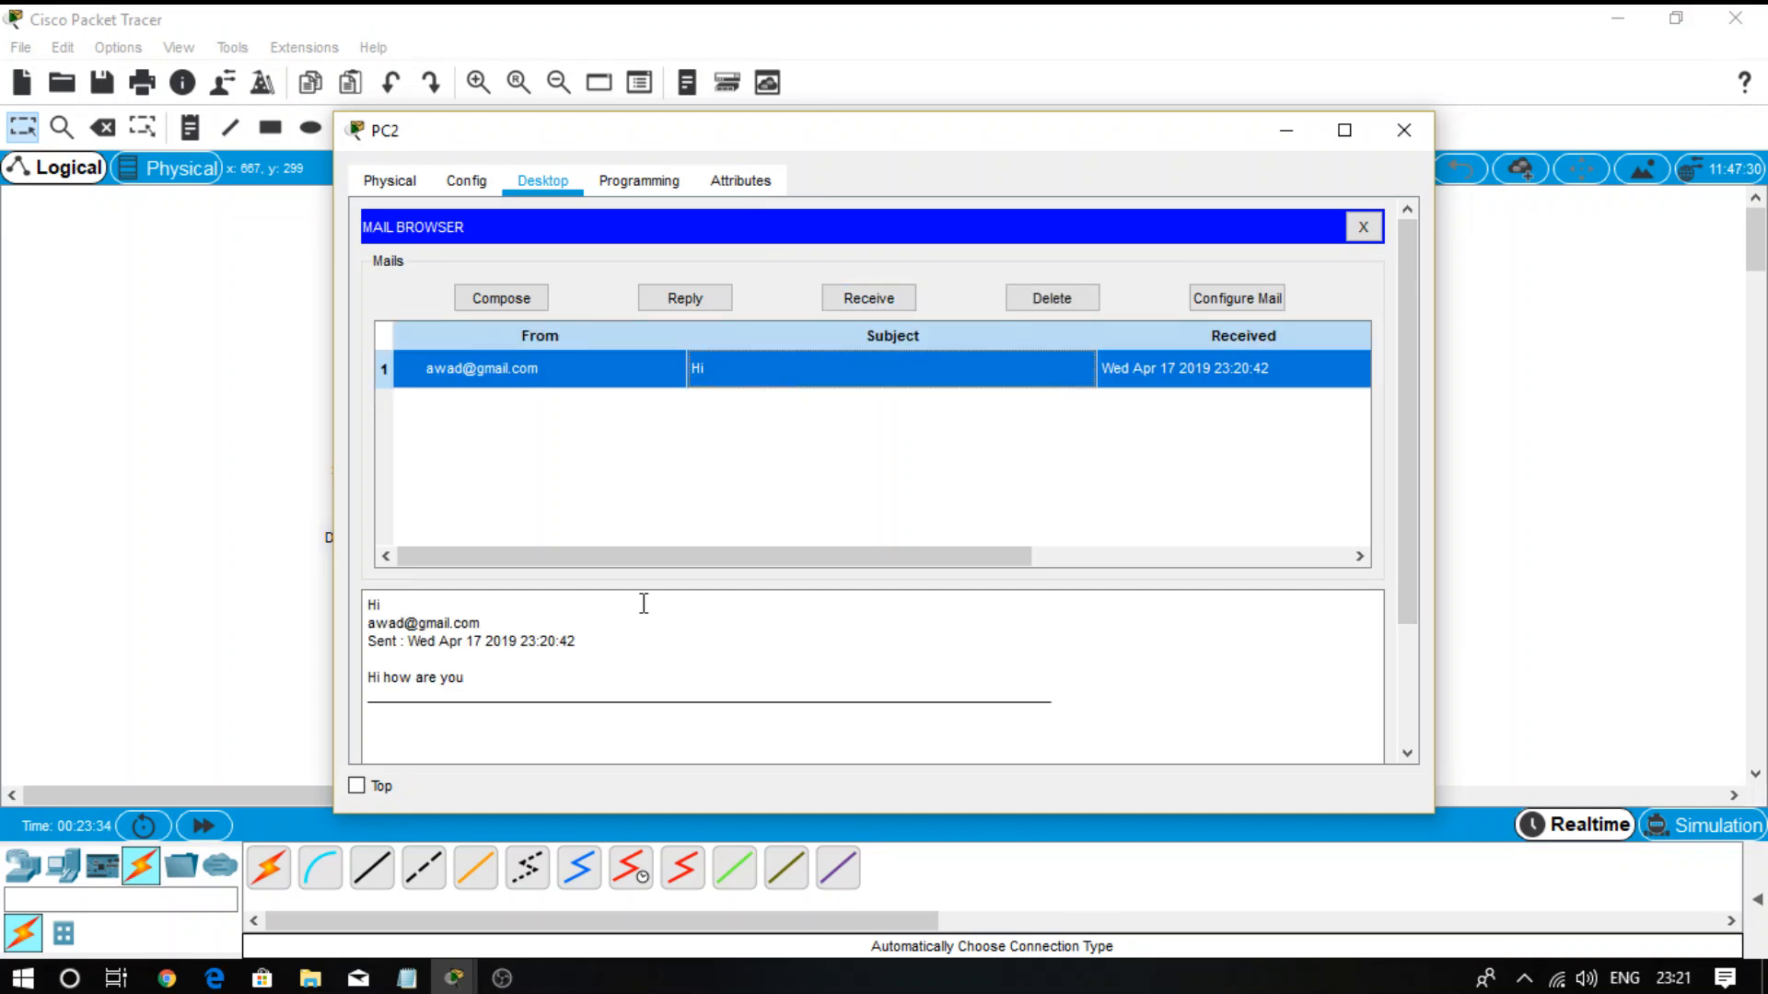
{"action": "left_click", "coordinate": [683, 298]}
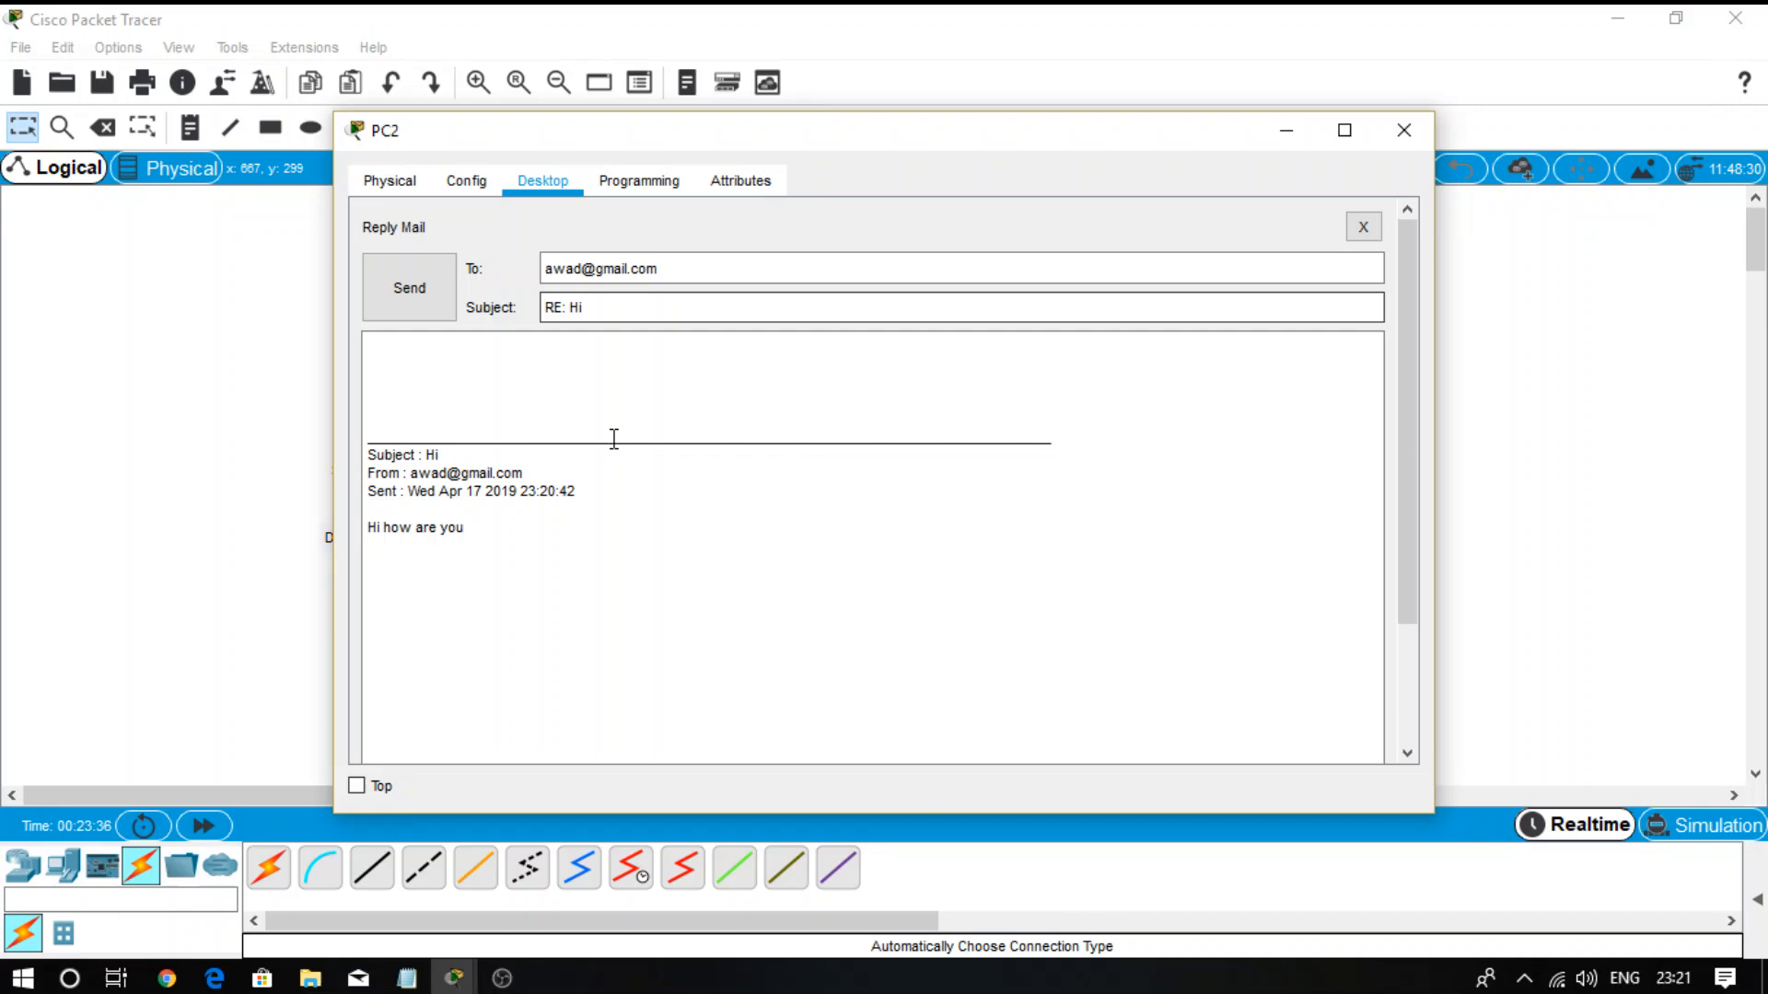
Send the RE: Hi reply 'I am fine Hw are you' and close PC2's window
{"action": "type", "text": "I am"}
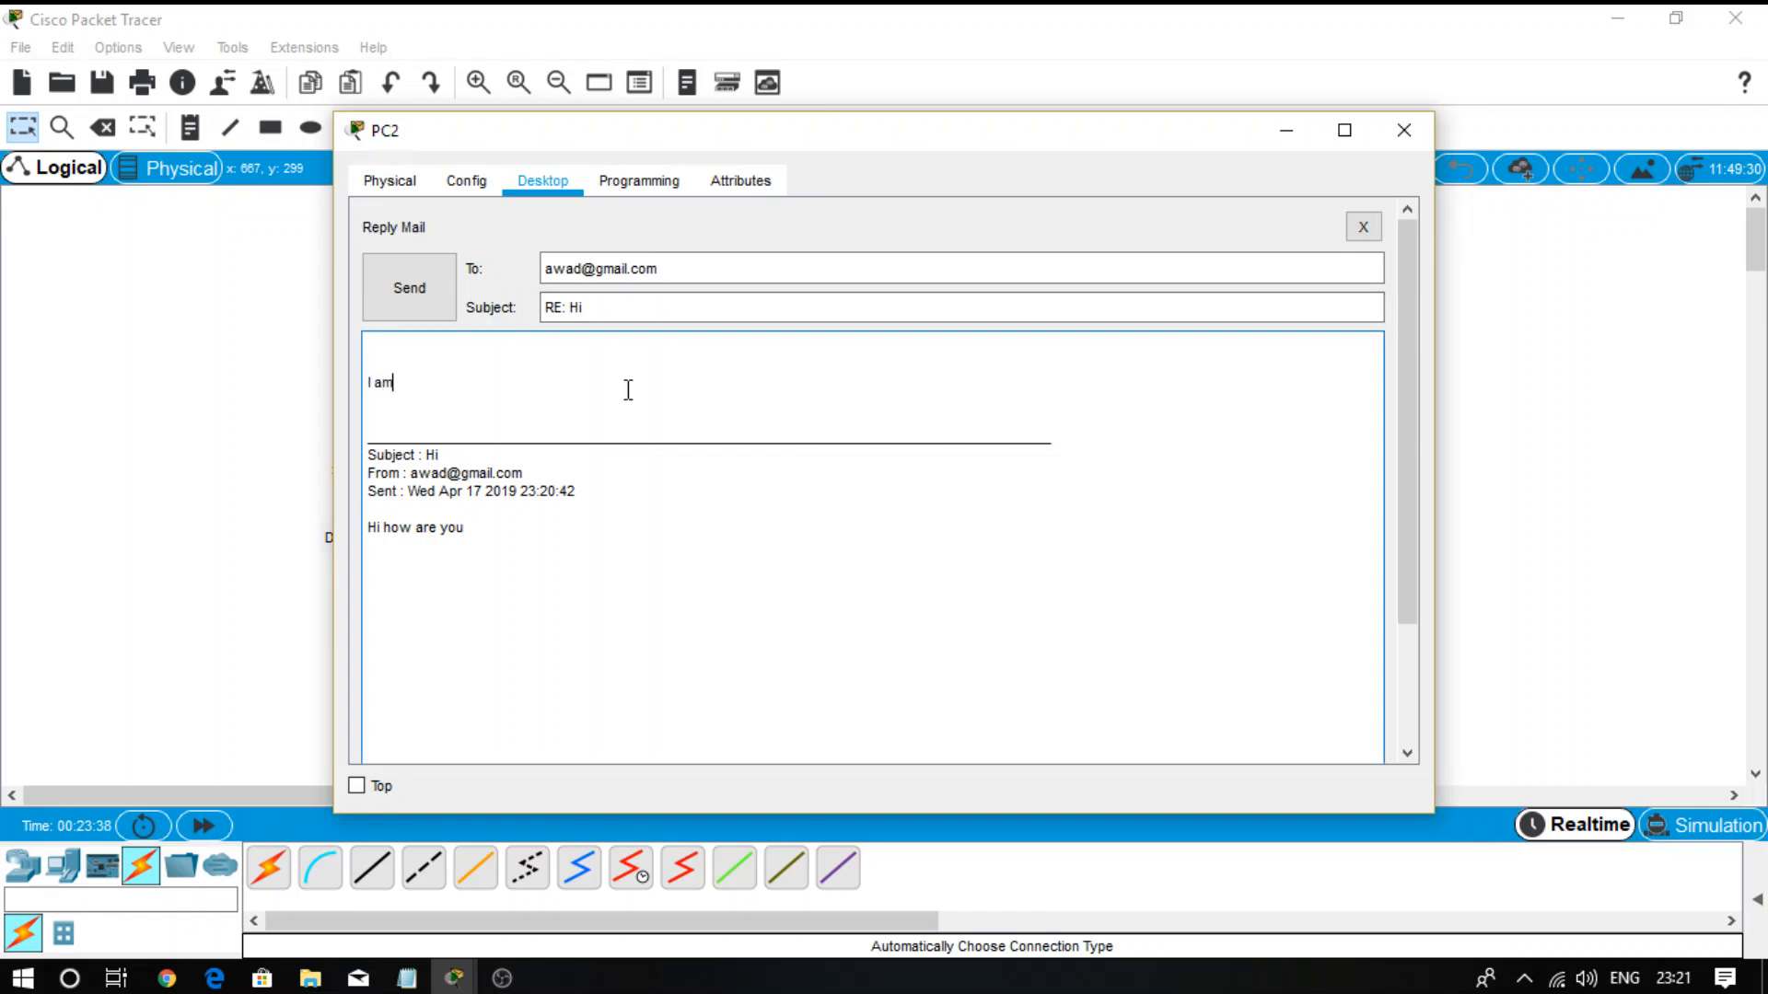
{"action": "type", "text": "fine"}
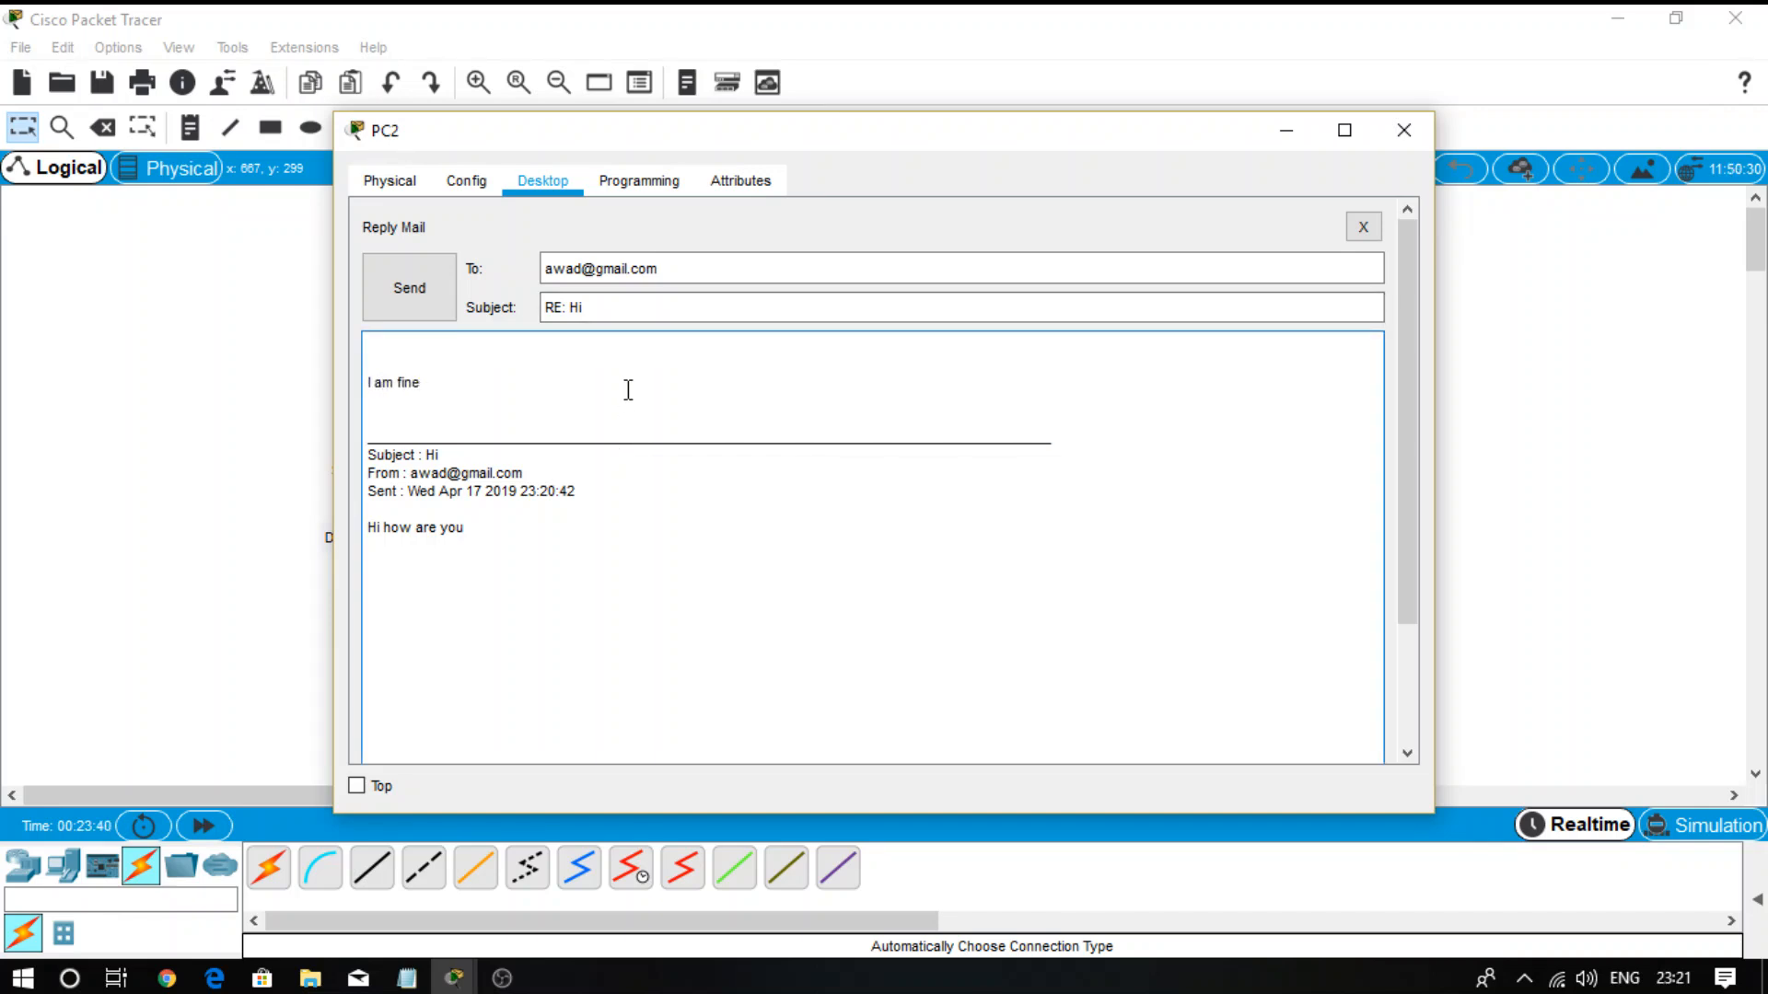
{"action": "type", "text": "wha"}
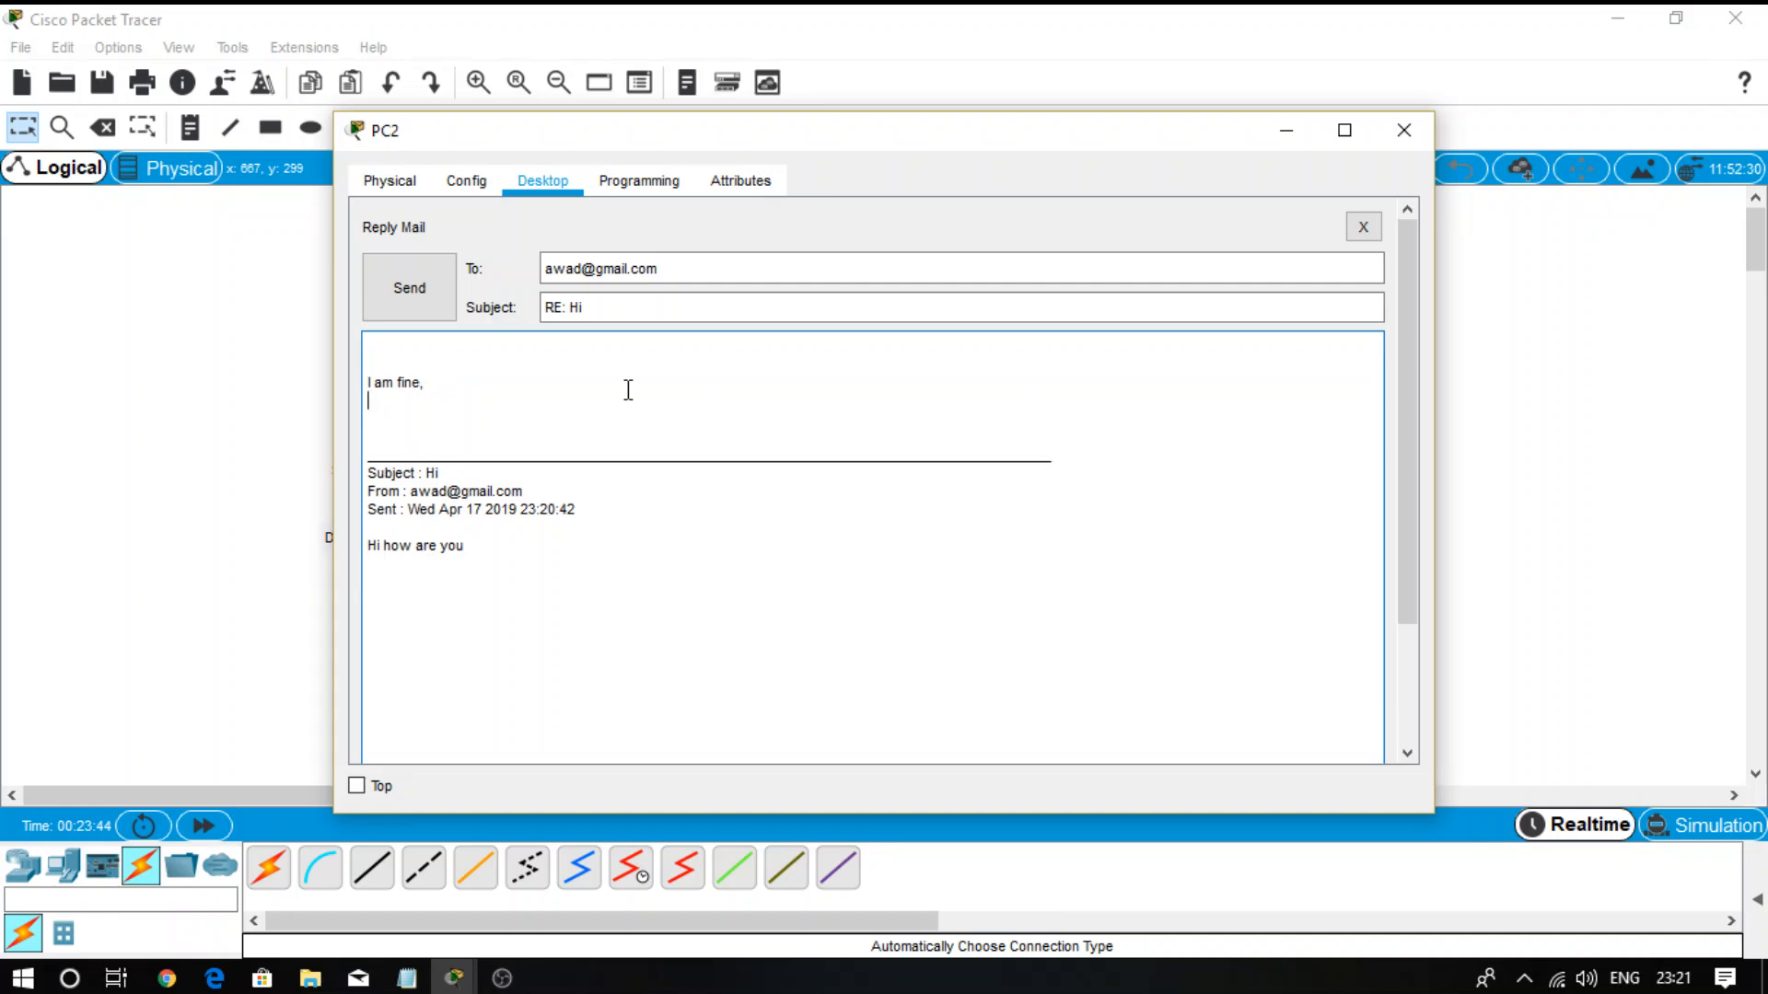
{"action": "type", "text": "Hw ar"}
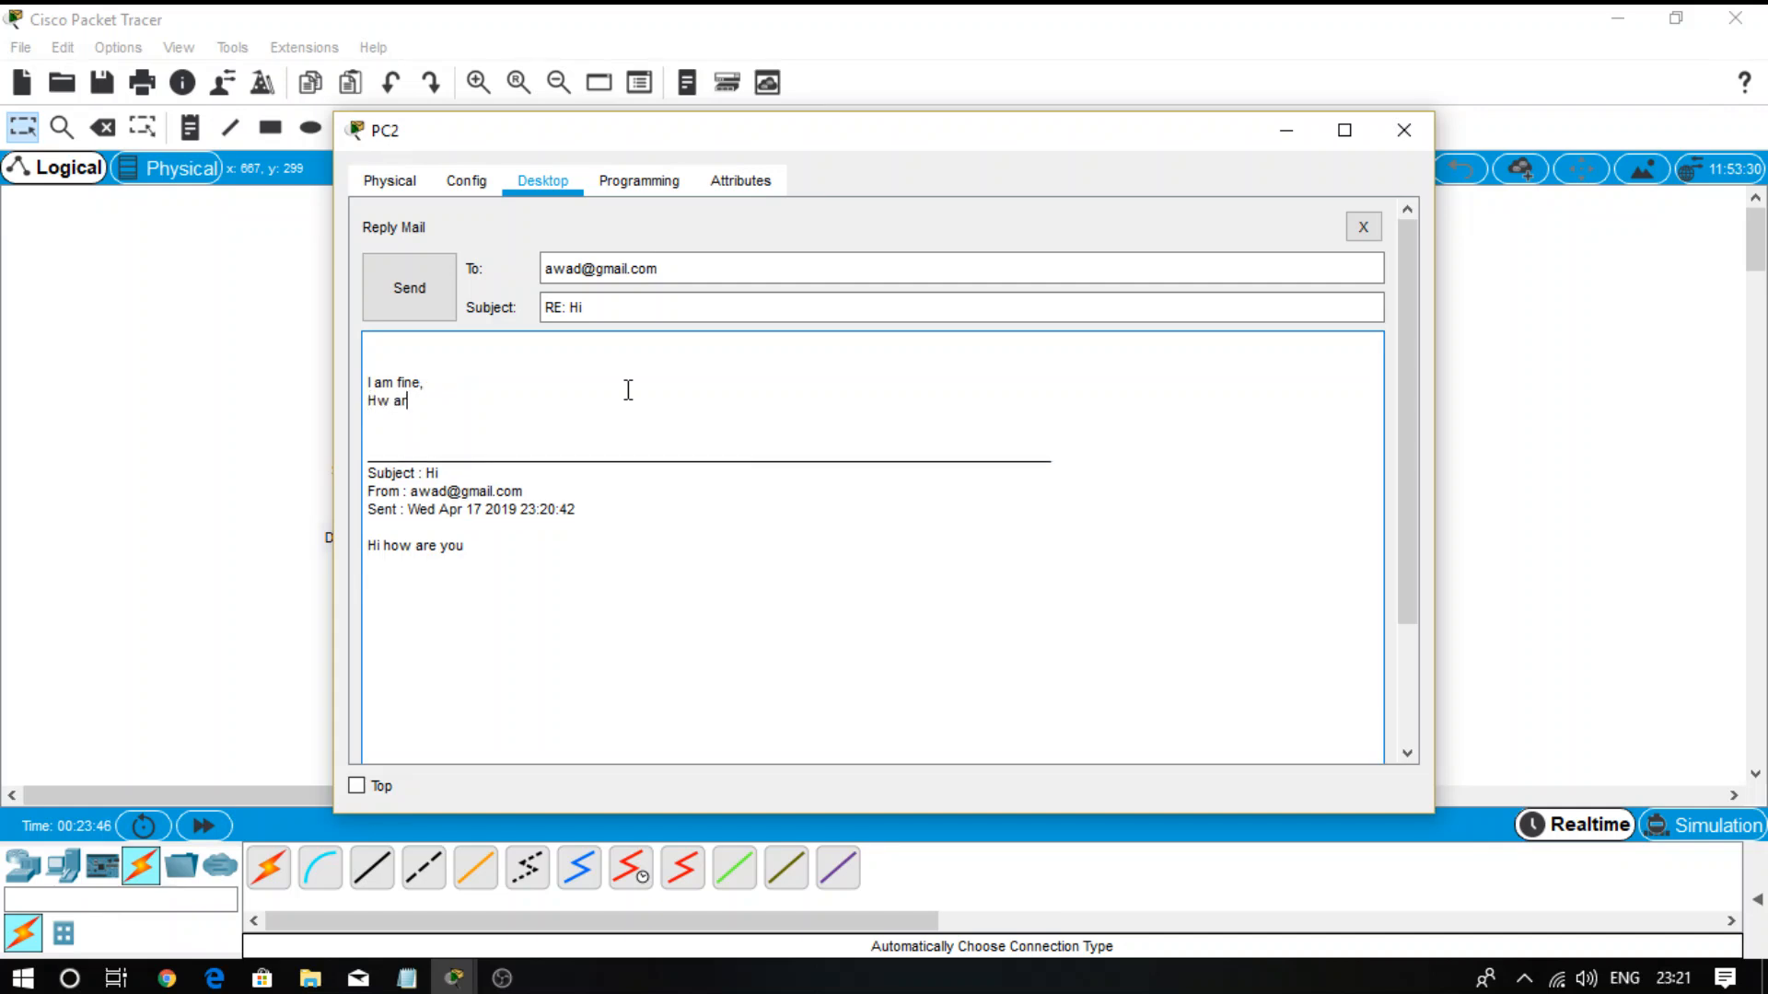
{"action": "type", "text": "e you"}
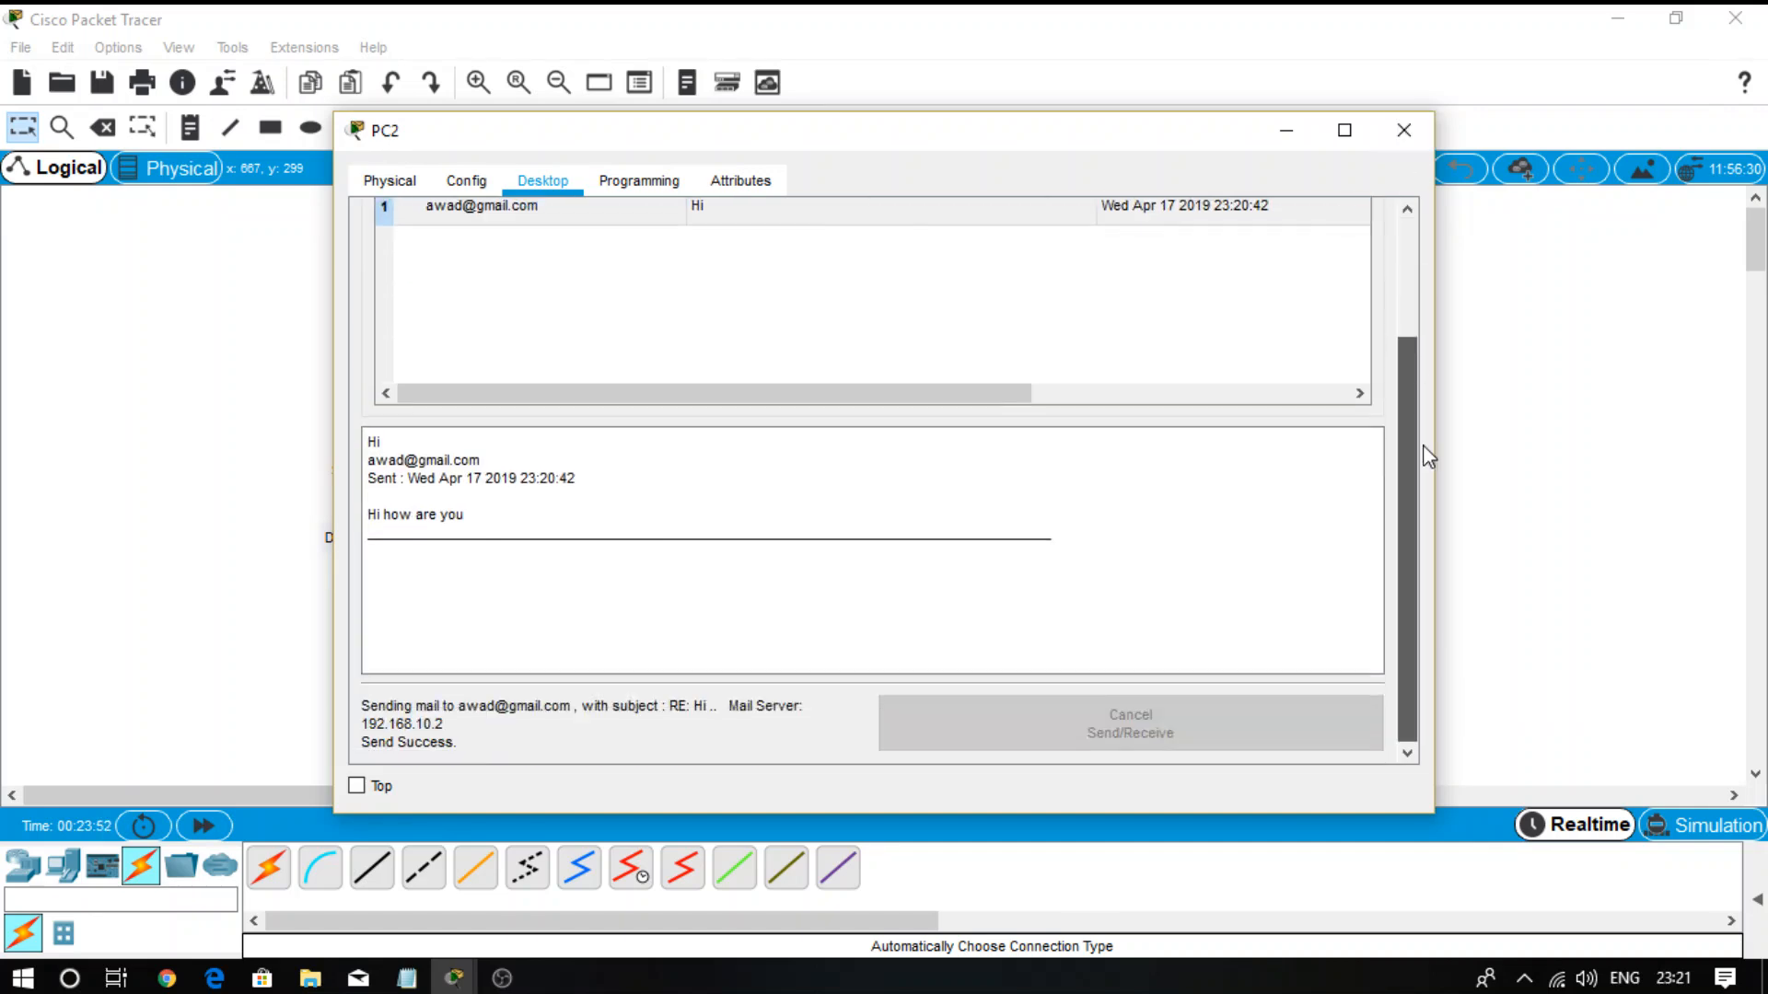
{"action": "left_click", "coordinate": [1403, 128]}
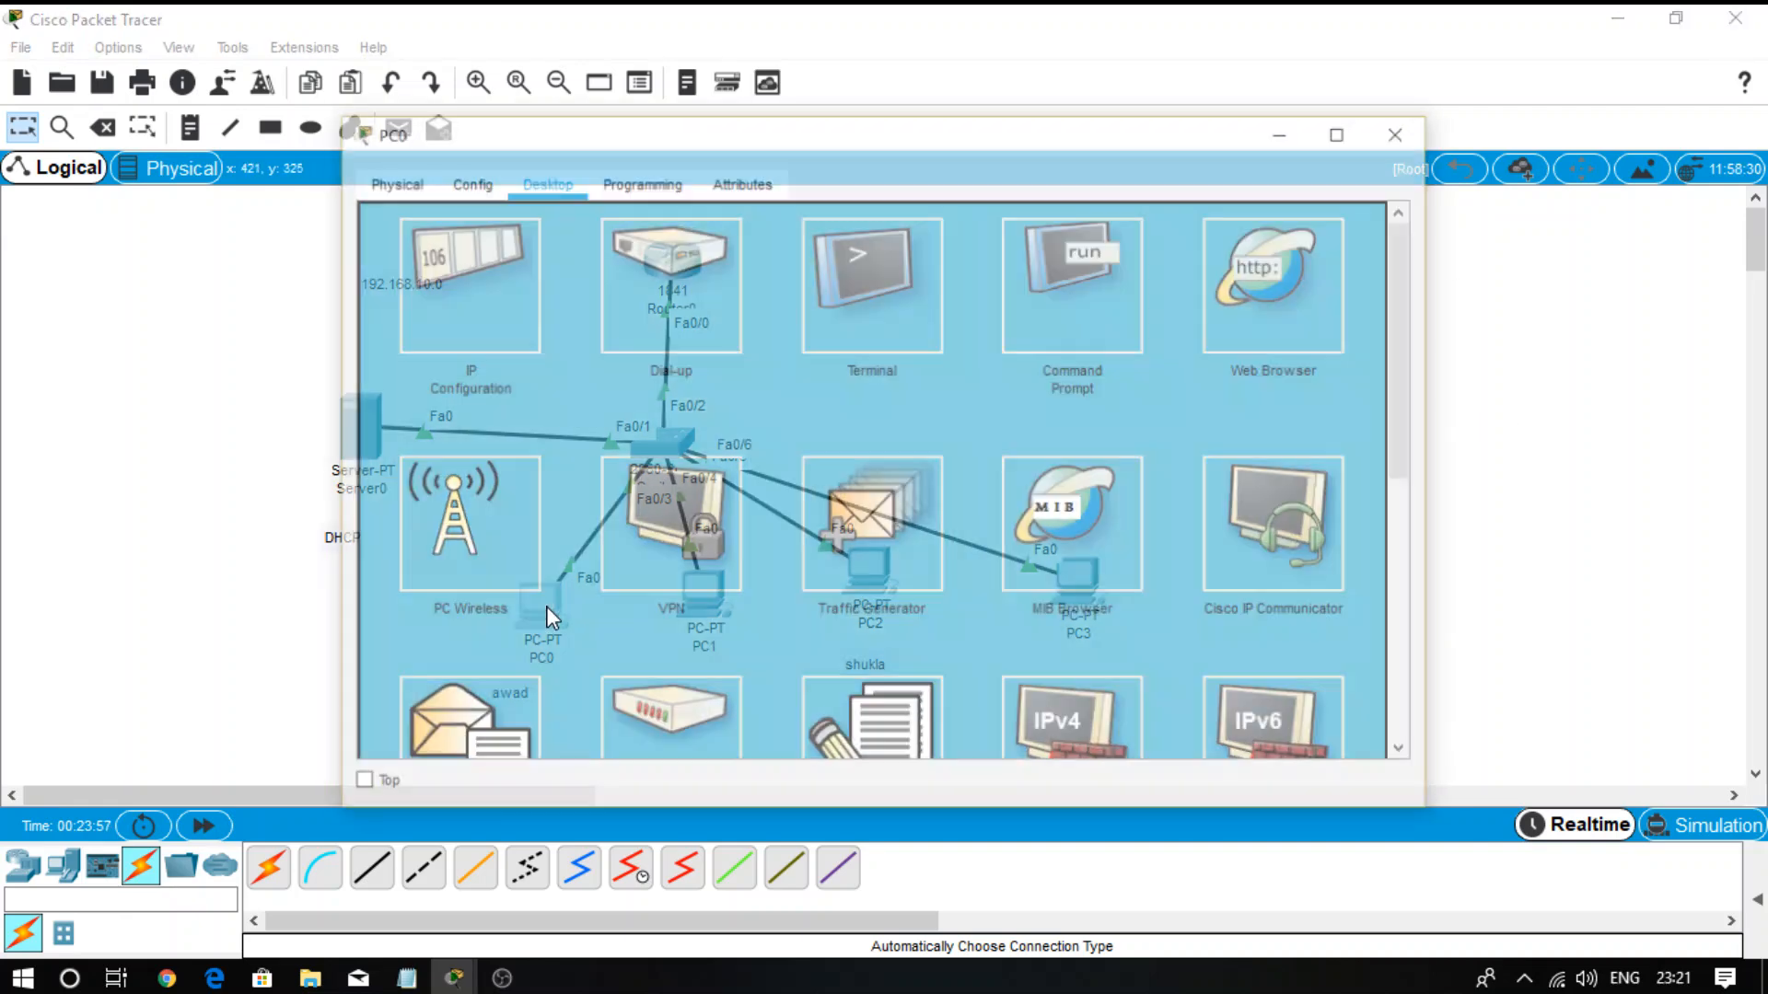
Receive shukla's 'RE: Hi' reply in PC0's email client and return to the topology
{"action": "left_click", "coordinate": [464, 718]}
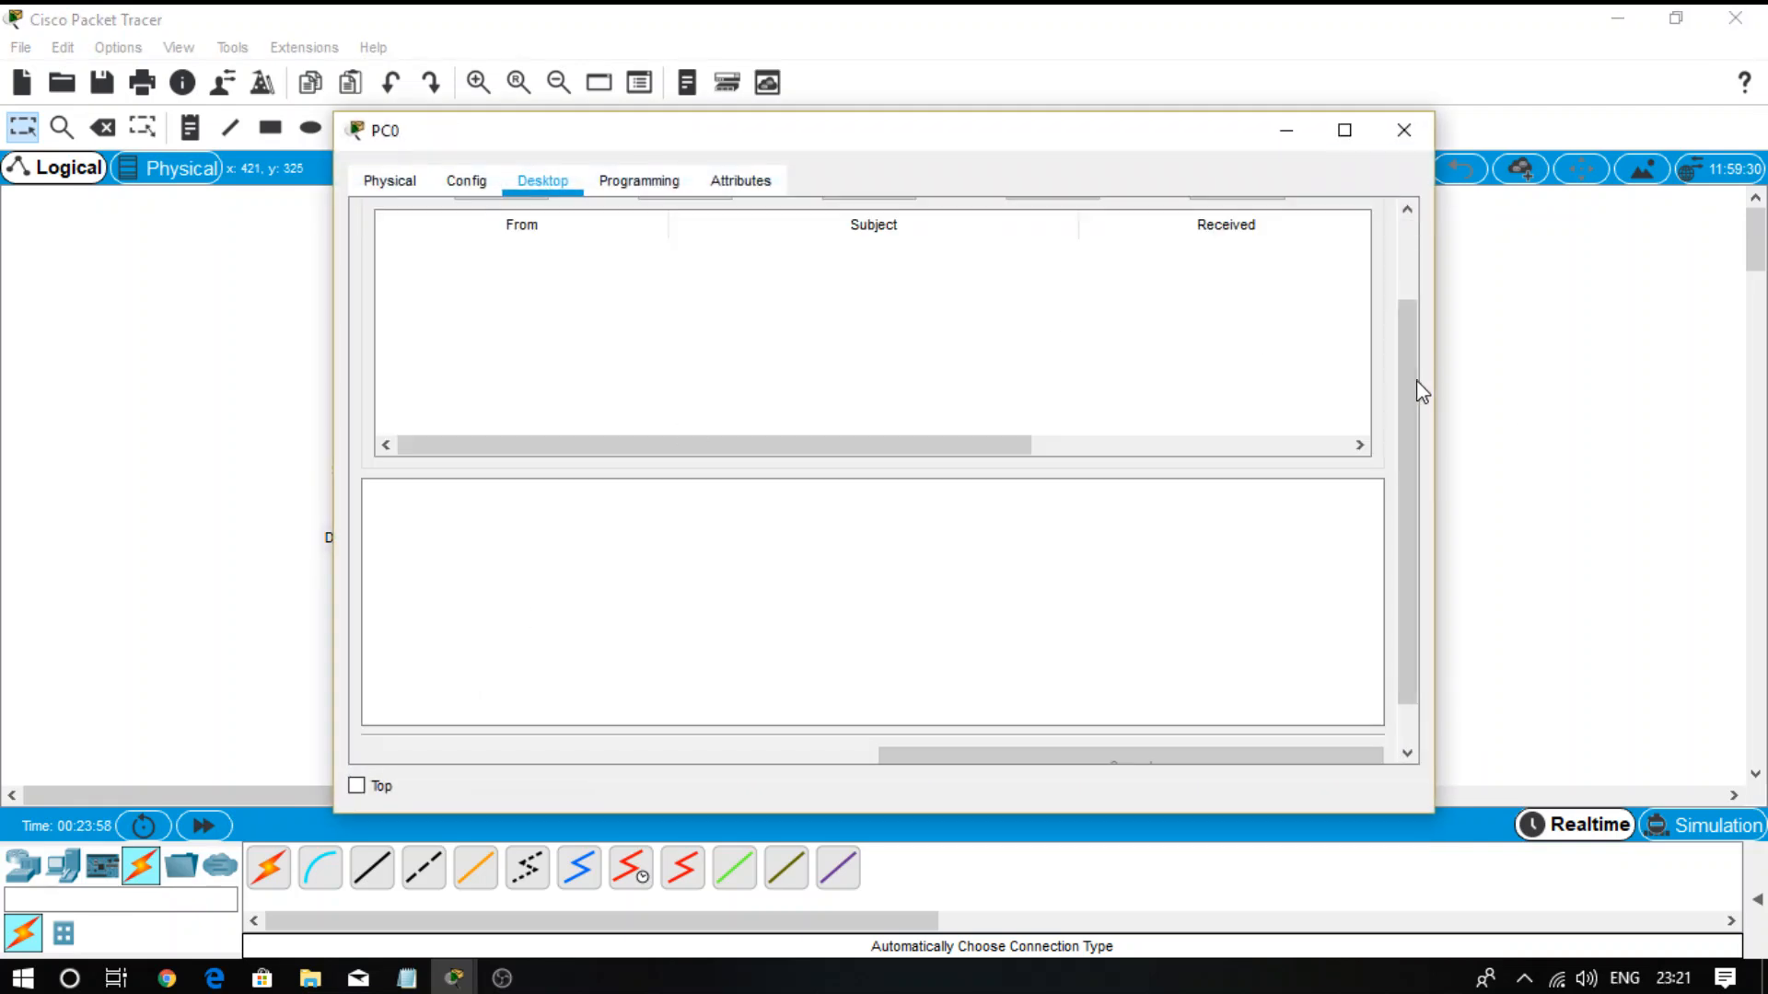
{"action": "left_click", "coordinate": [867, 298]}
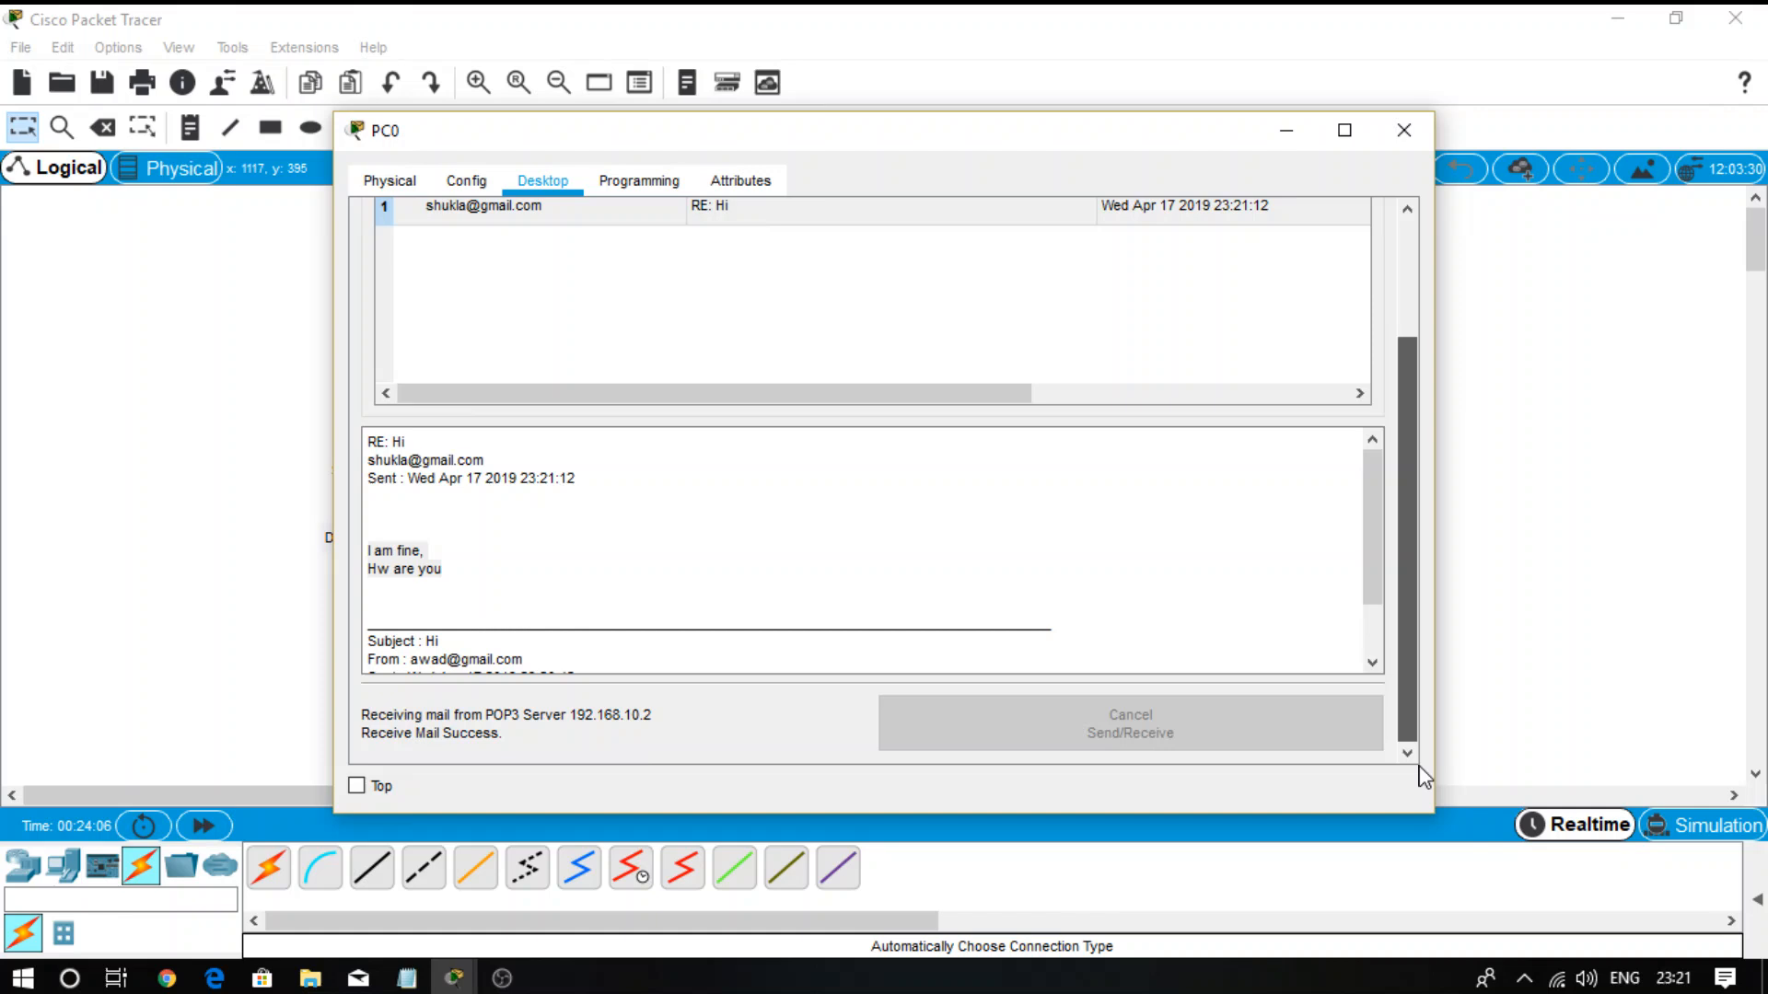
{"action": "left_click", "coordinate": [1404, 129]}
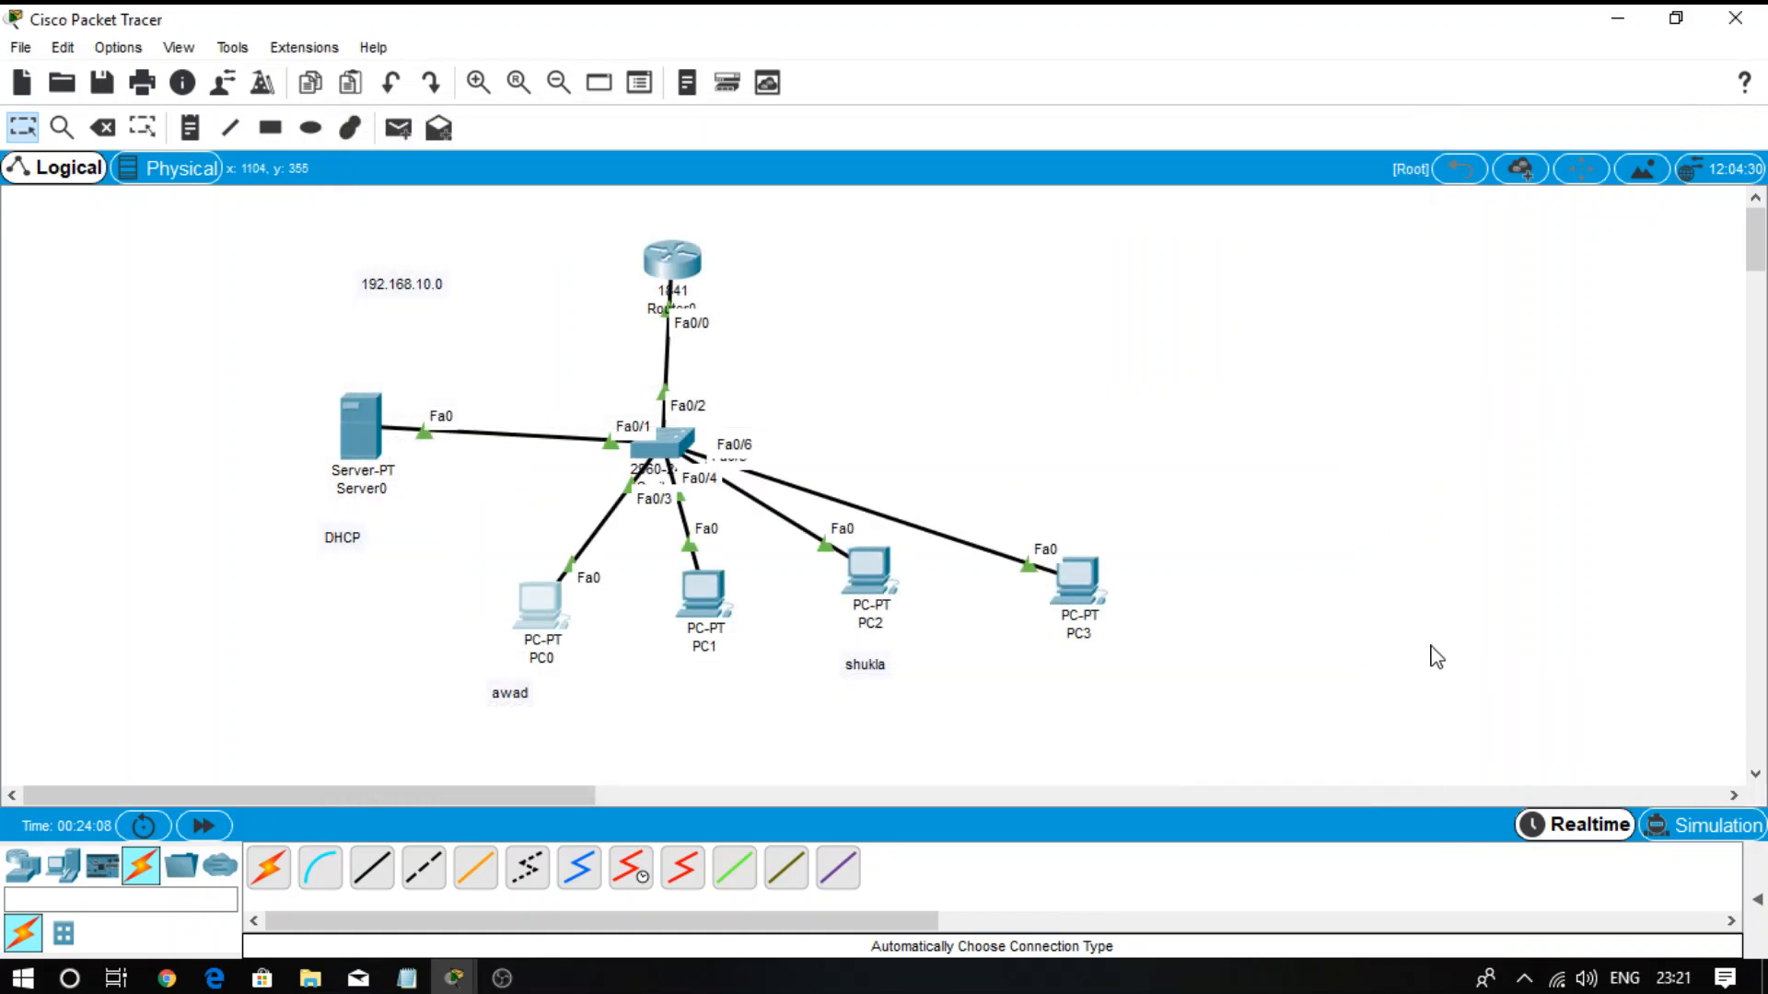